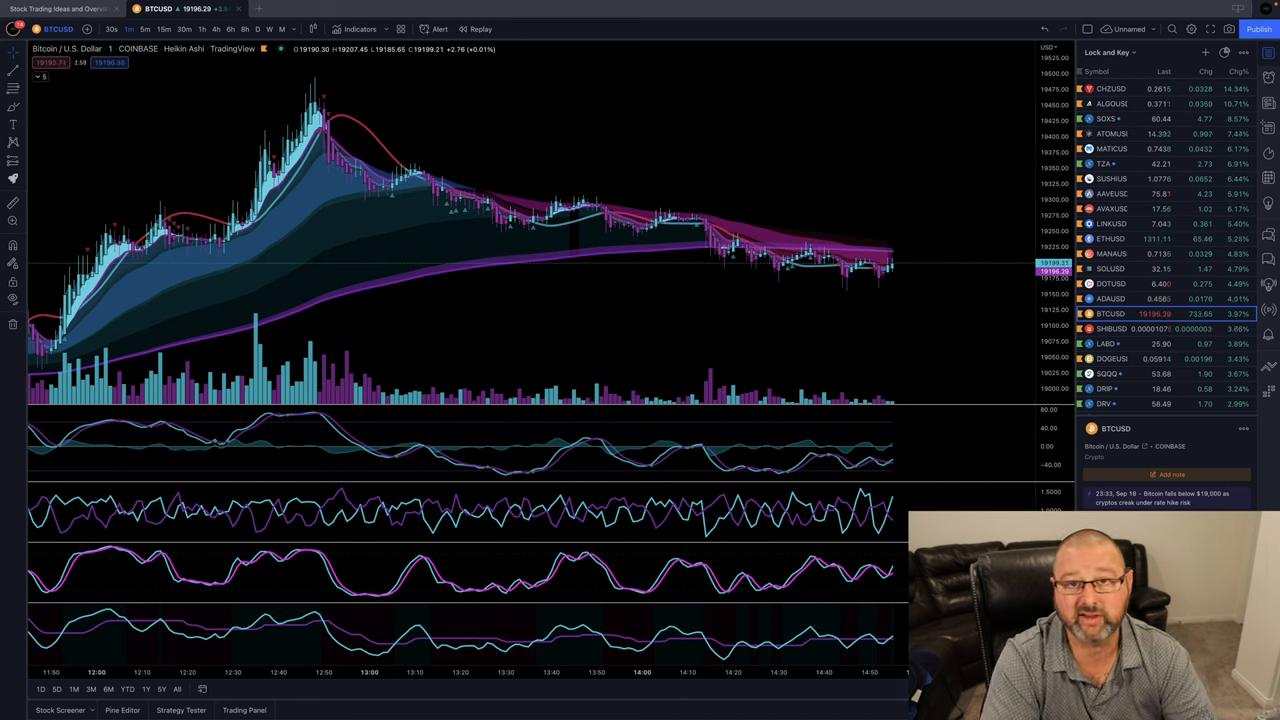
Switch to the Indexes watchlist and load the Dow Jones daily chart
left_click(1108, 52)
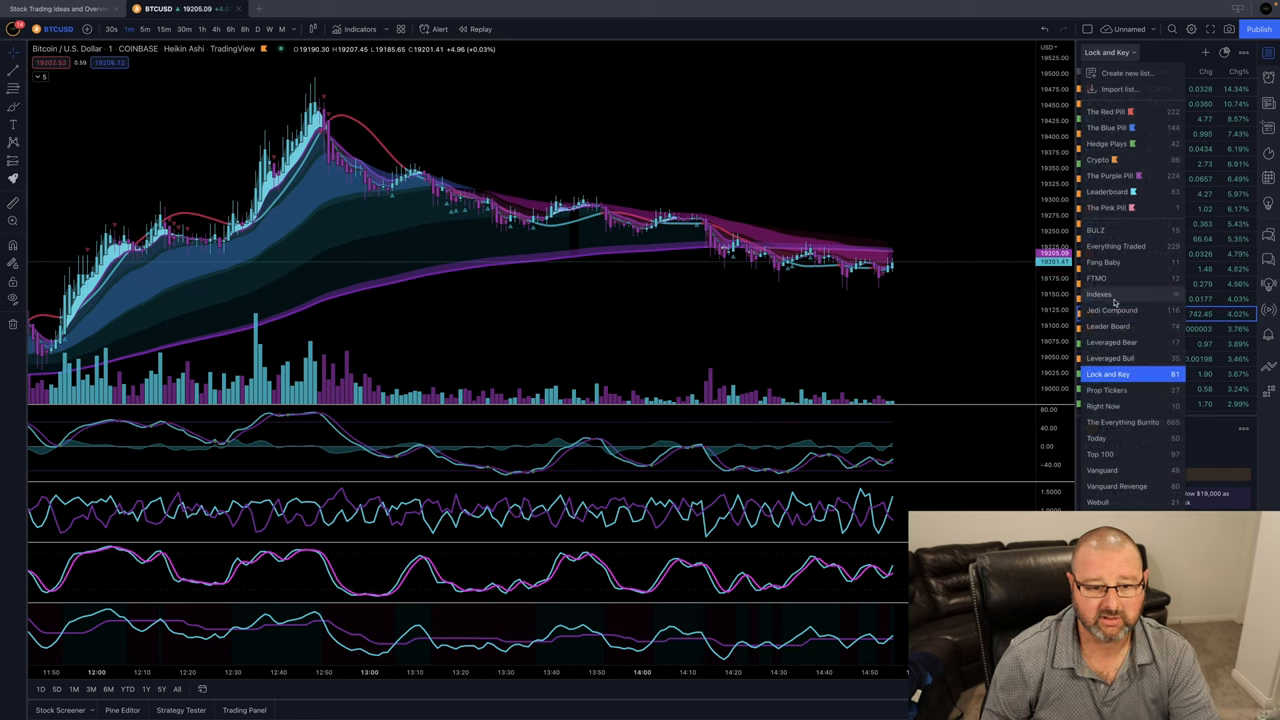
left_click(1099, 294)
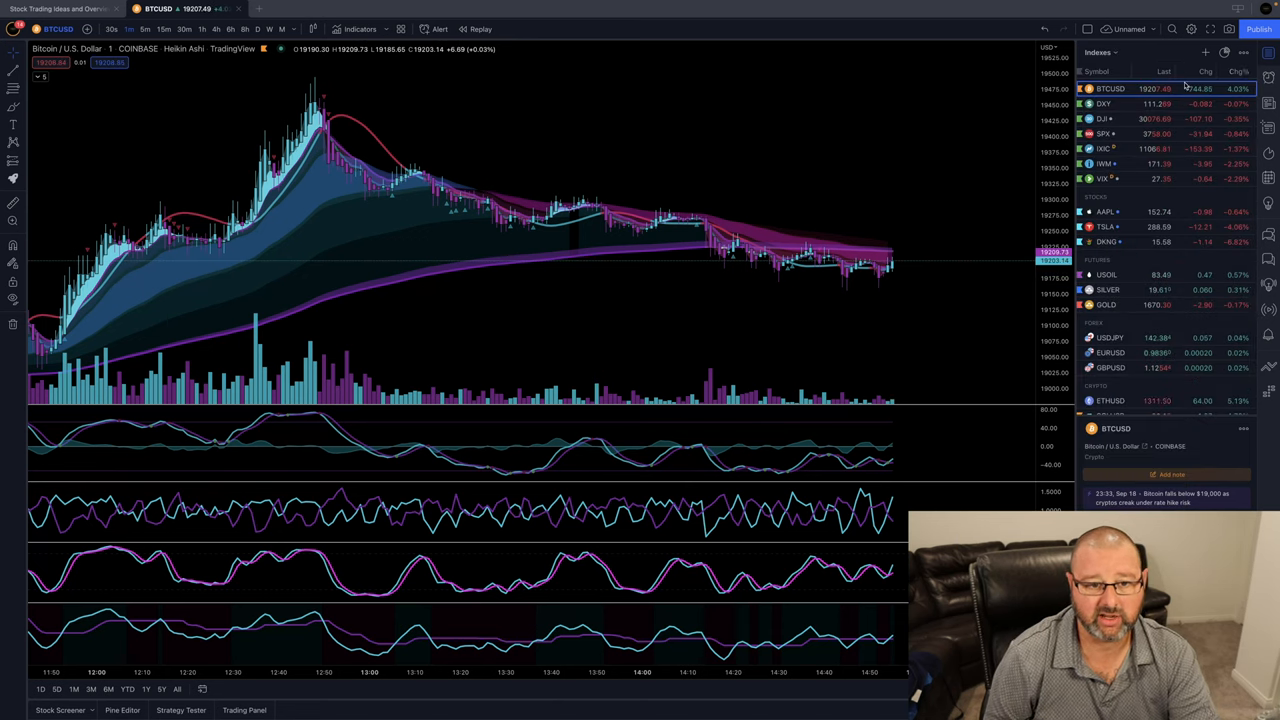
left_click(1102, 118)
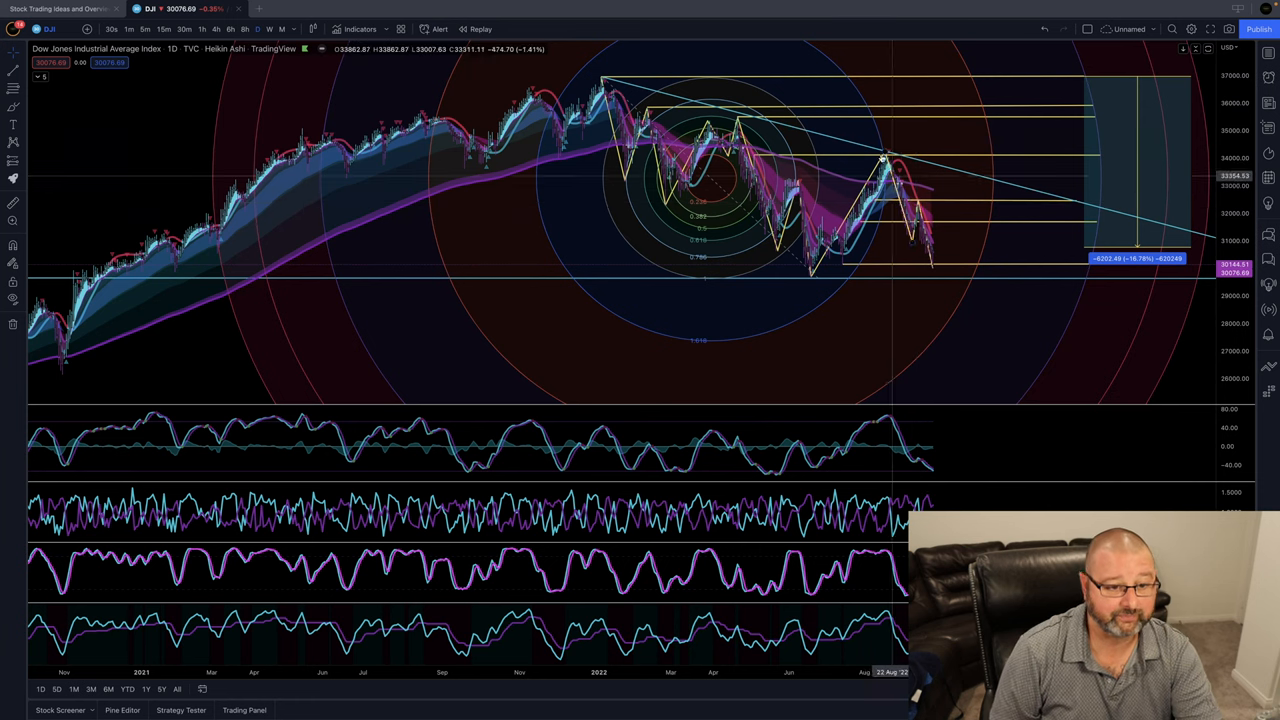
mouse_move(912, 200)
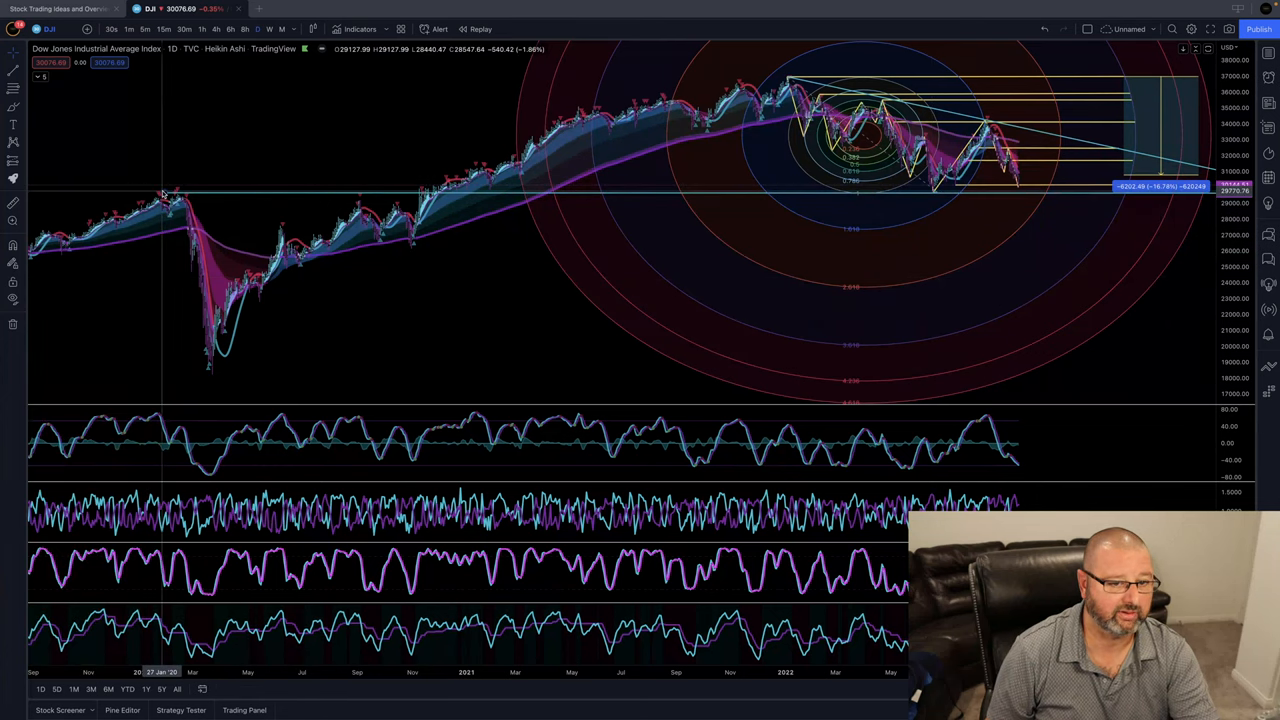
mouse_move(1040, 190)
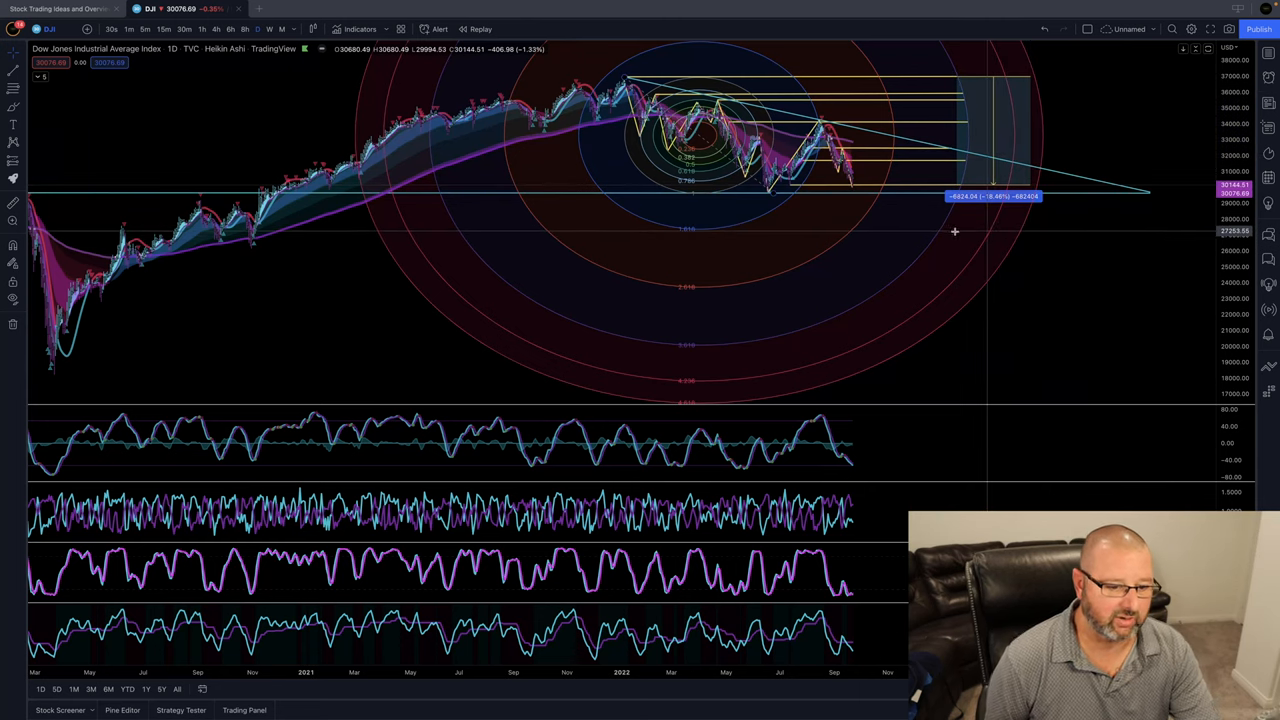
mouse_move(836, 218)
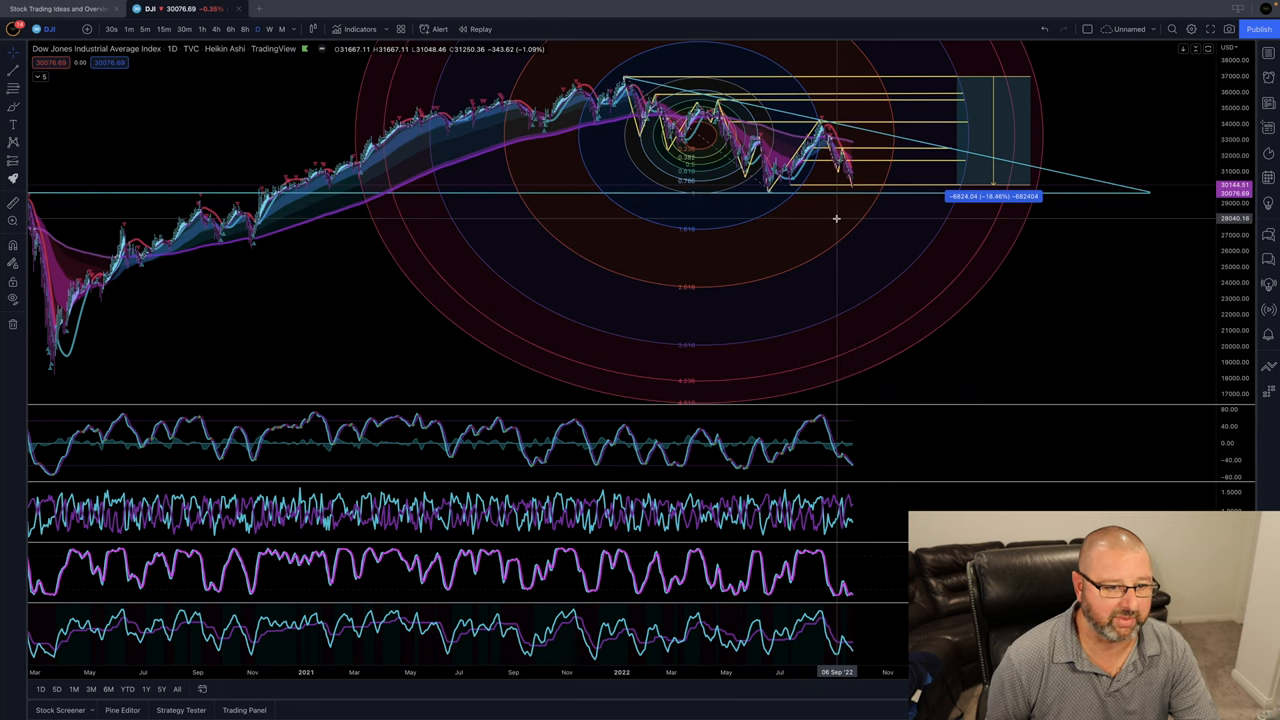
mouse_move(844, 167)
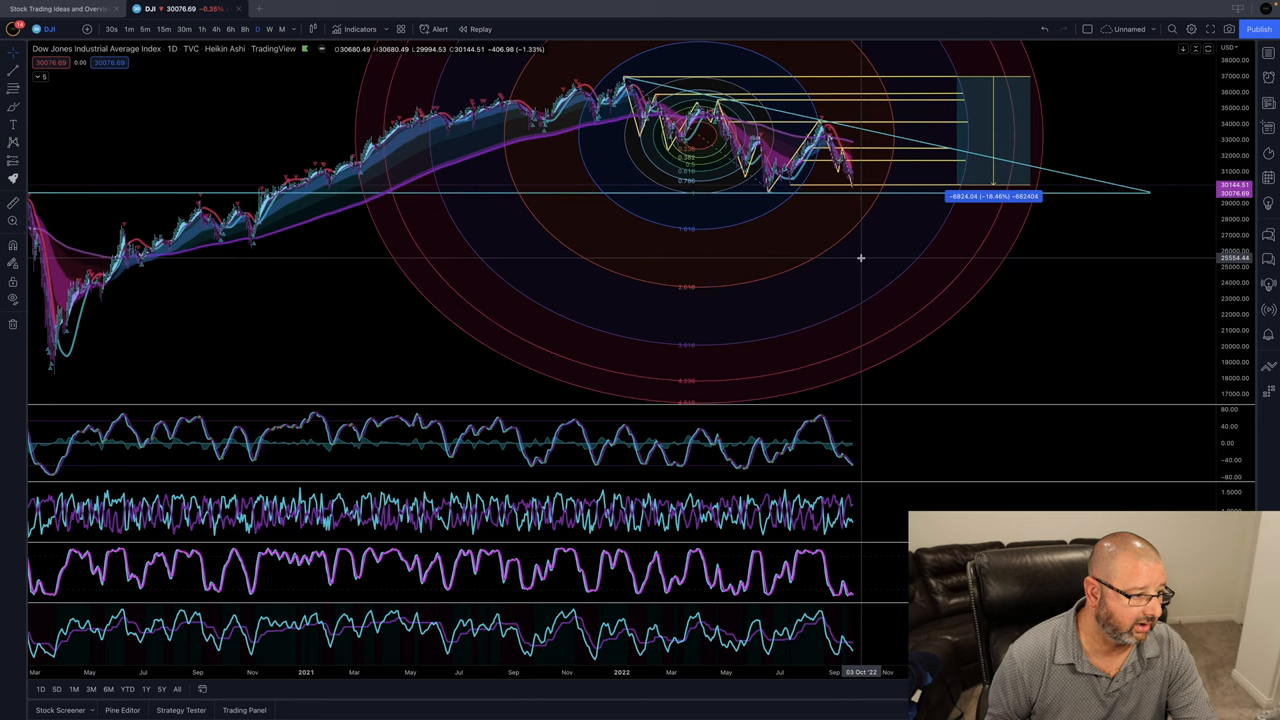
mouse_move(855, 268)
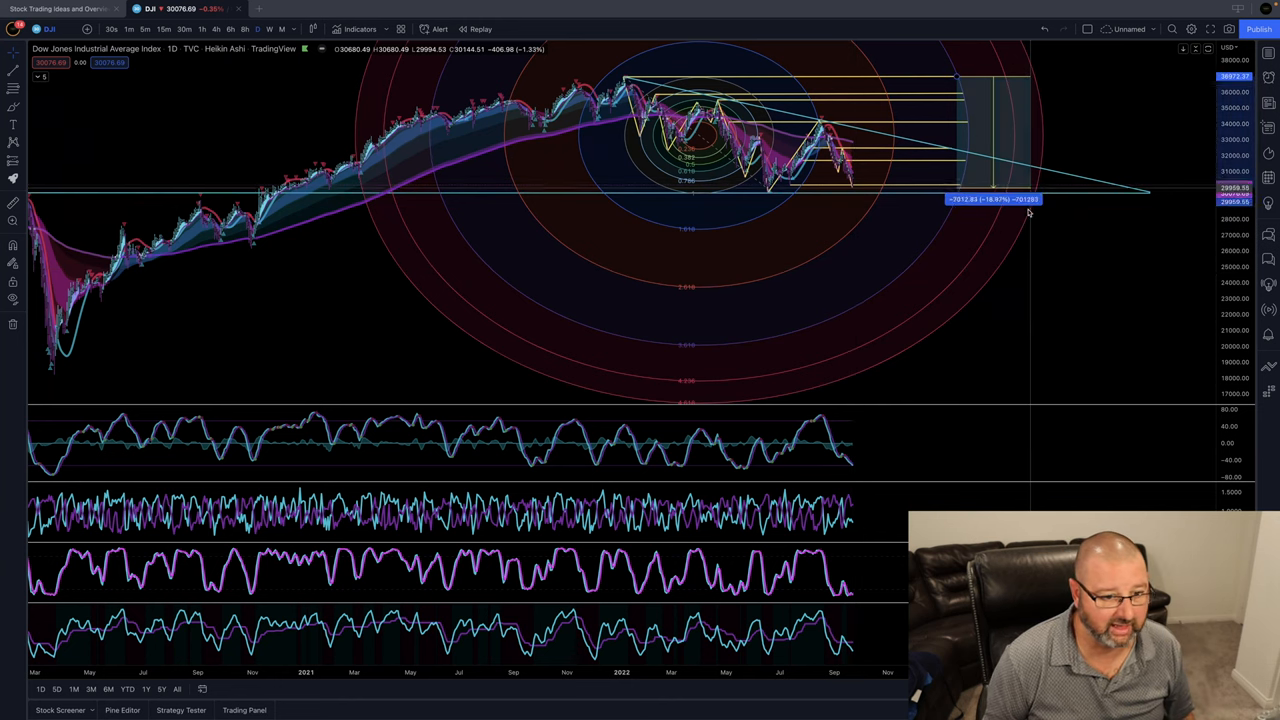
Restore the Dow drop measurement to -6824.04 (-18.46%)
left_click_drag(1028, 207, 1020, 300)
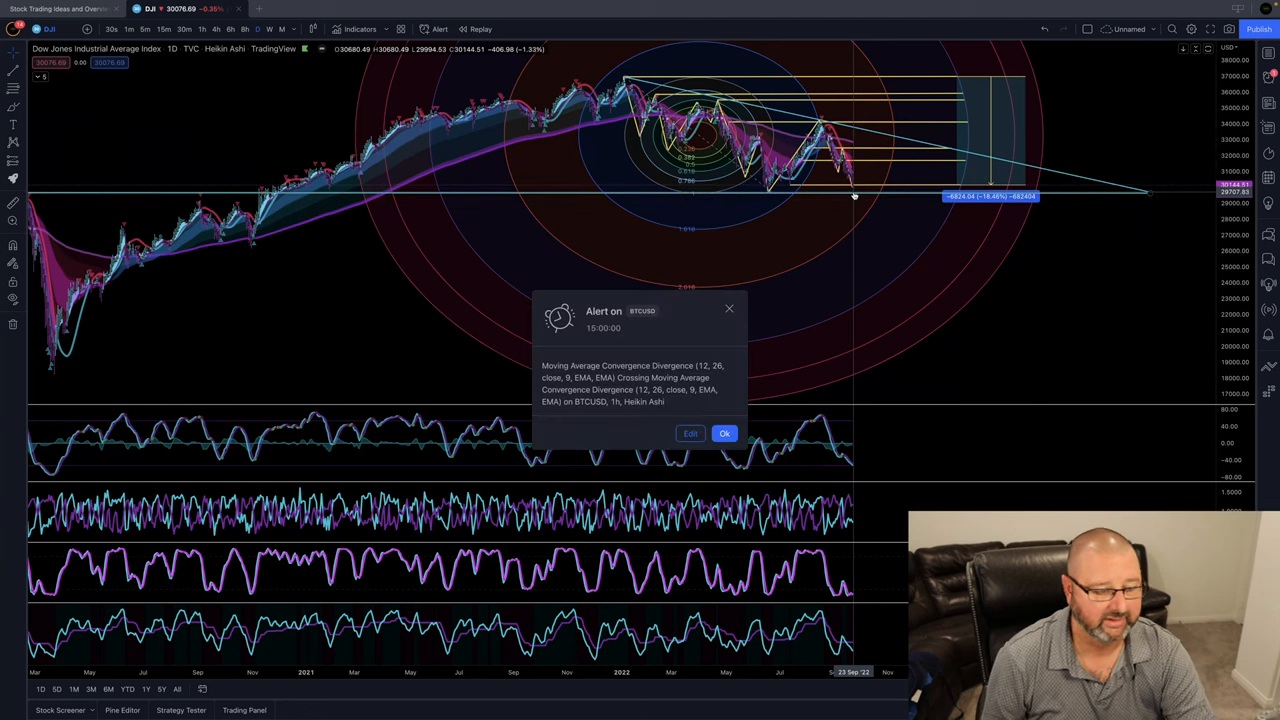
Dismiss the BTCUSD hourly MACD crossing alert notice
left_click(724, 433)
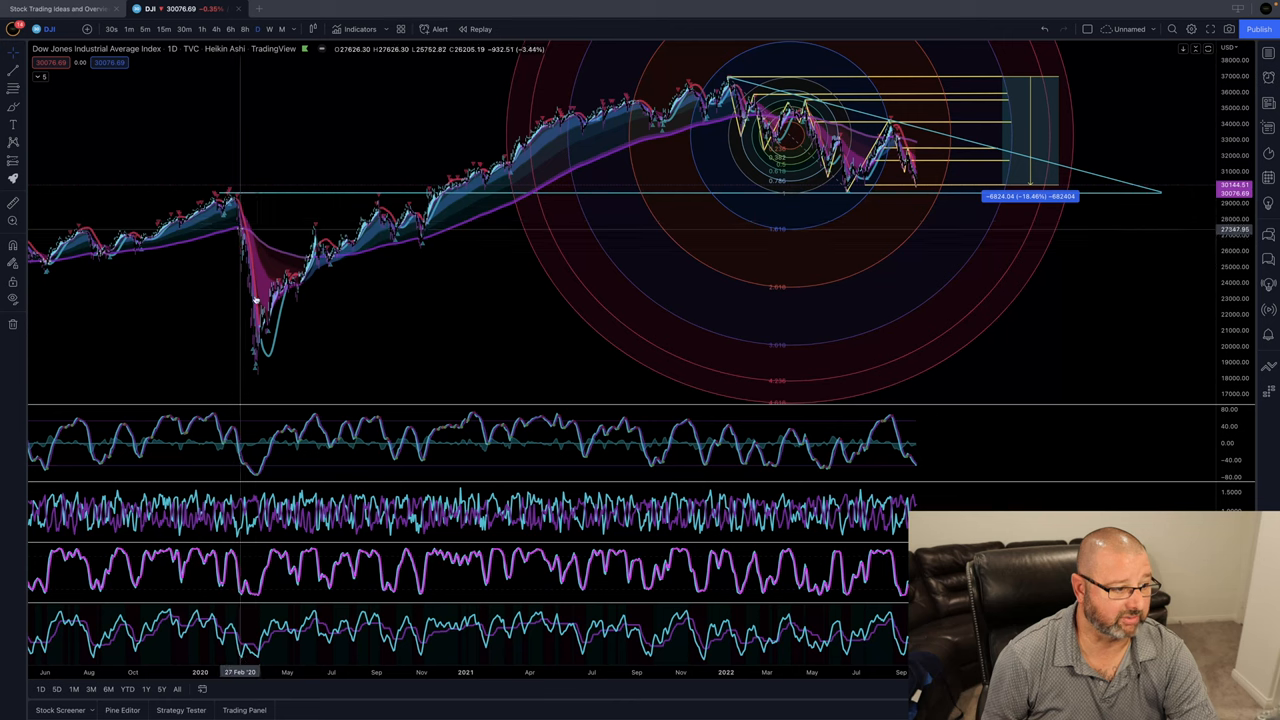
mouse_move(850, 195)
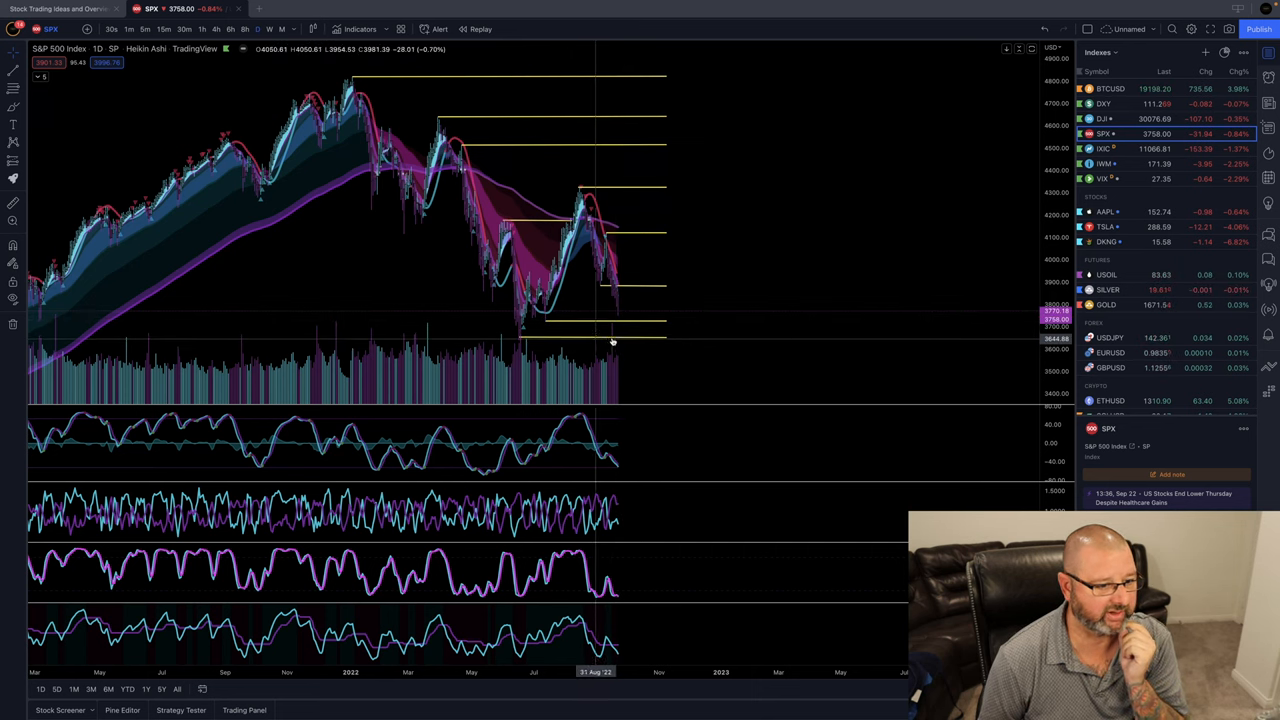
Load the Nasdaq Composite (IXIC) daily chart, then the Russell 2000 ETF (IWM) chart
left_click(1110, 148)
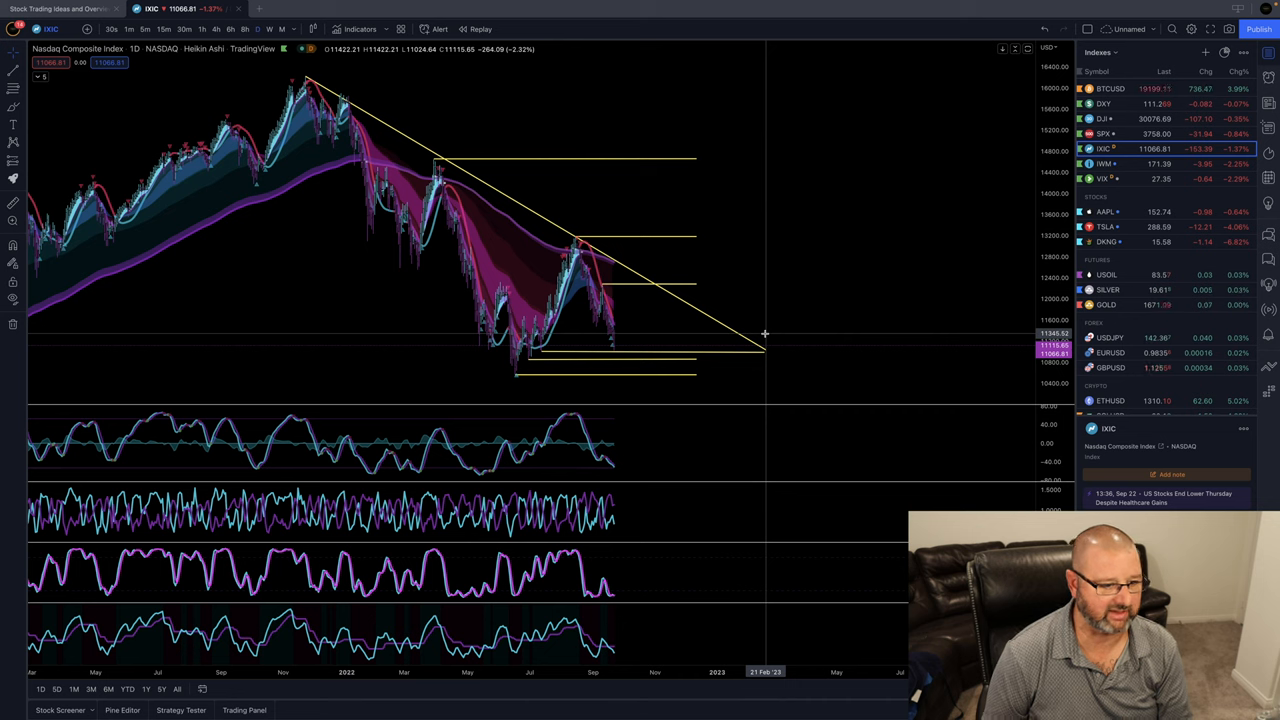
mouse_move(747, 349)
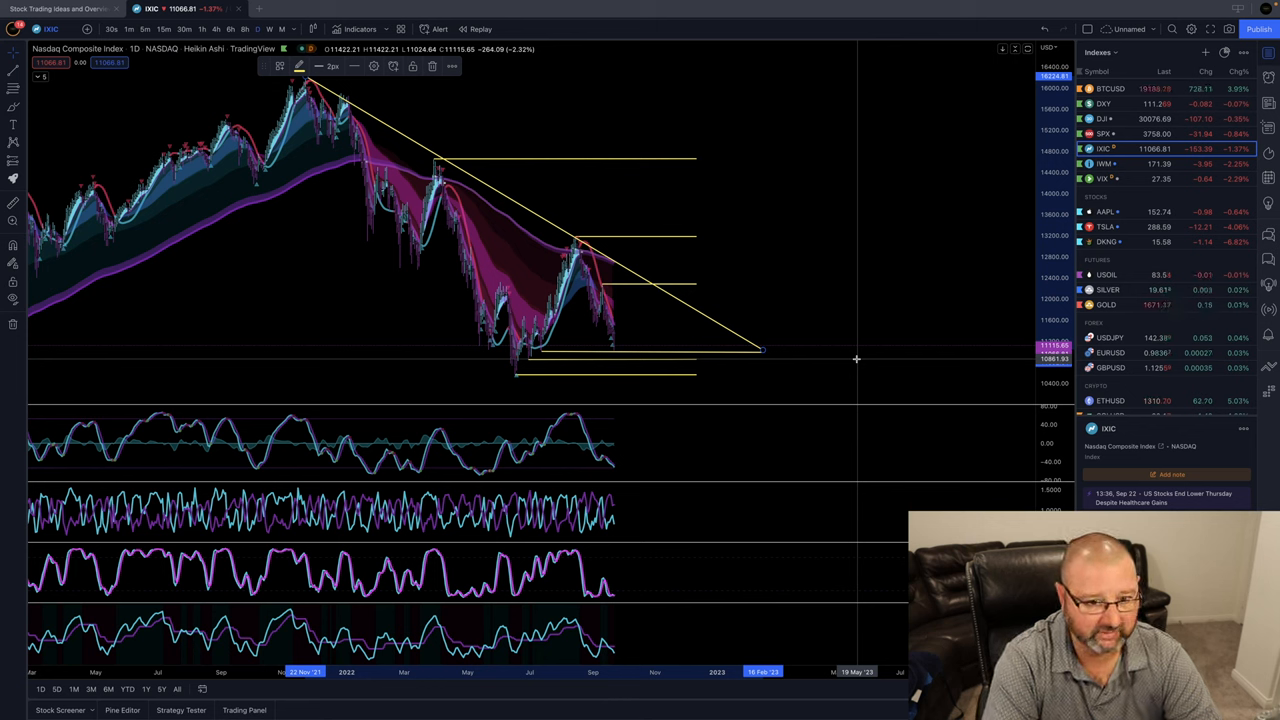
mouse_move(843, 330)
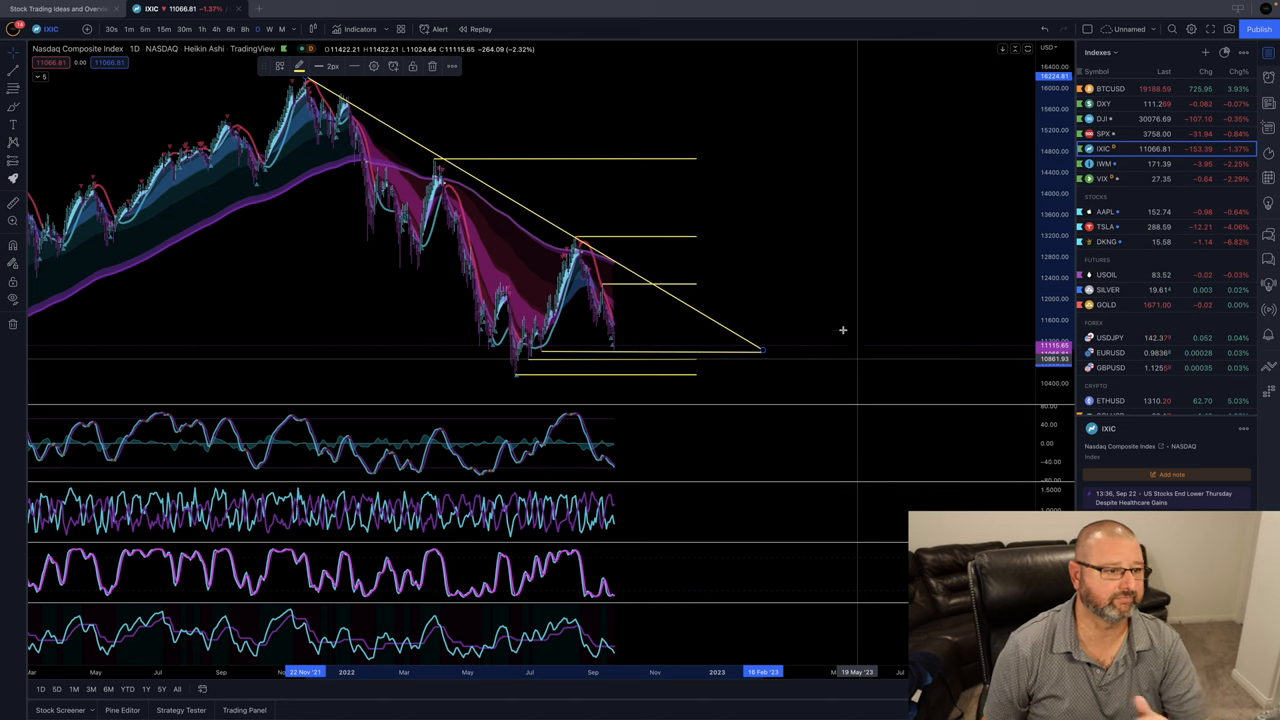
mouse_move(410, 122)
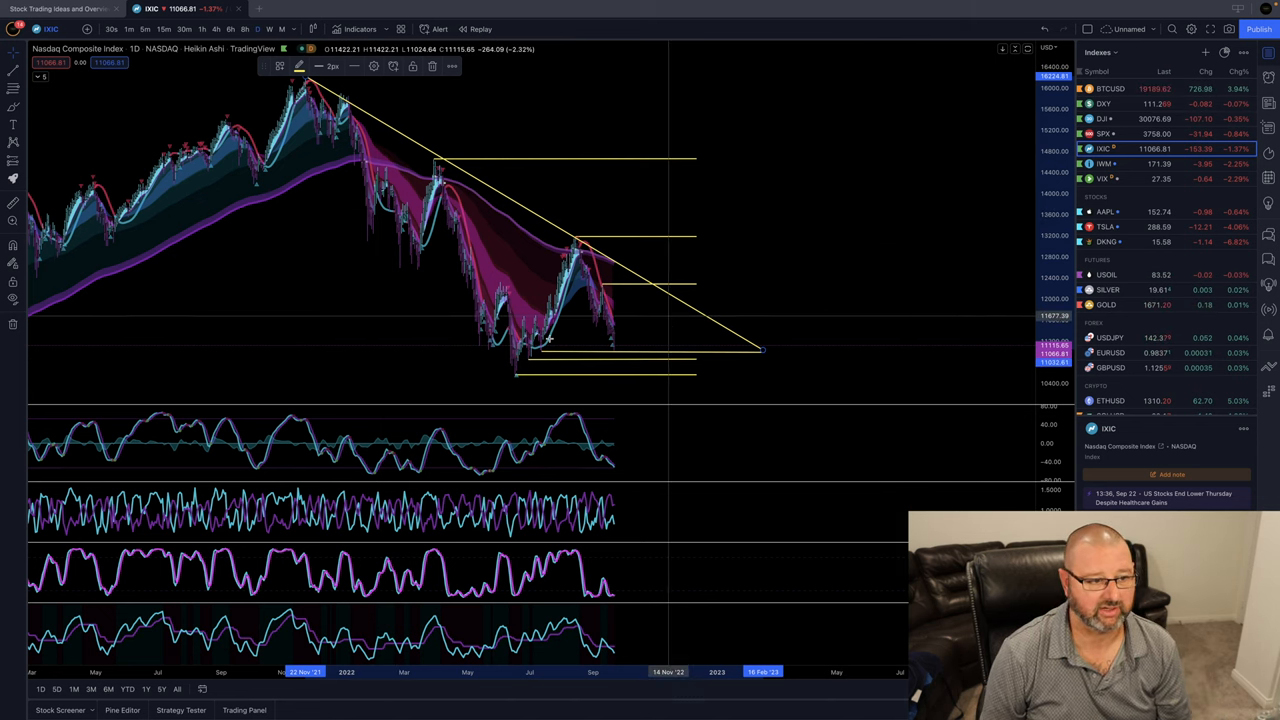
mouse_move(595, 325)
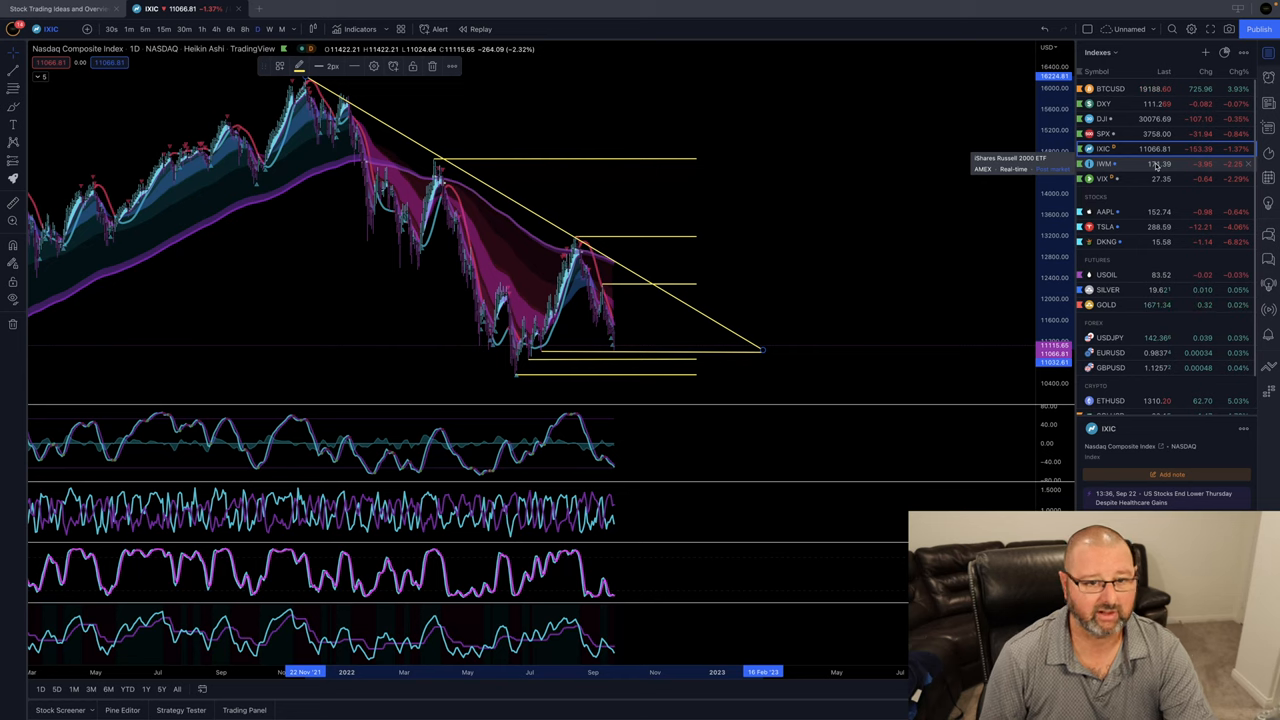
left_click(1106, 163)
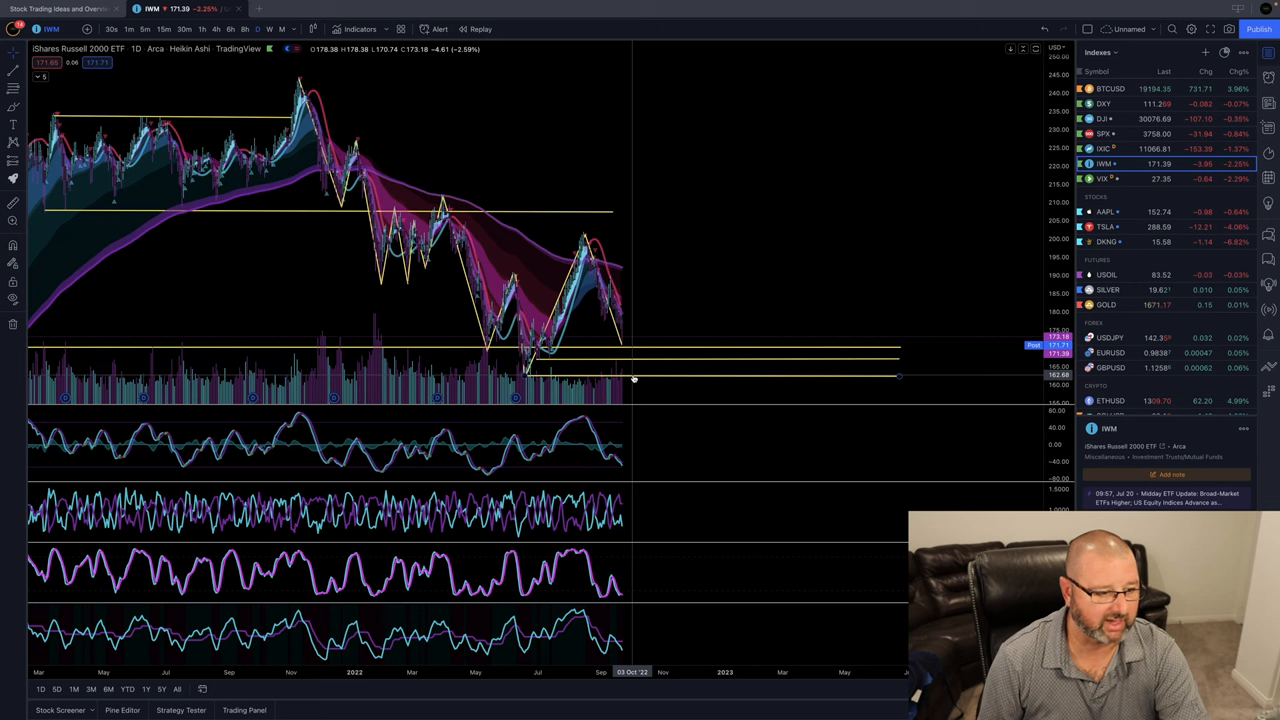
mouse_move(1007, 238)
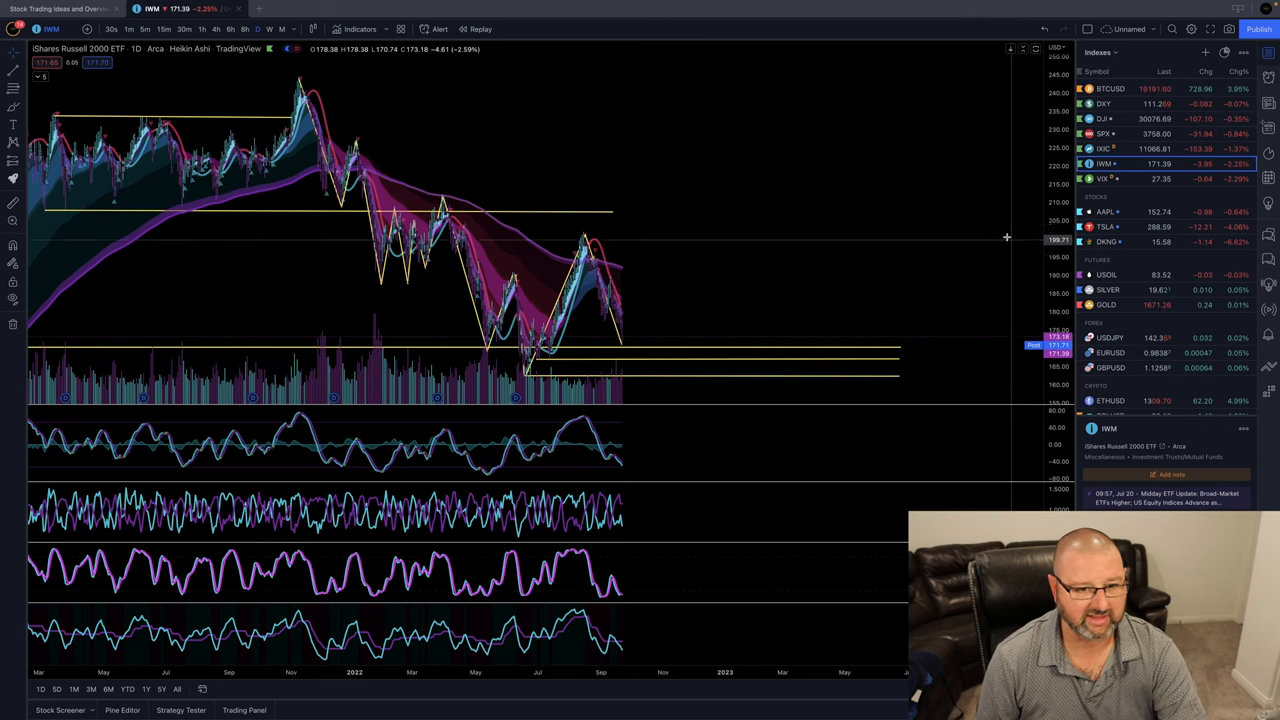
Return to the Dow Jones daily chart and show the saved watchlists list
left_click(1103, 118)
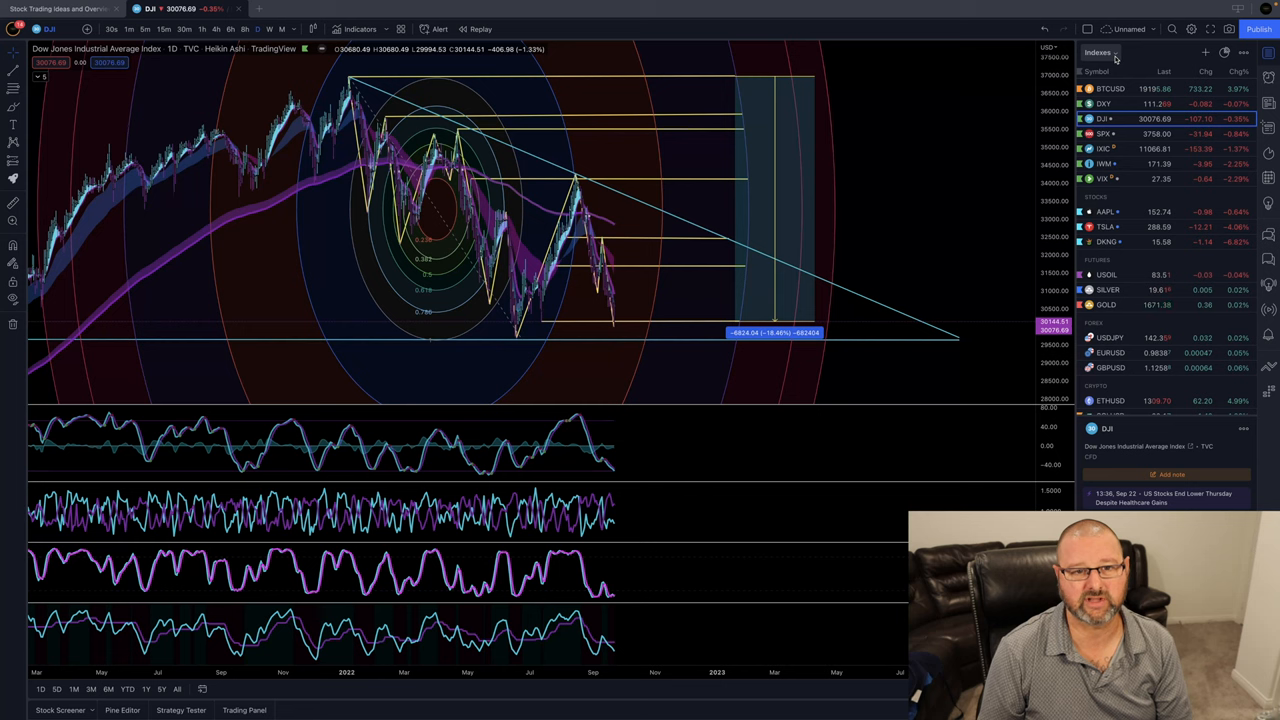
left_click(1098, 52)
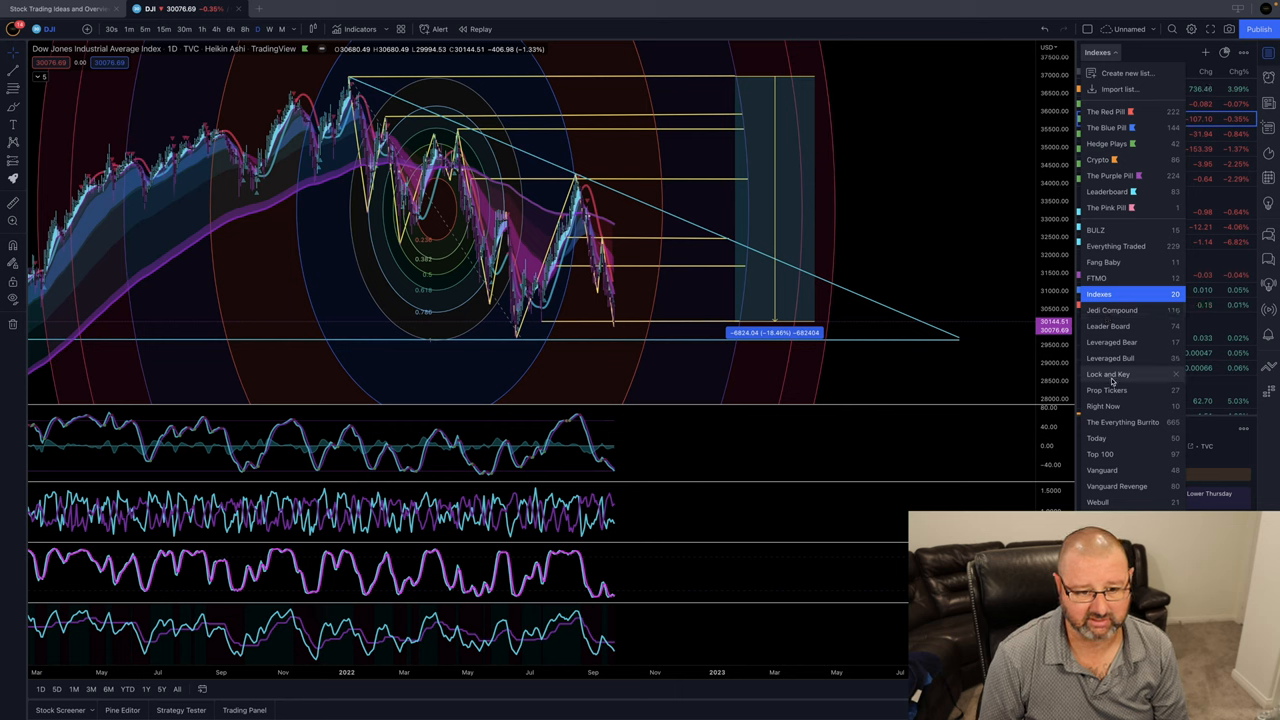
Load the Lock and Key watchlist listing MATICUSD, TZA and SUSHIUSD
left_click(1108, 374)
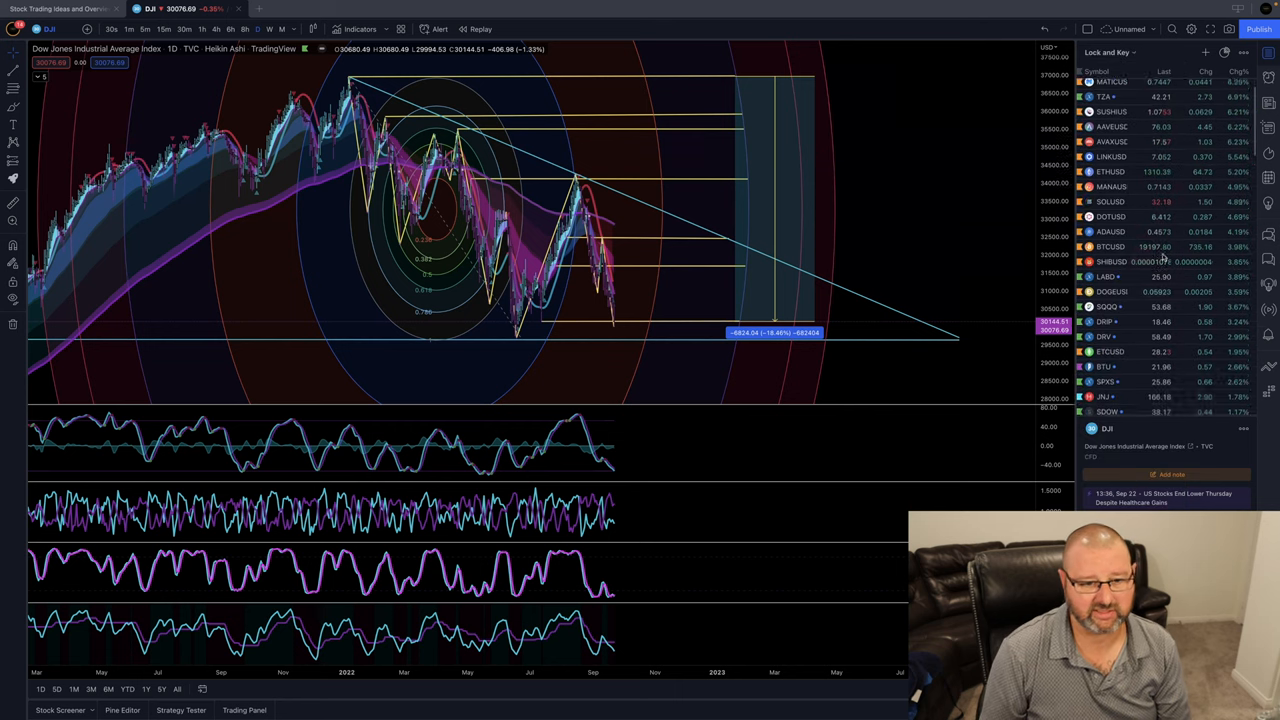
Return the Microsoft (MSFT) chart from the hourly view to daily candles
scroll("down", 3)
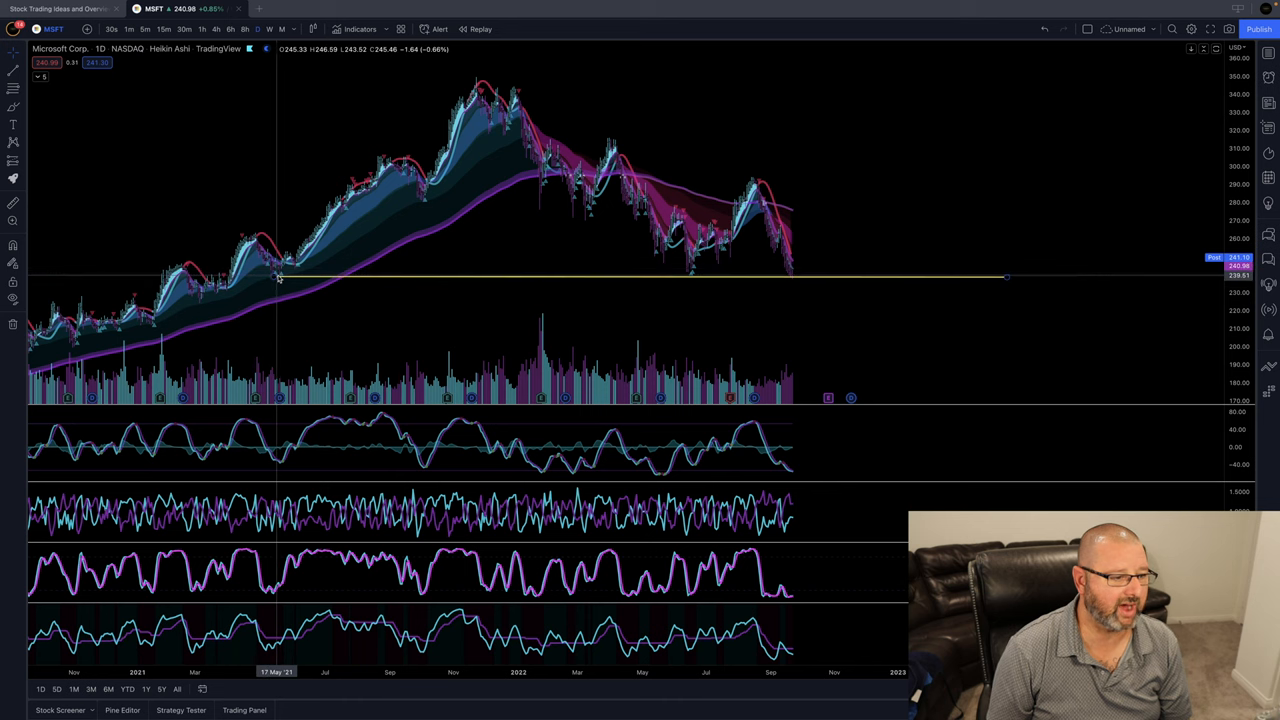
mouse_move(688, 246)
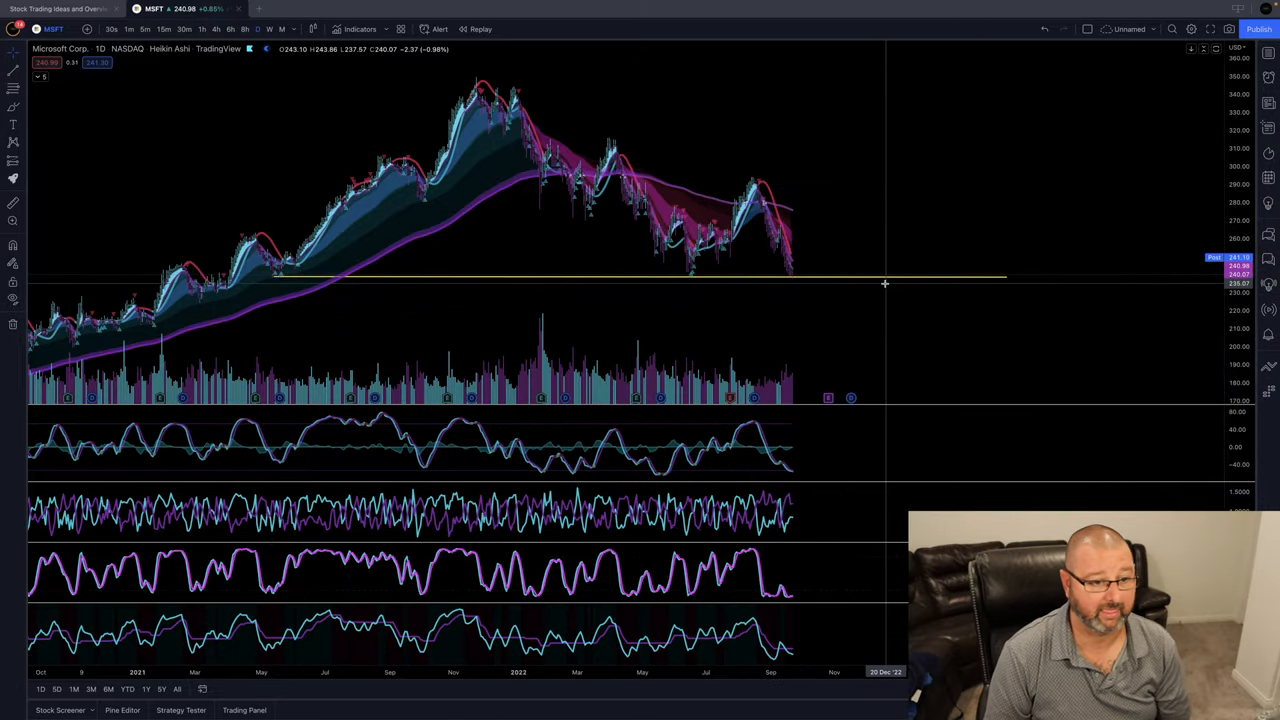
mouse_move(880, 281)
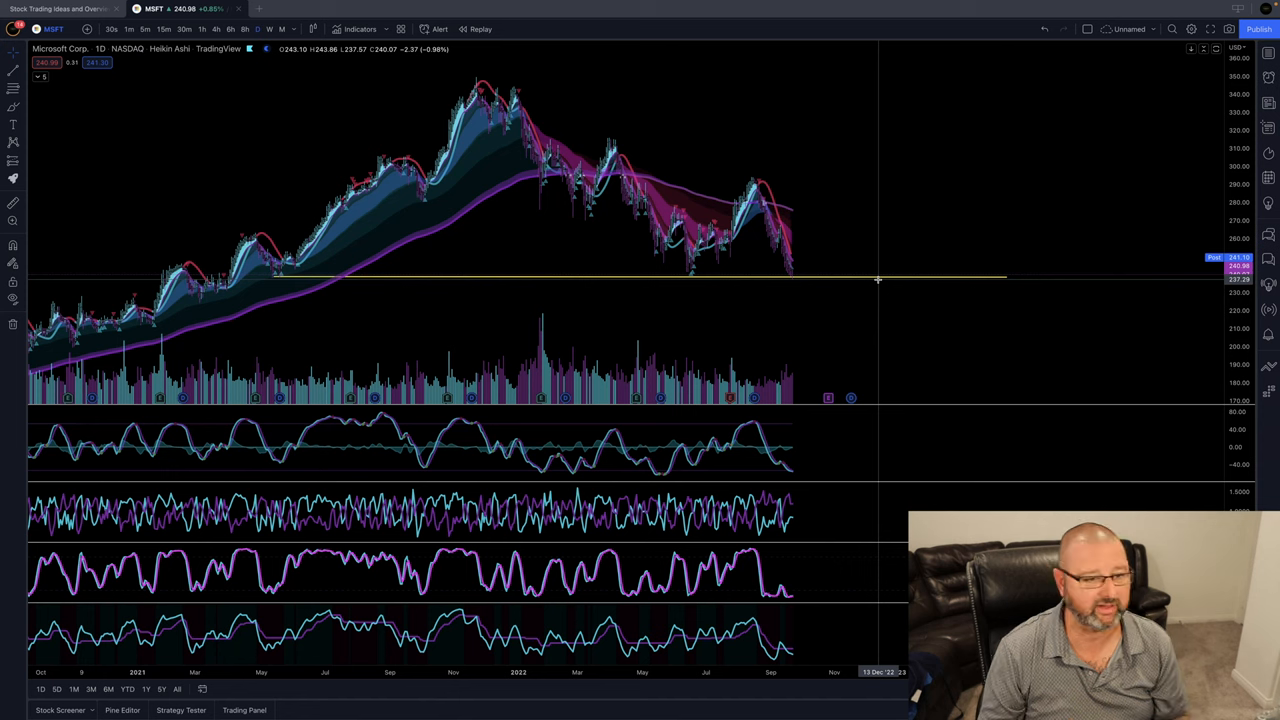
mouse_move(817, 287)
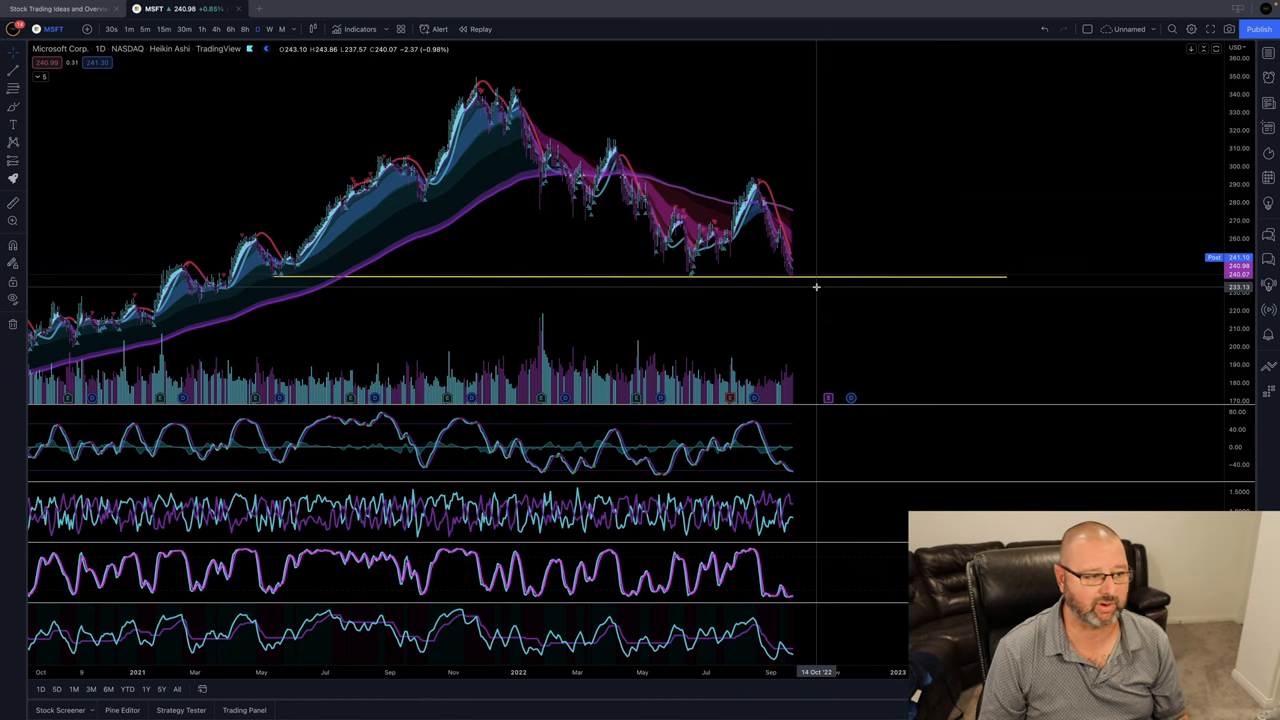
mouse_move(948, 165)
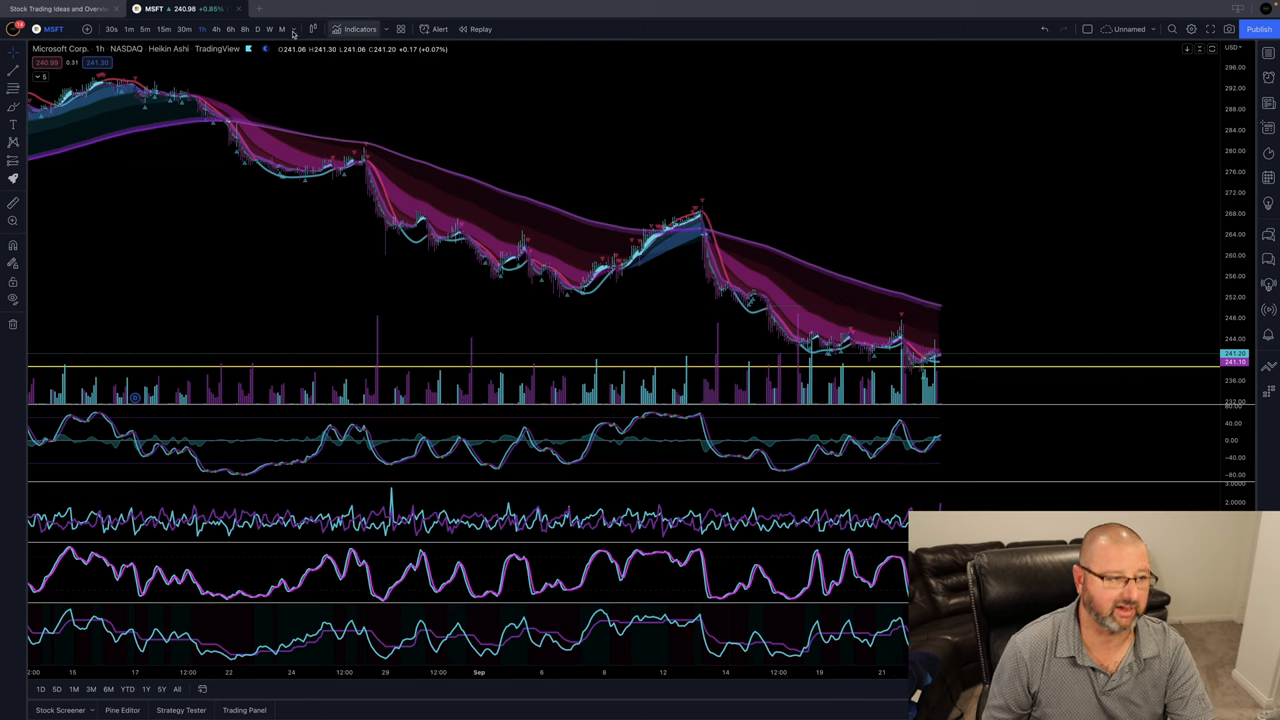
left_click(257, 28)
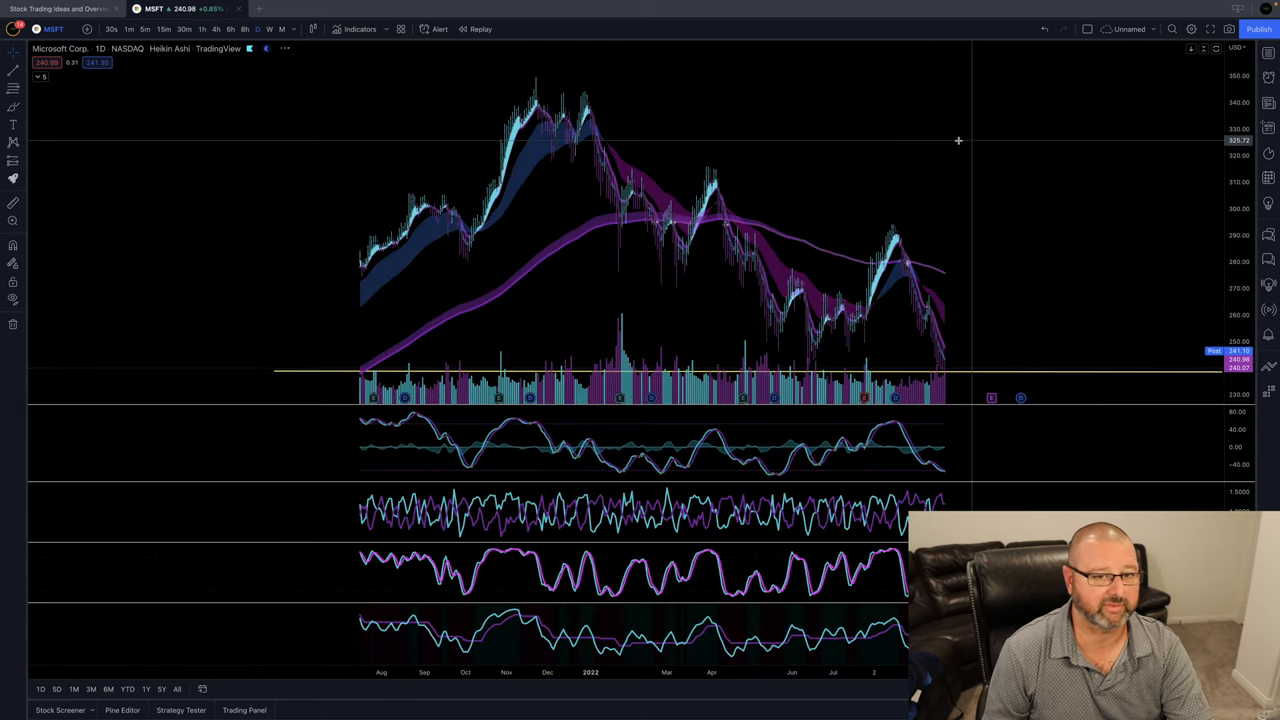
Reopen the Lock and Key watchlist and load the Chiliz (CHZUSD) daily chart
left_click(1269, 53)
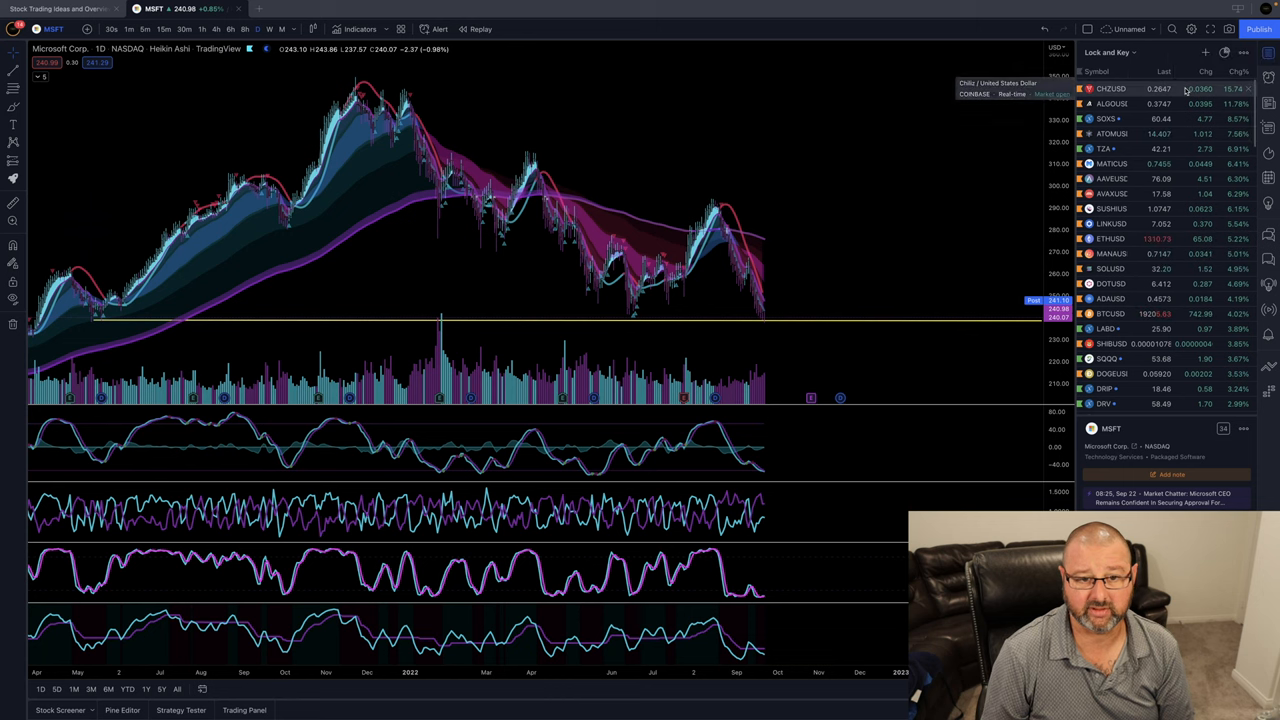
left_click(1110, 88)
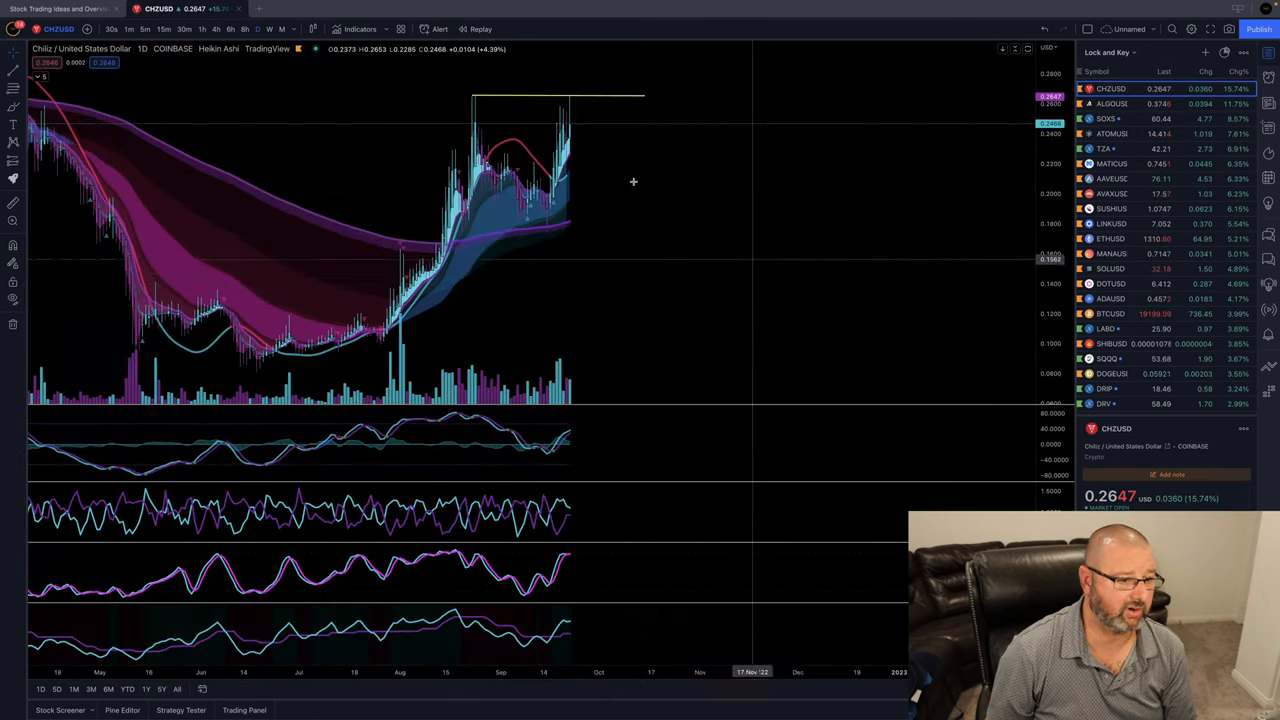
mouse_move(837, 178)
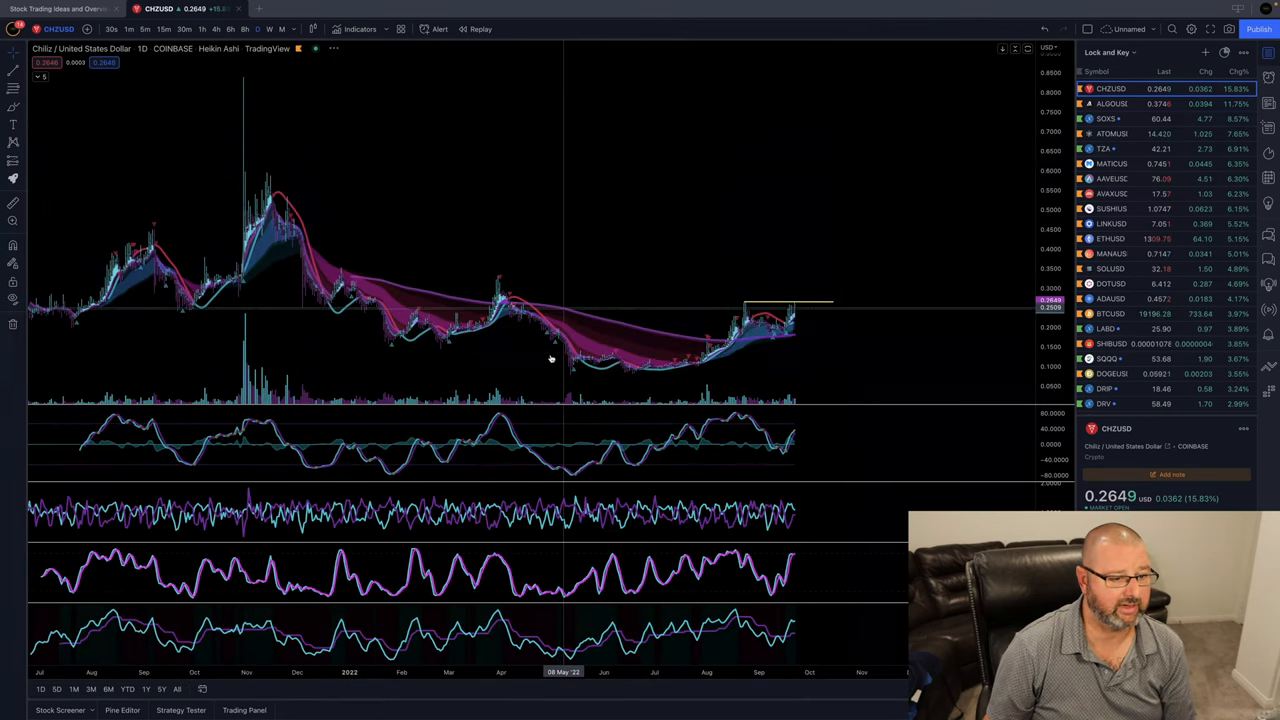
mouse_move(308, 91)
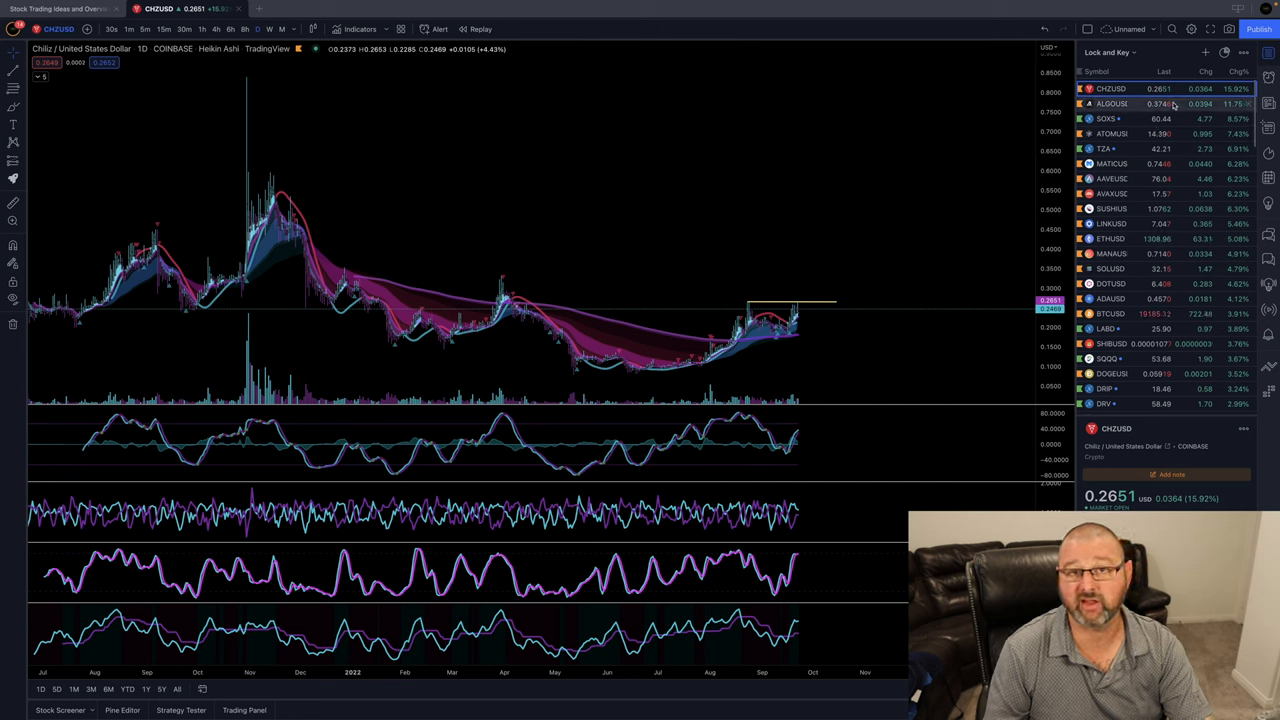
mouse_move(1111, 104)
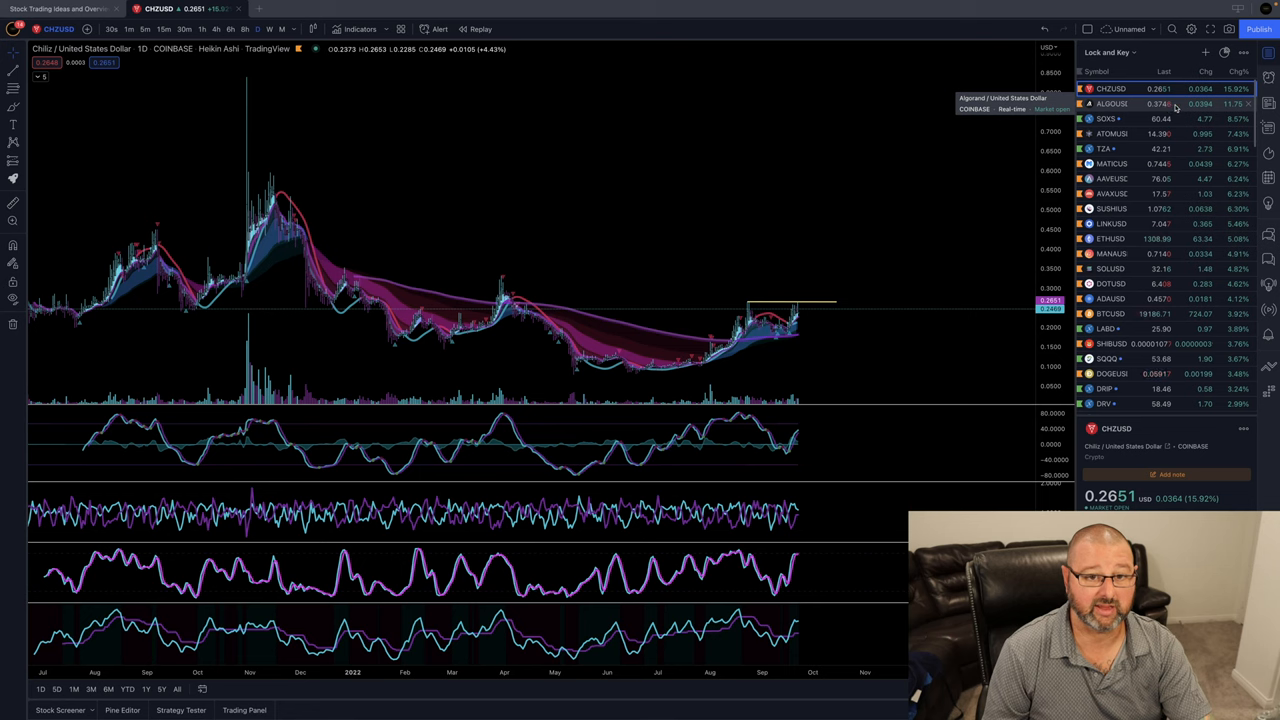
Open the Algorand (ALGOUSD) chart, then the SOXS daily chart
left_click(1111, 104)
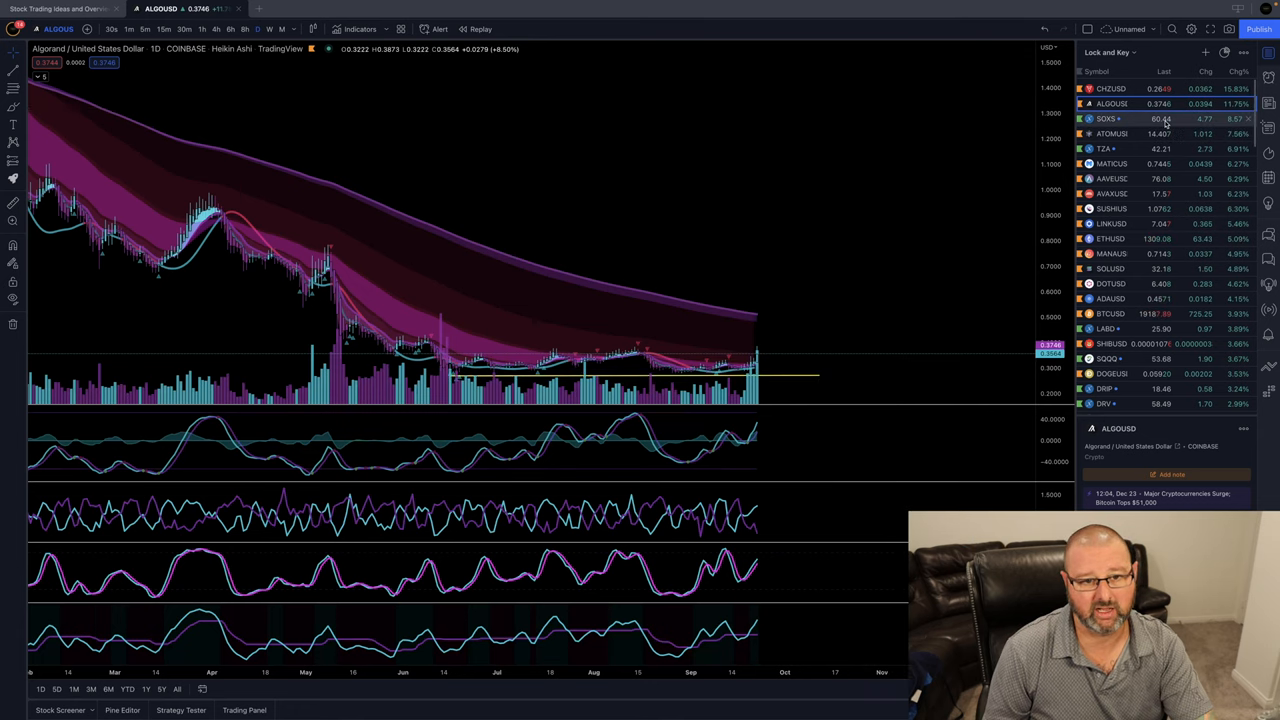
left_click(1108, 118)
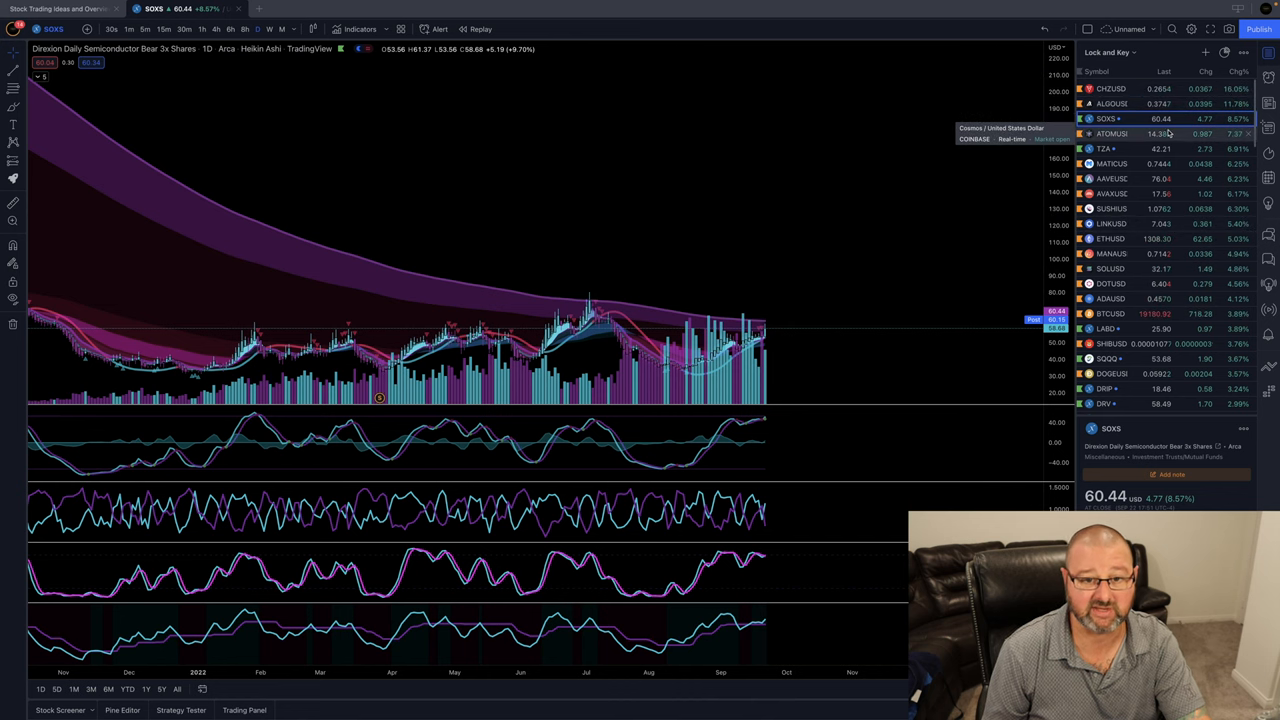
Step through the Cosmos (ATOMUSD) and TZA charts to the Polygon (MATICUSD) chart
left_click(1111, 133)
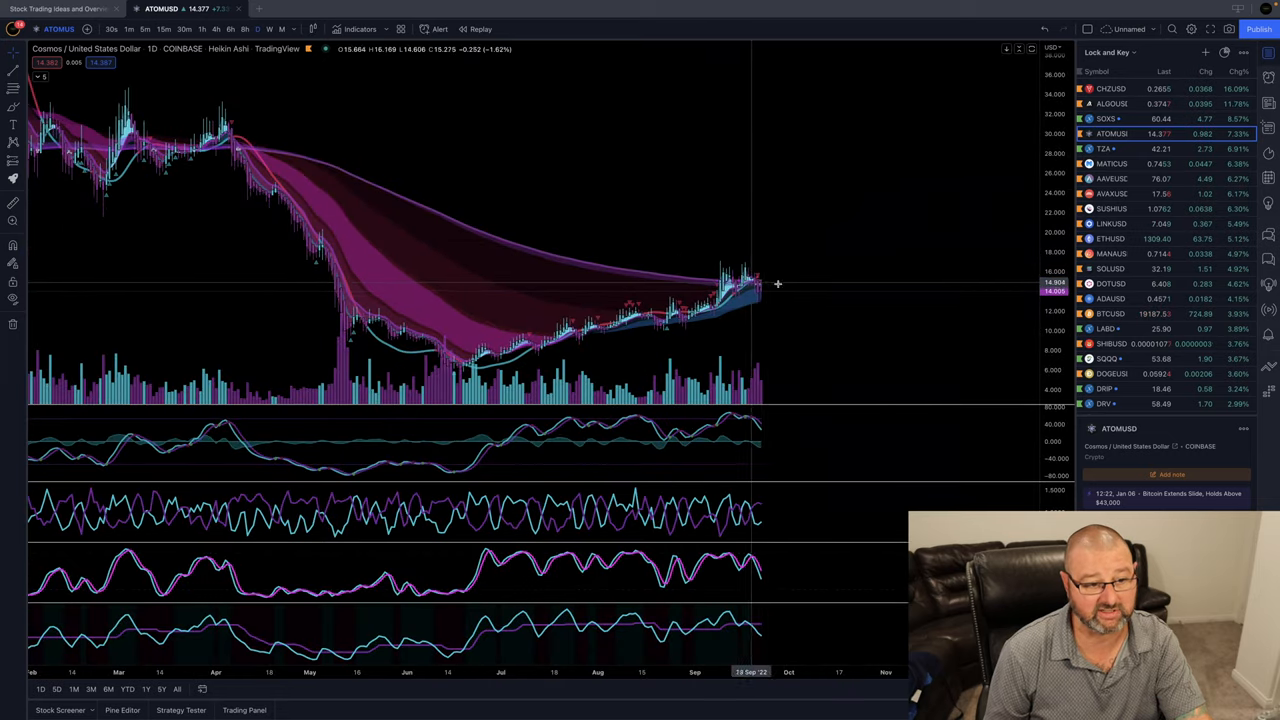
left_click(1110, 148)
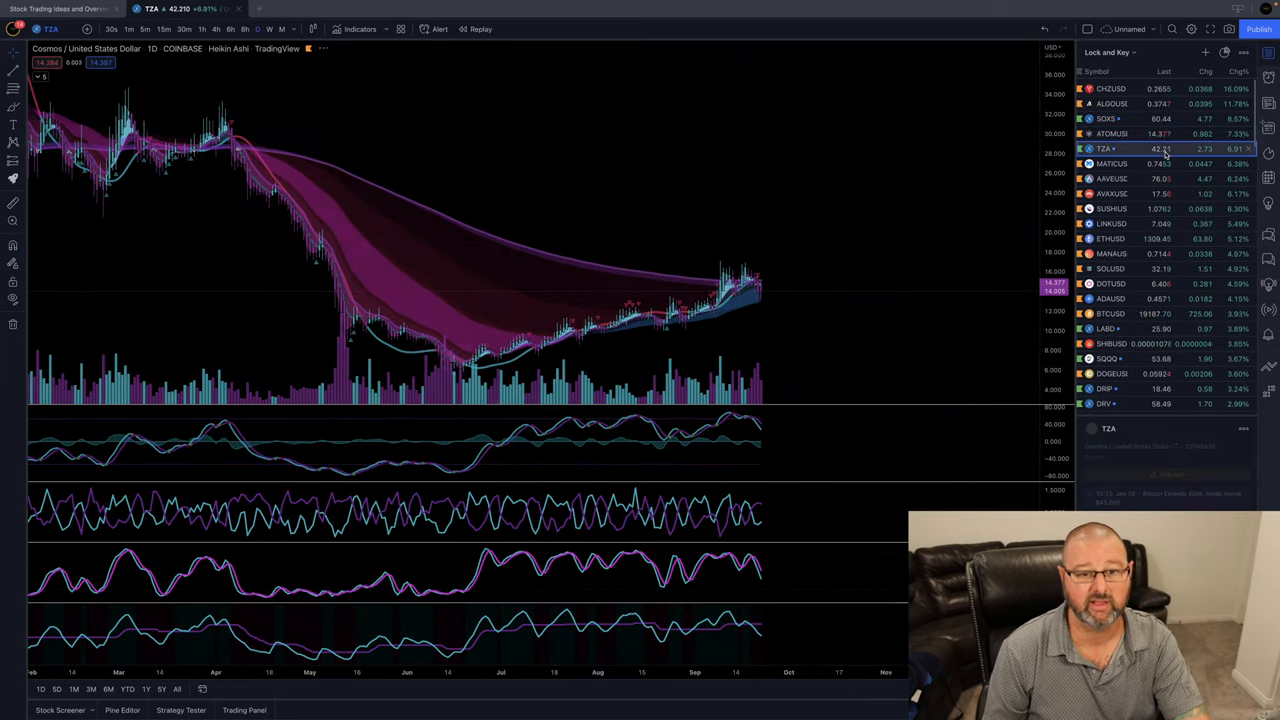
left_click(1106, 148)
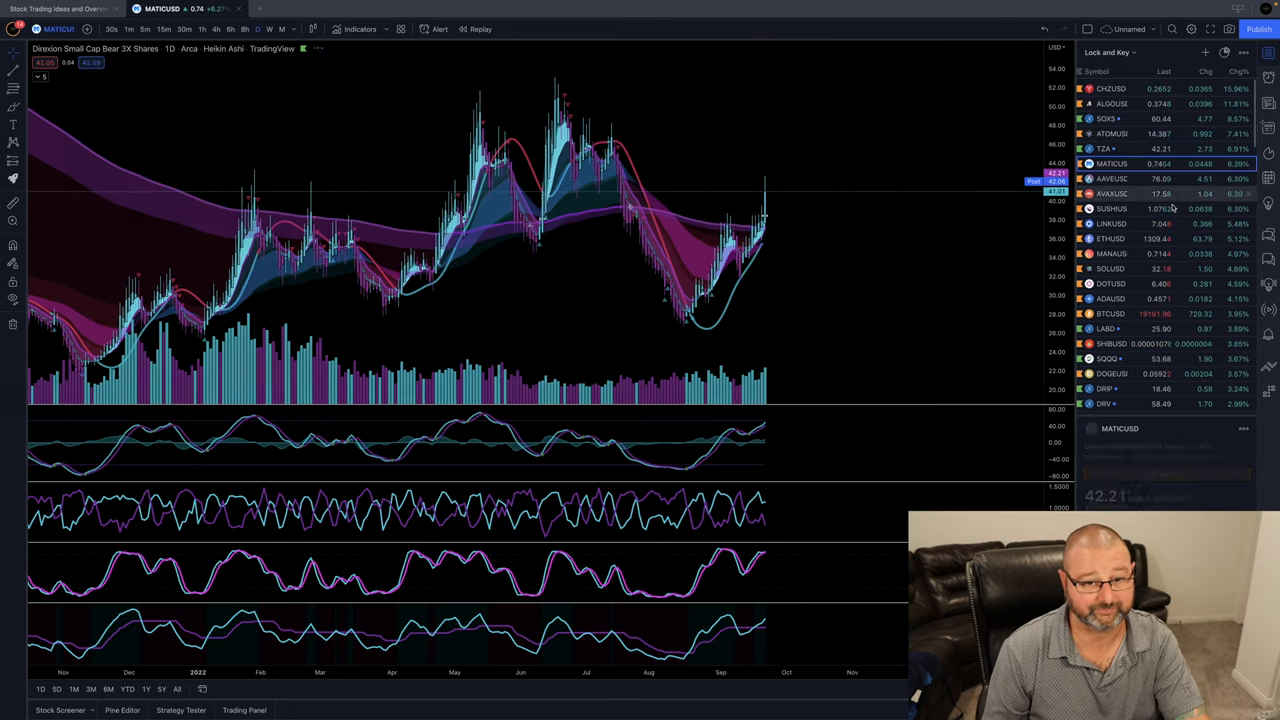
left_click(1111, 163)
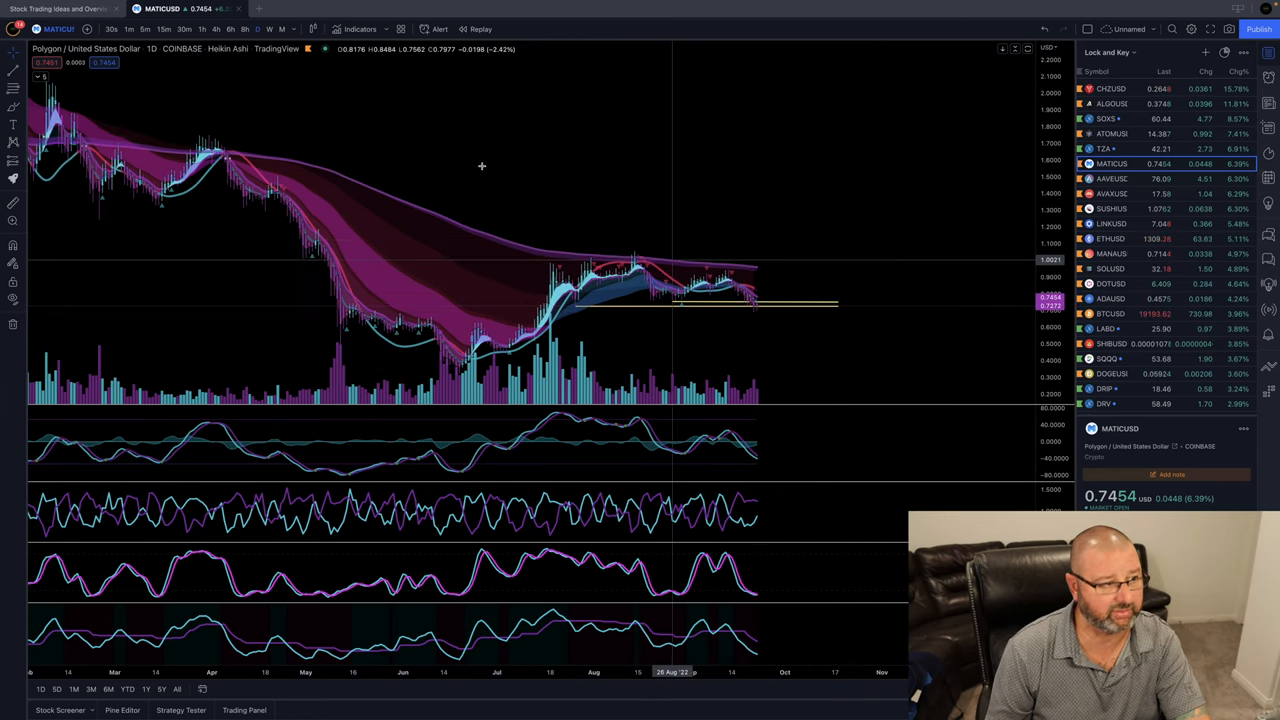
Switch Polygon to hourly, view Aave, then view Avalanche on hourly candles
left_click(199, 28)
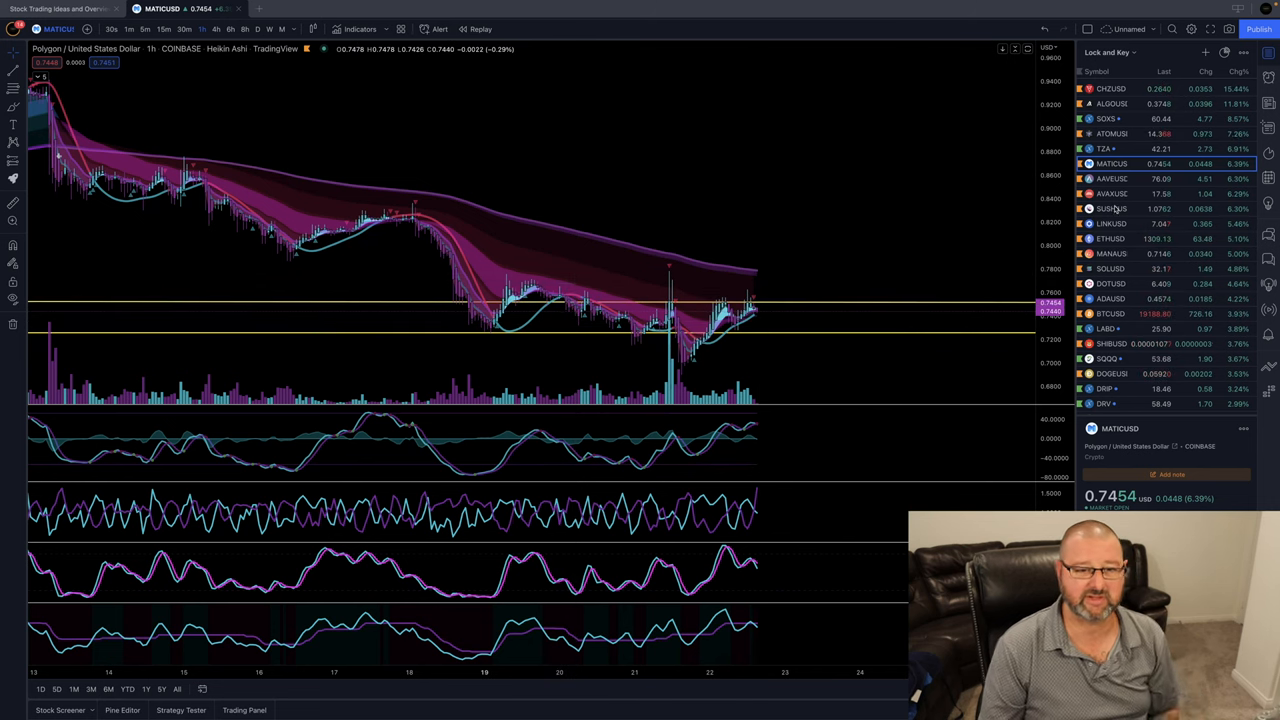
left_click(1111, 178)
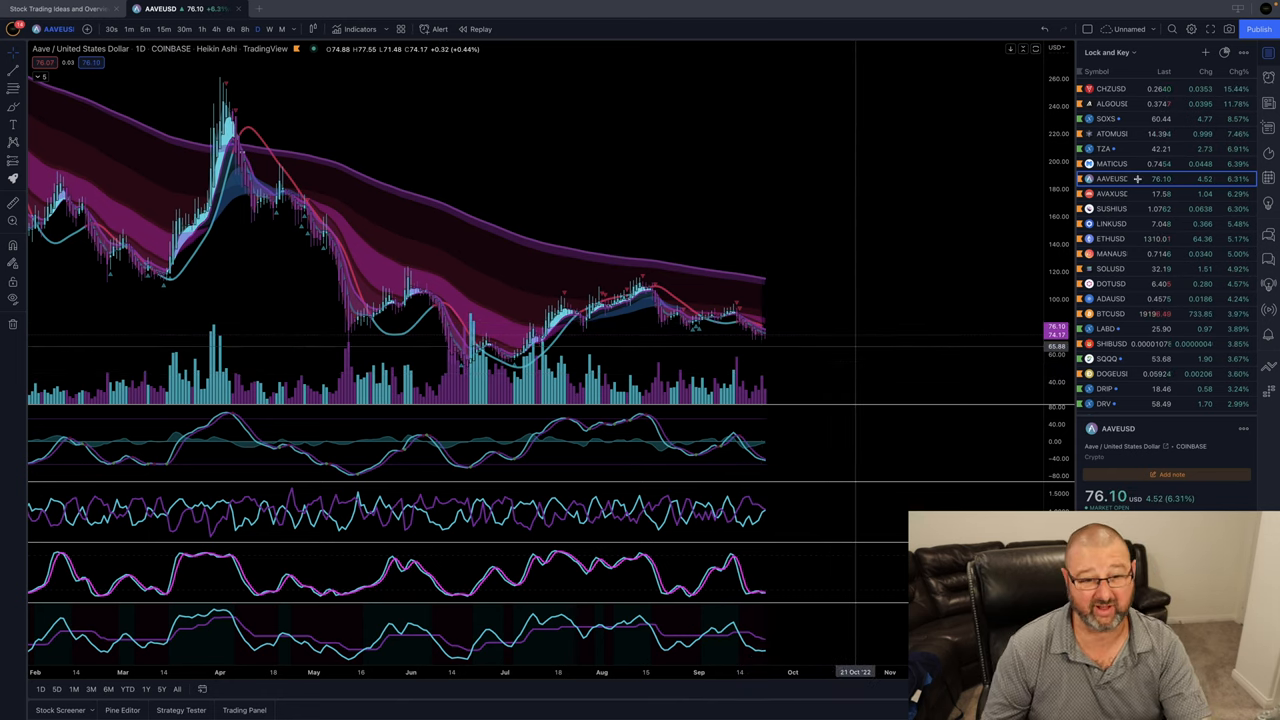
left_click(1112, 193)
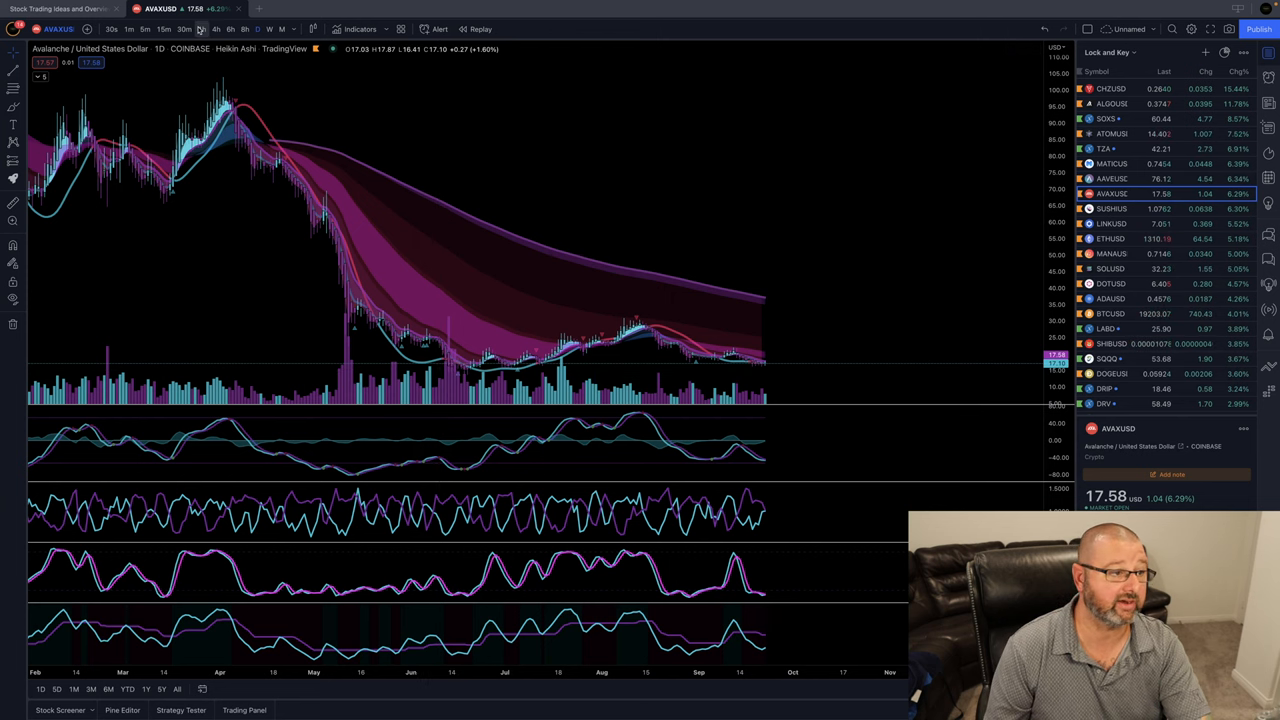
left_click(202, 28)
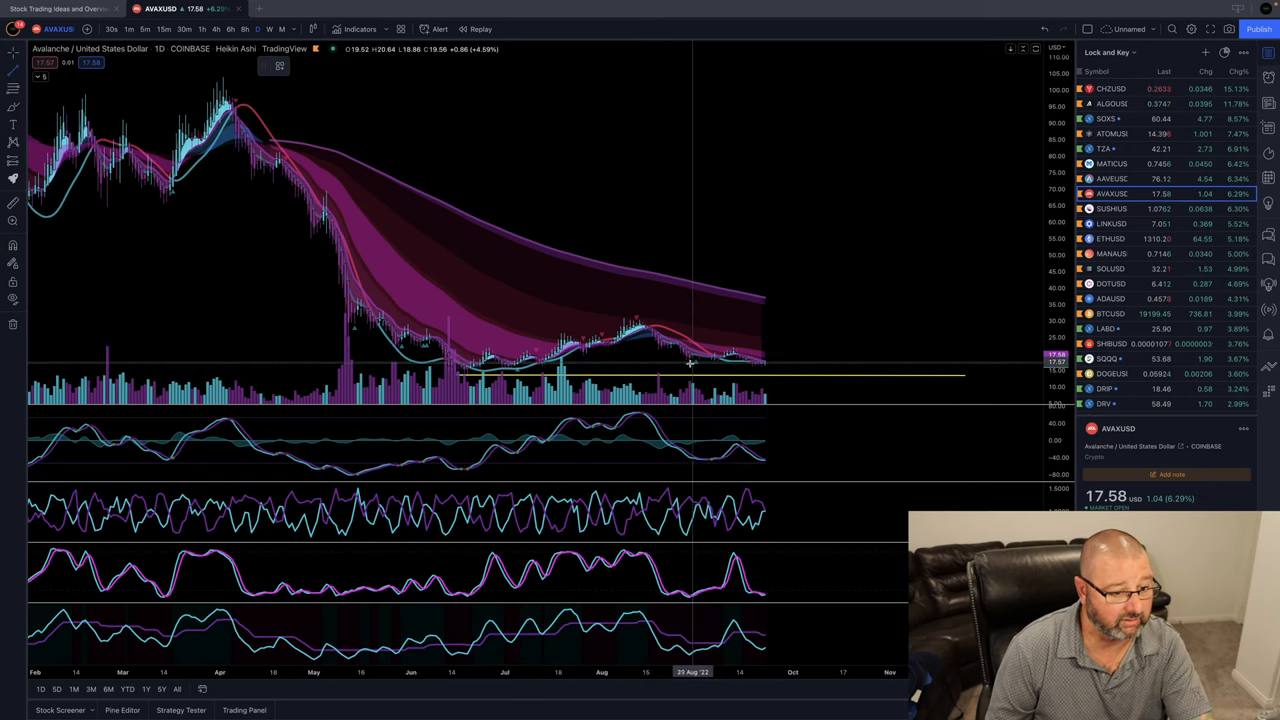
mouse_move(943, 363)
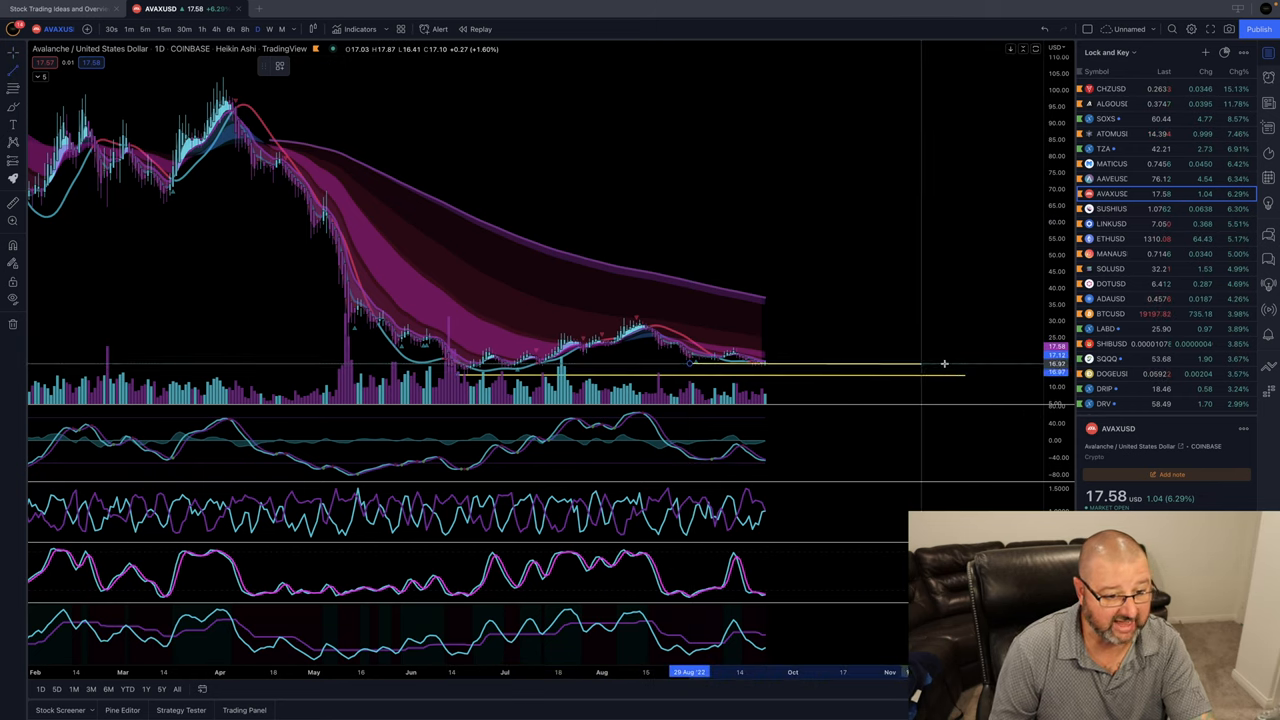
mouse_move(945, 363)
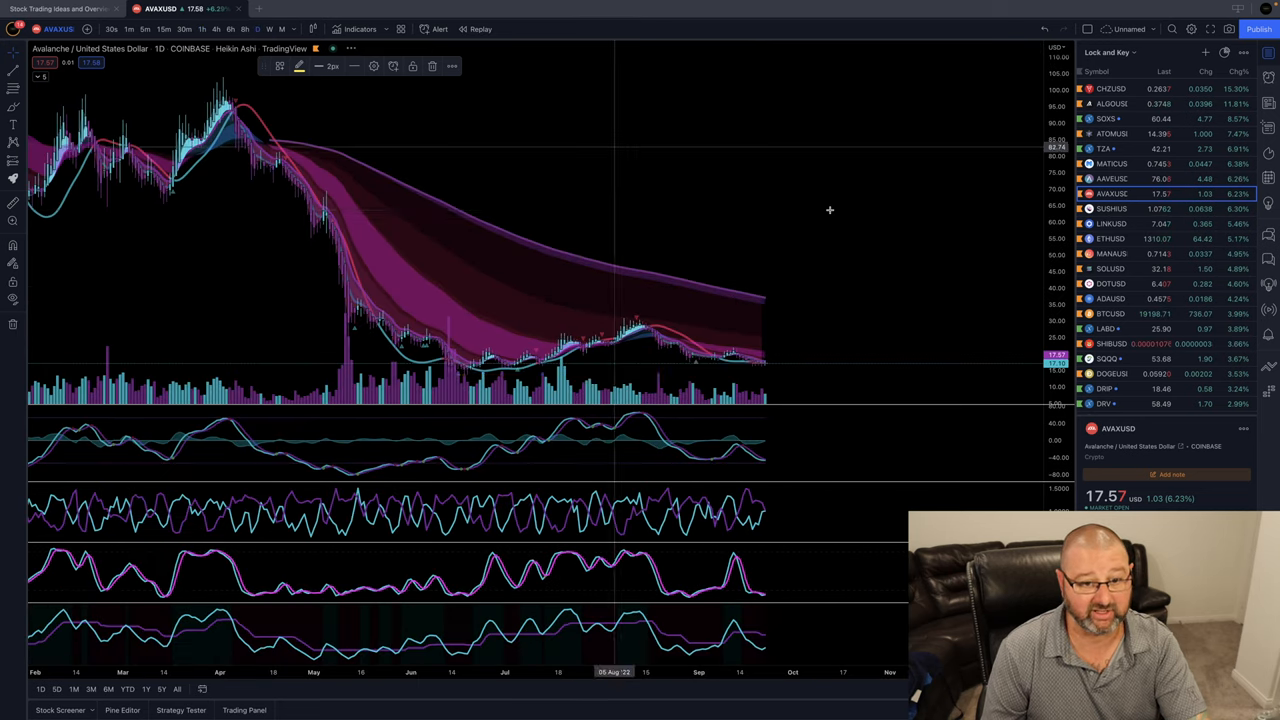
Extend Avalanche's horizontal line along the recent lows near 17, then load SushiSwap daily
left_click_drag(690, 363, 965, 363)
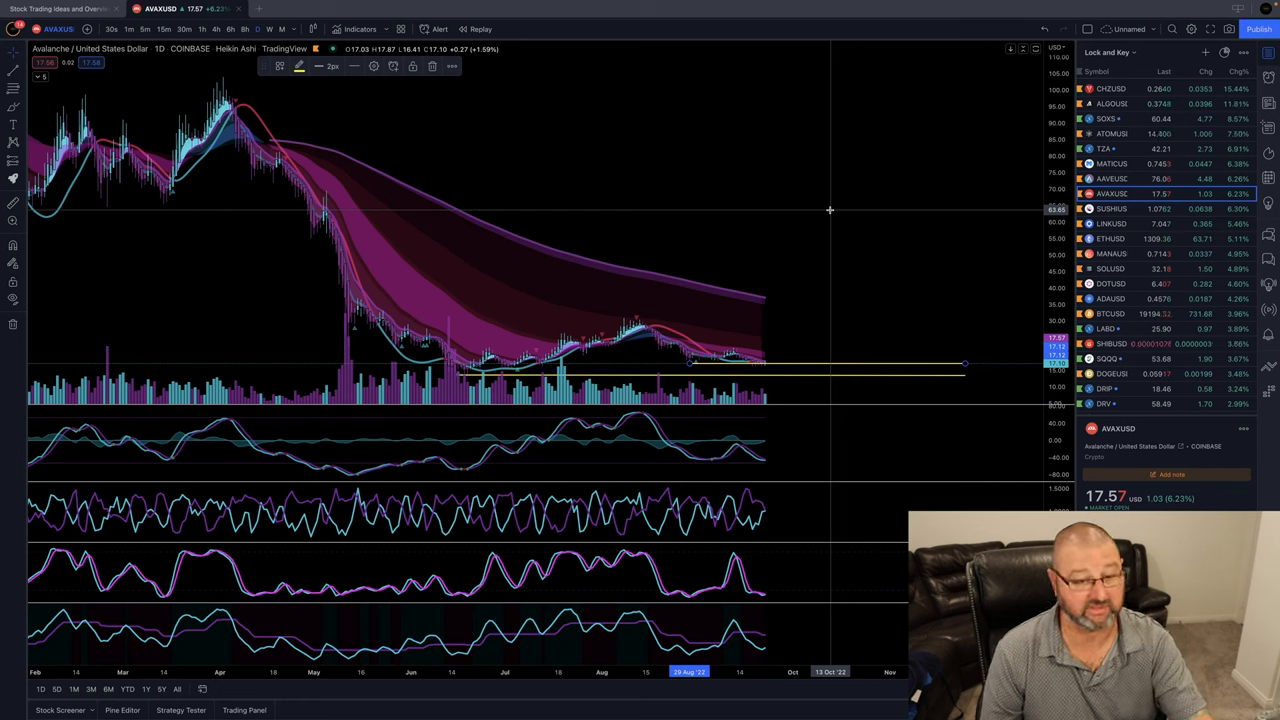
left_click(1120, 209)
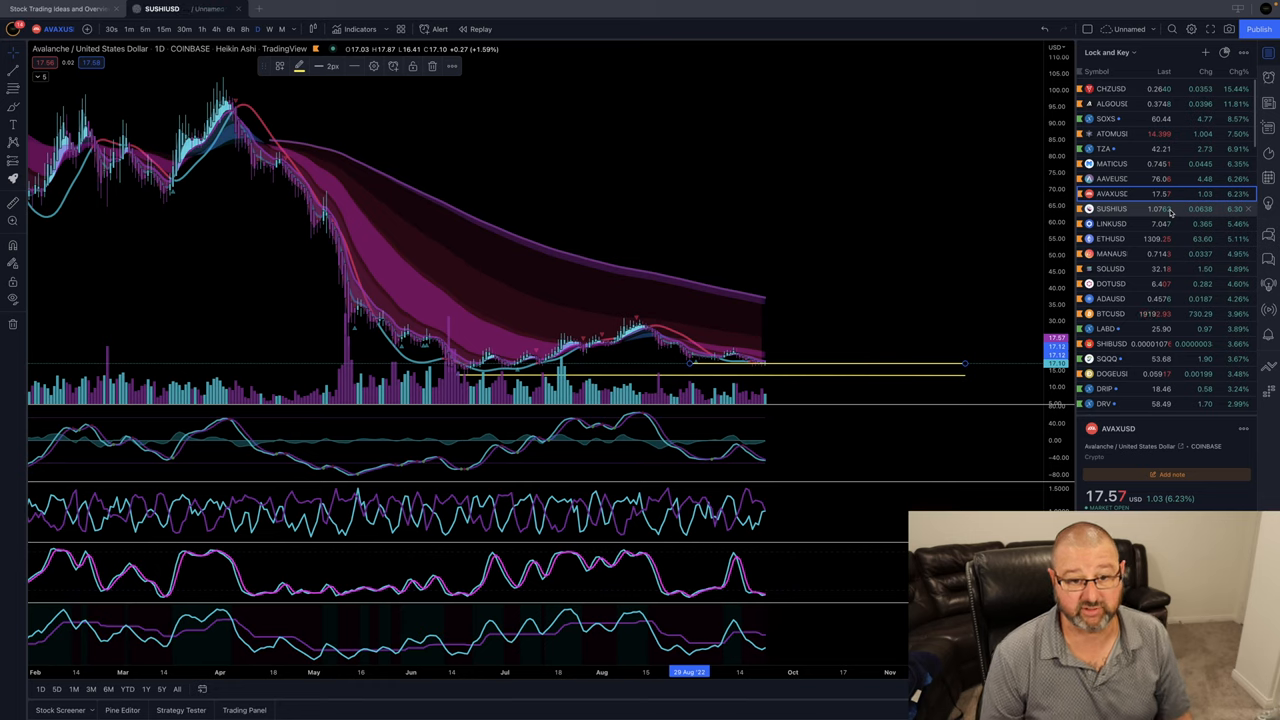
left_click(1111, 208)
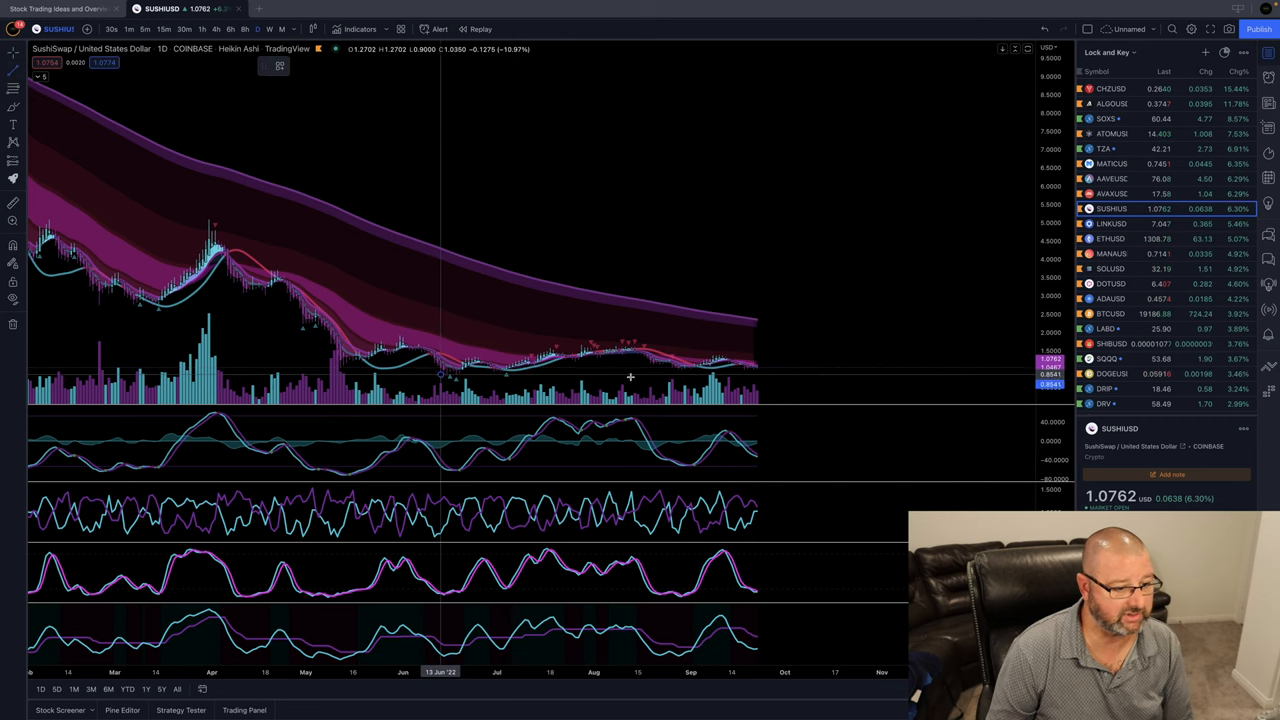
Zoom SushiSwap out across its 2022 history, then bring up Chainlink
left_click_drag(440, 375, 957, 375)
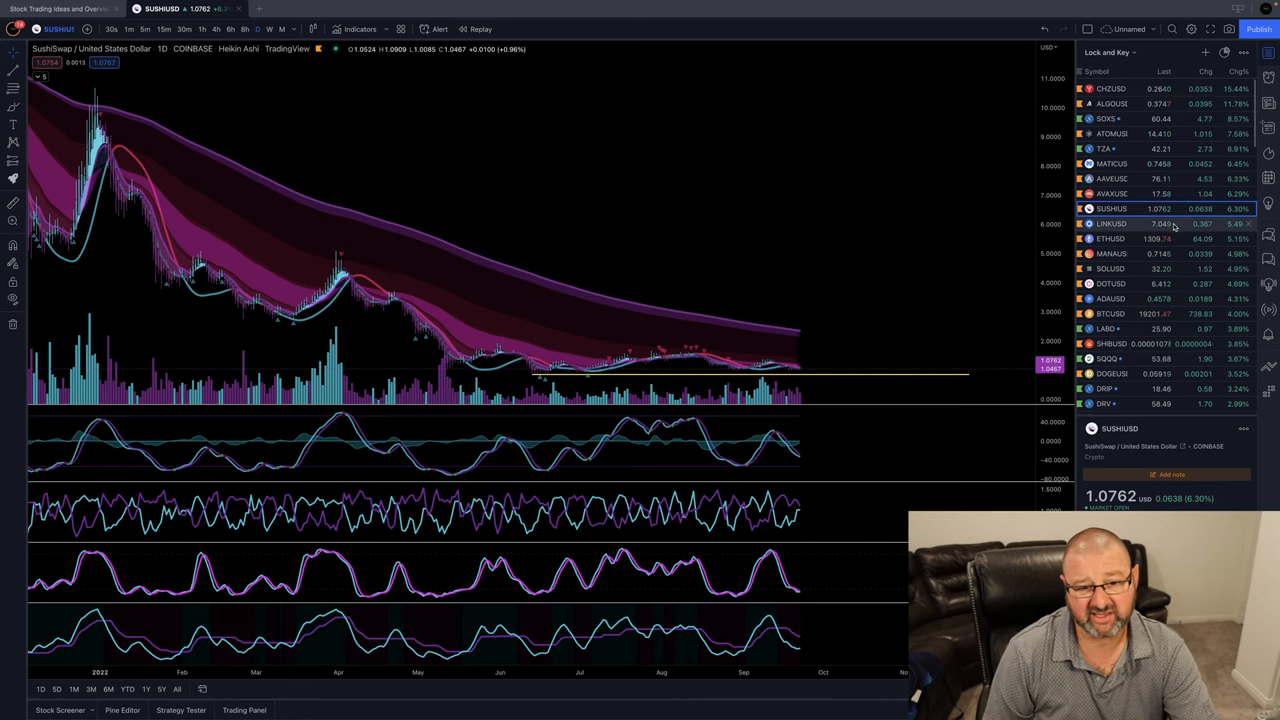
left_click(1111, 223)
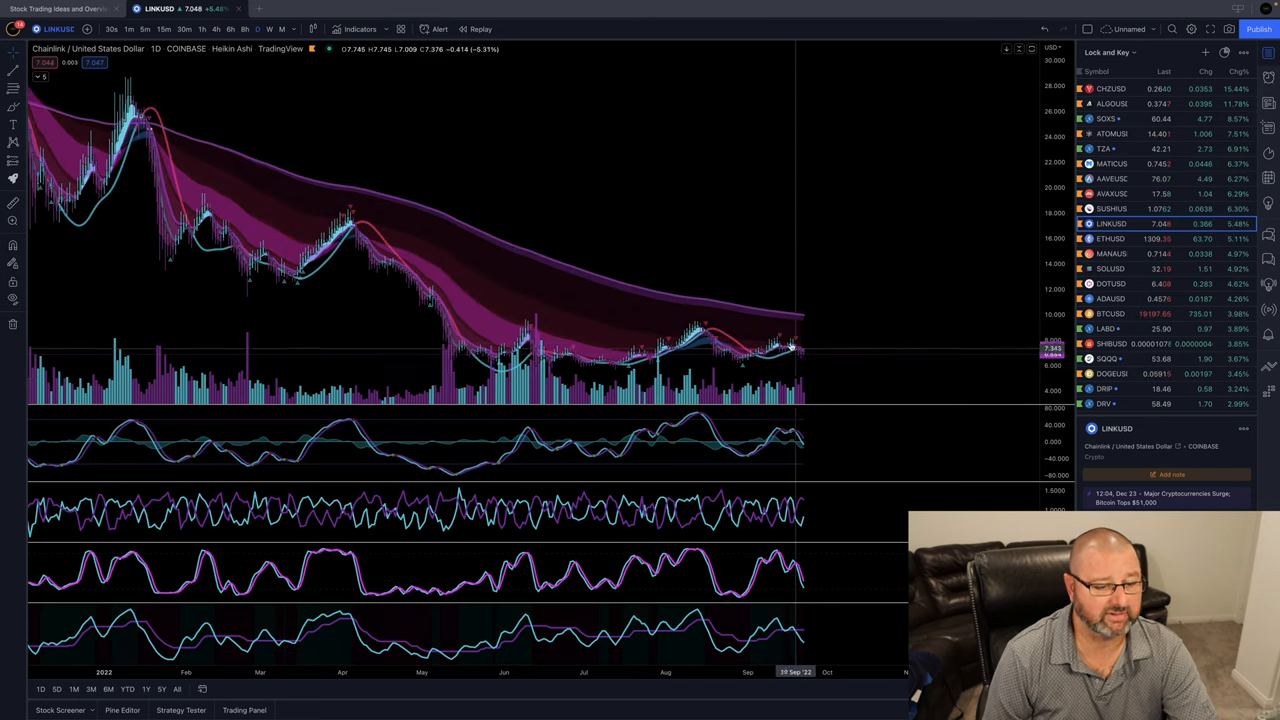
mouse_move(813, 357)
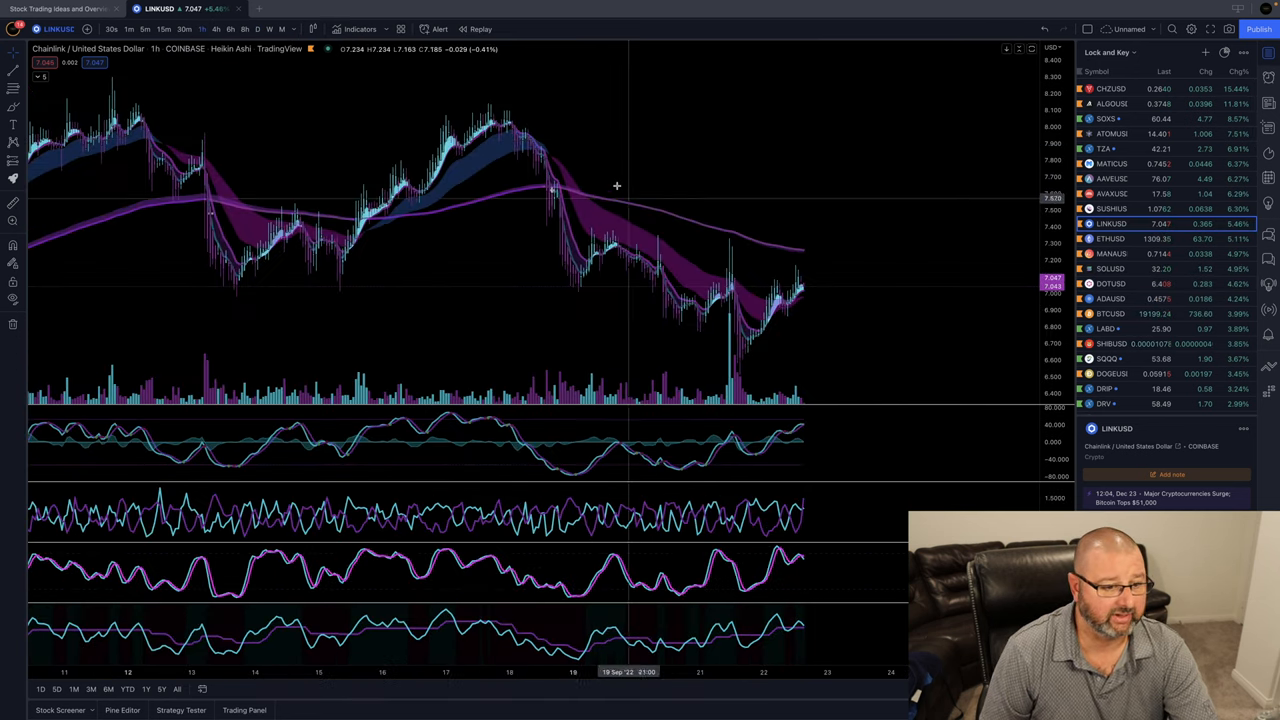
mouse_move(378, 63)
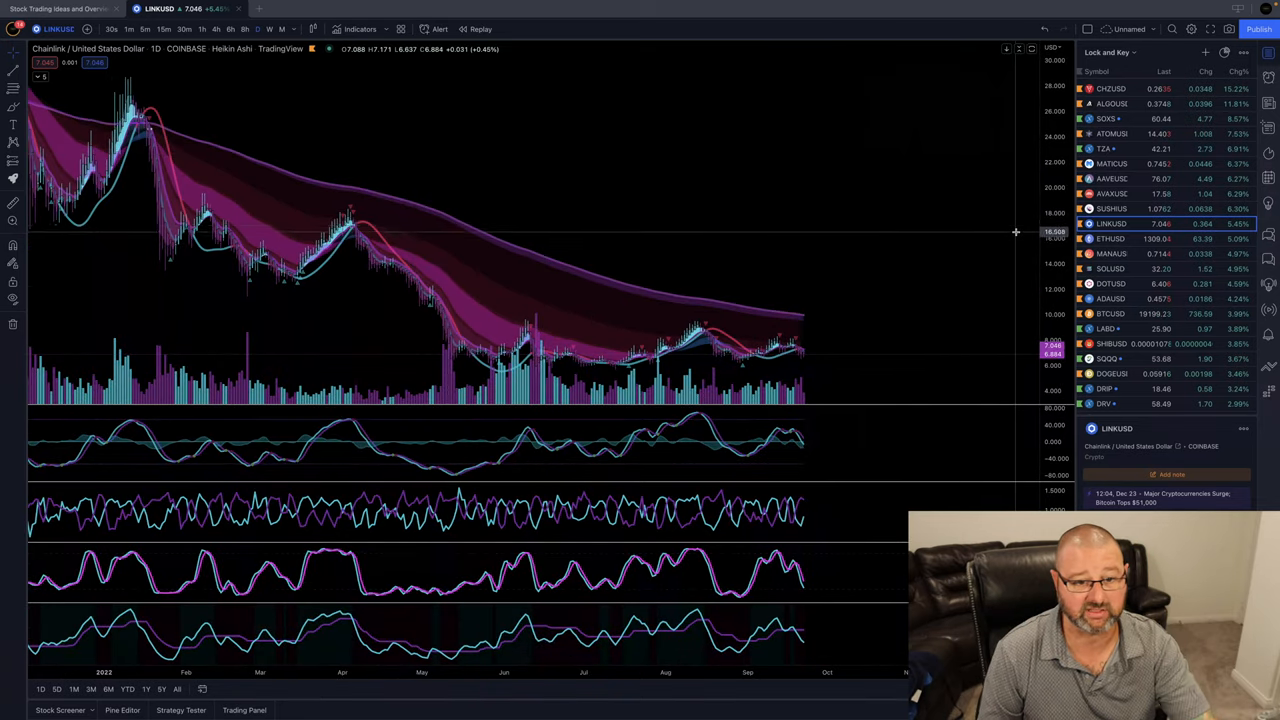
Bring up the Ethereum (ETHUSD) chart from the watchlist
left_click(1110, 238)
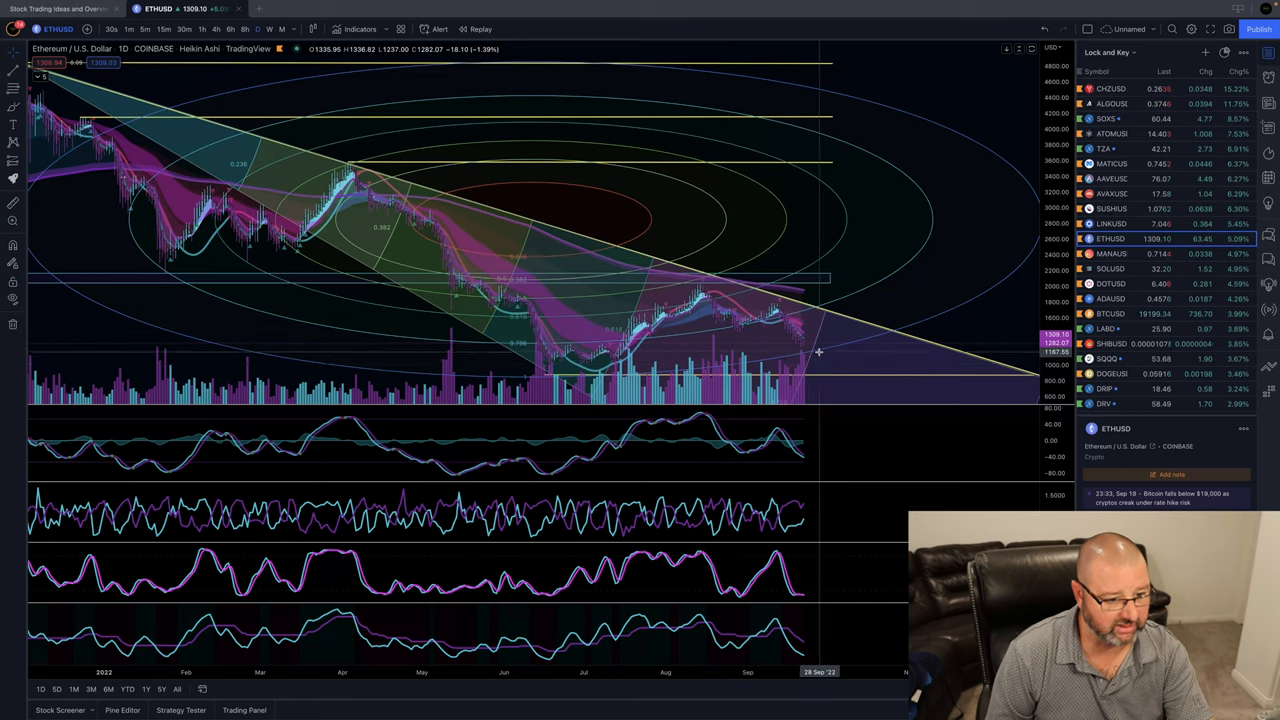
mouse_move(815, 350)
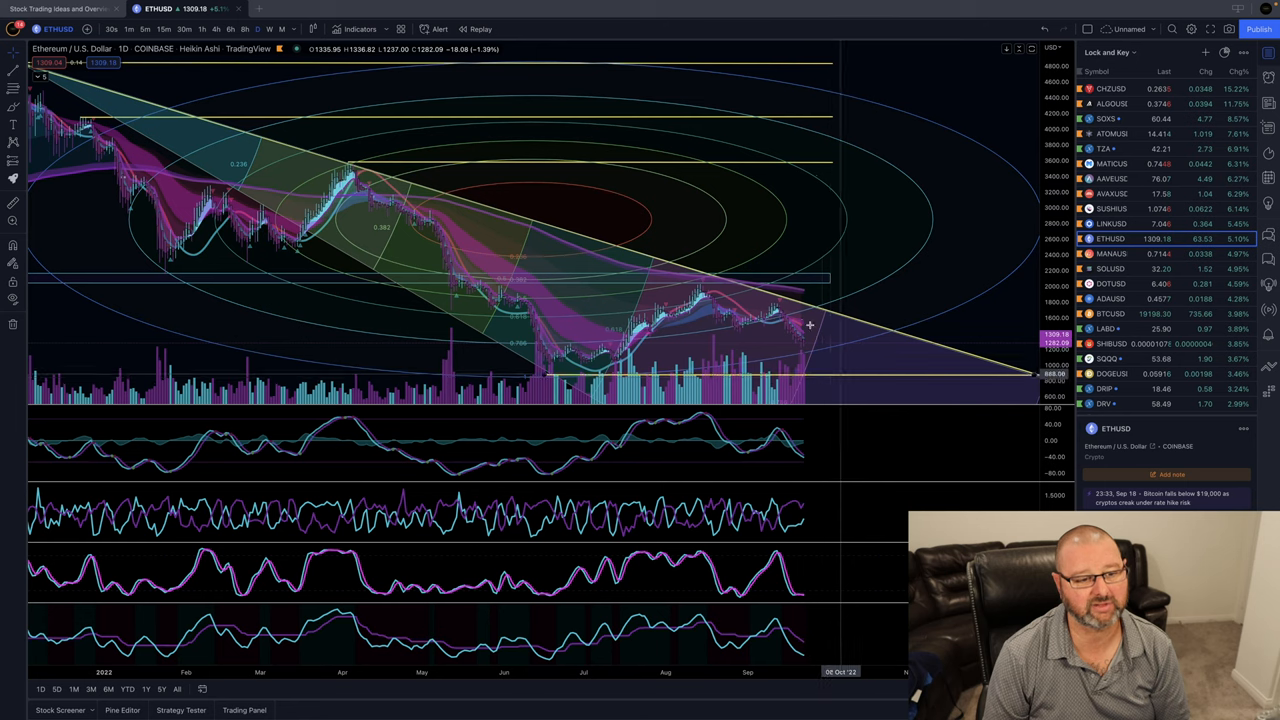
mouse_move(975, 261)
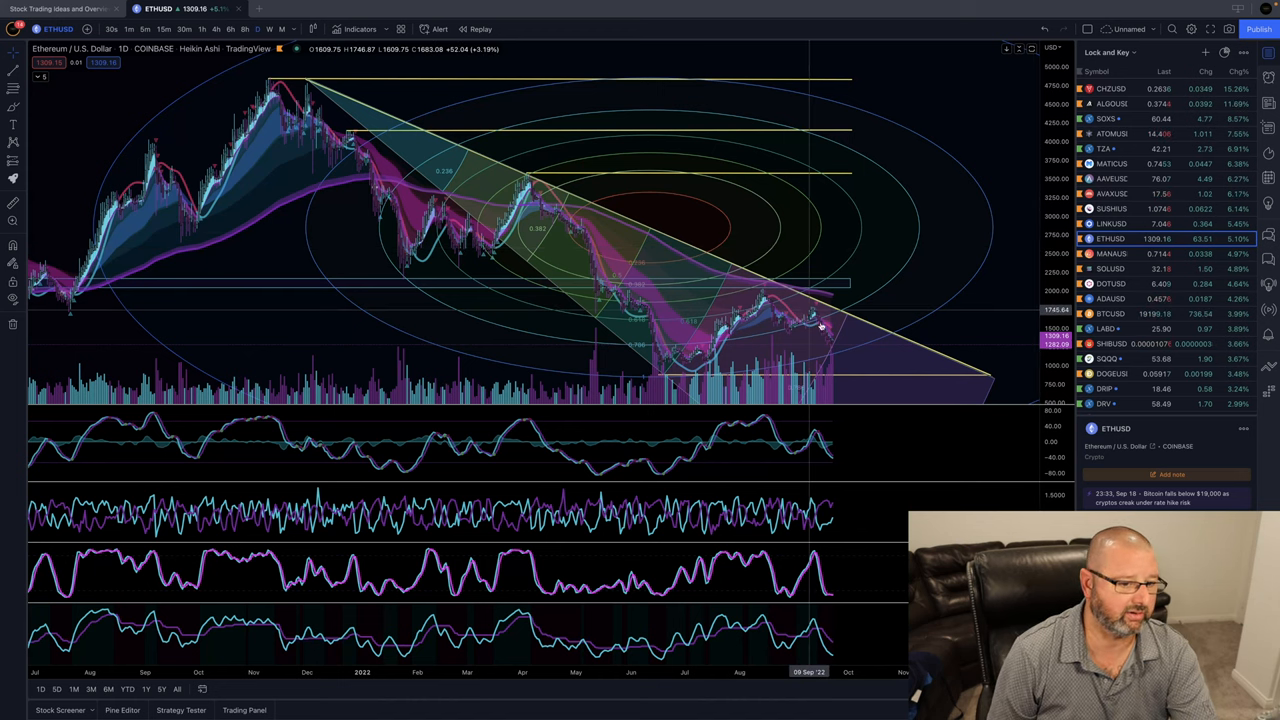
mouse_move(822, 325)
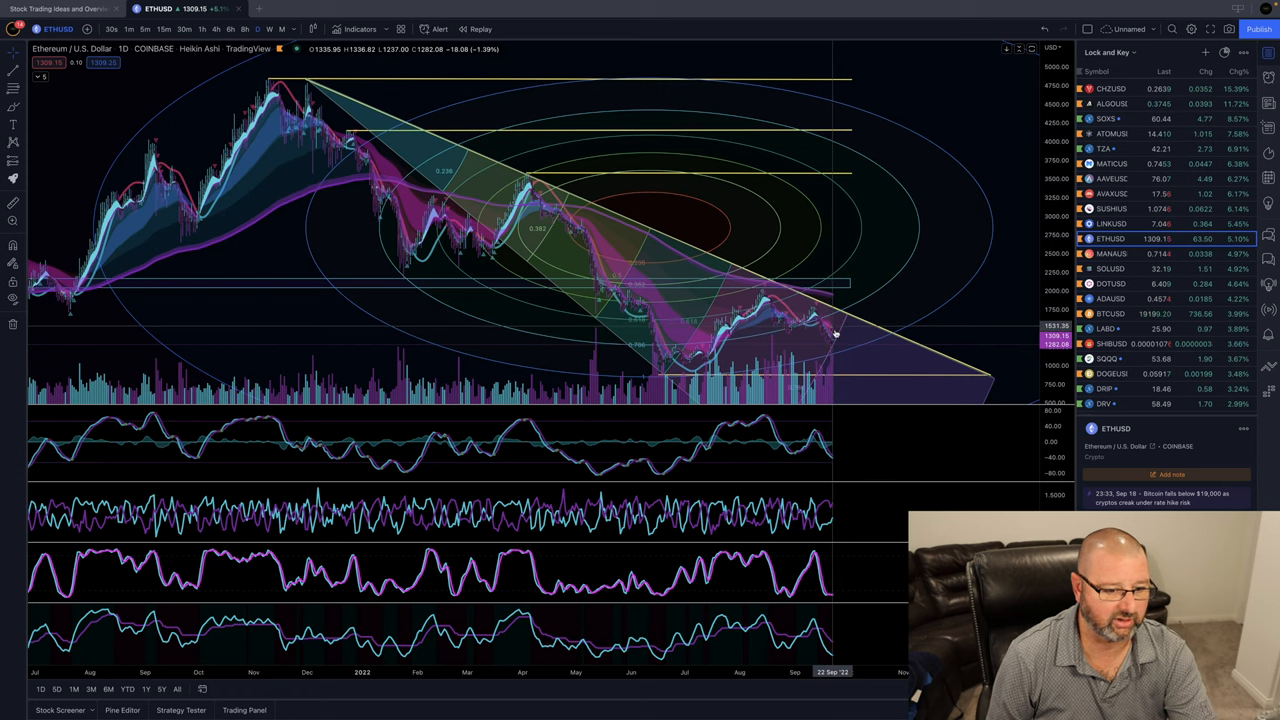
mouse_move(831, 335)
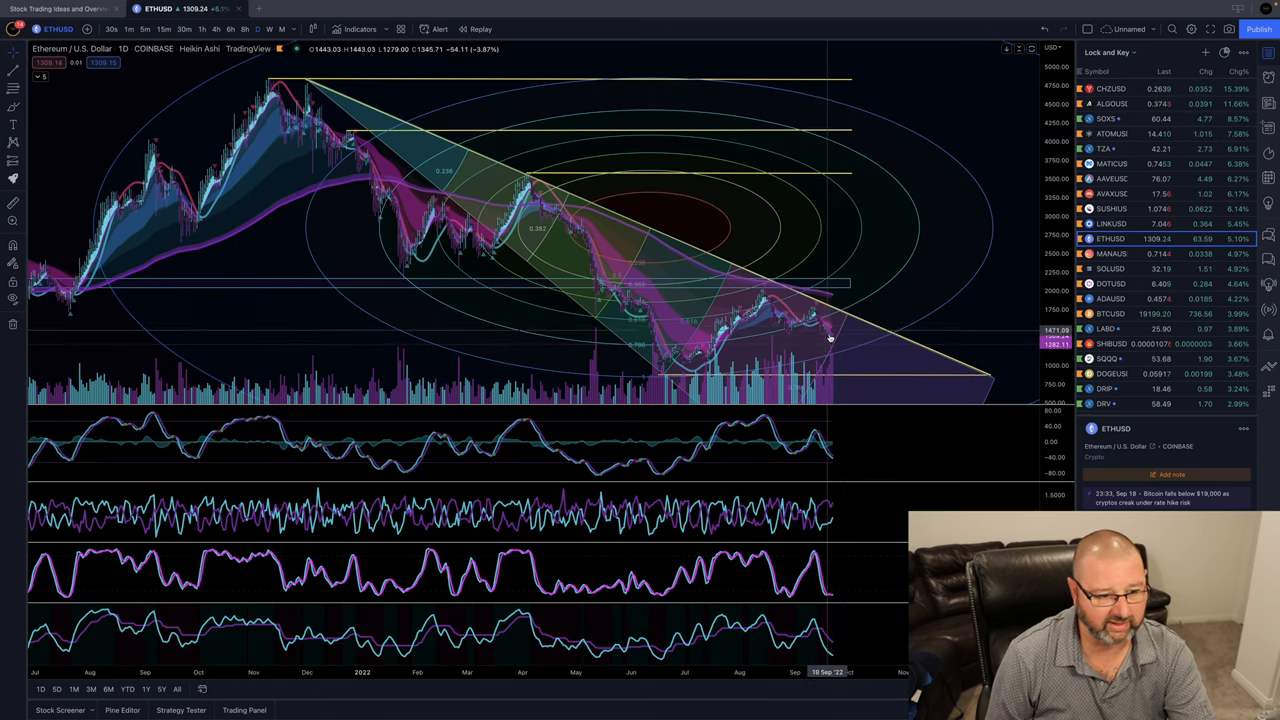
mouse_move(845, 372)
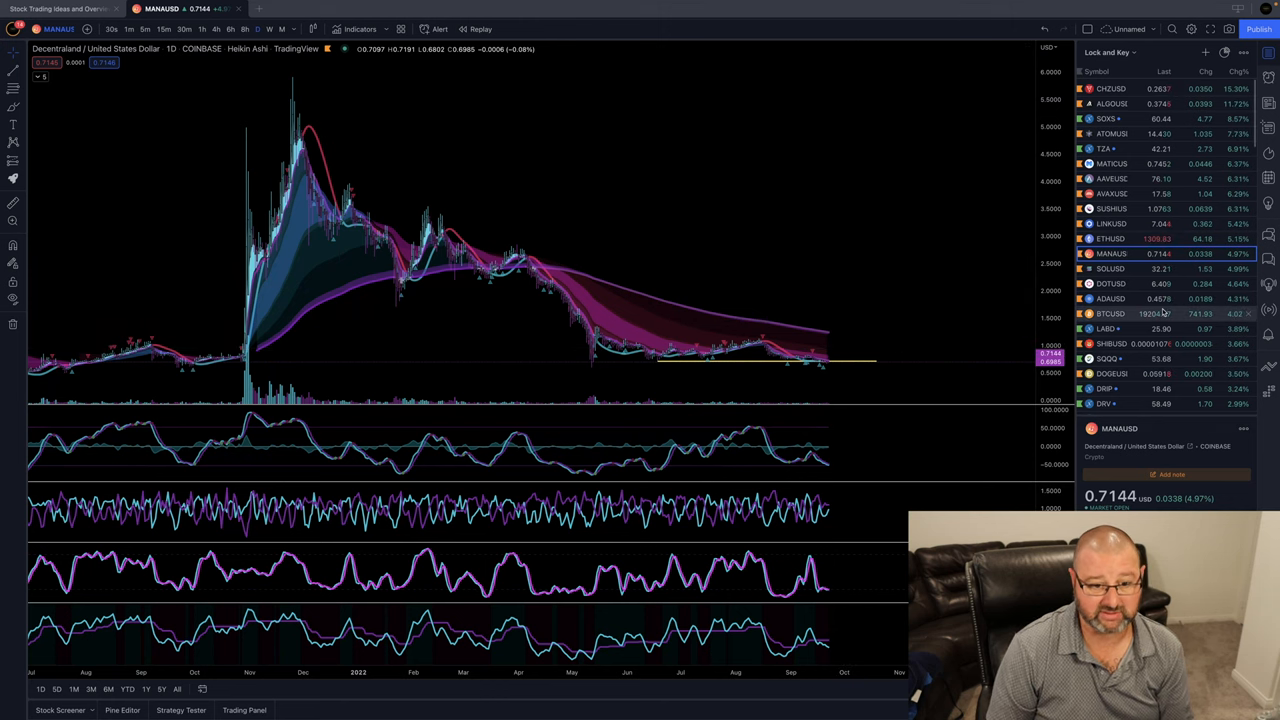
Load the Bitcoin (BTCUSD) chart and change its interval in the top toolbar
left_click(1110, 313)
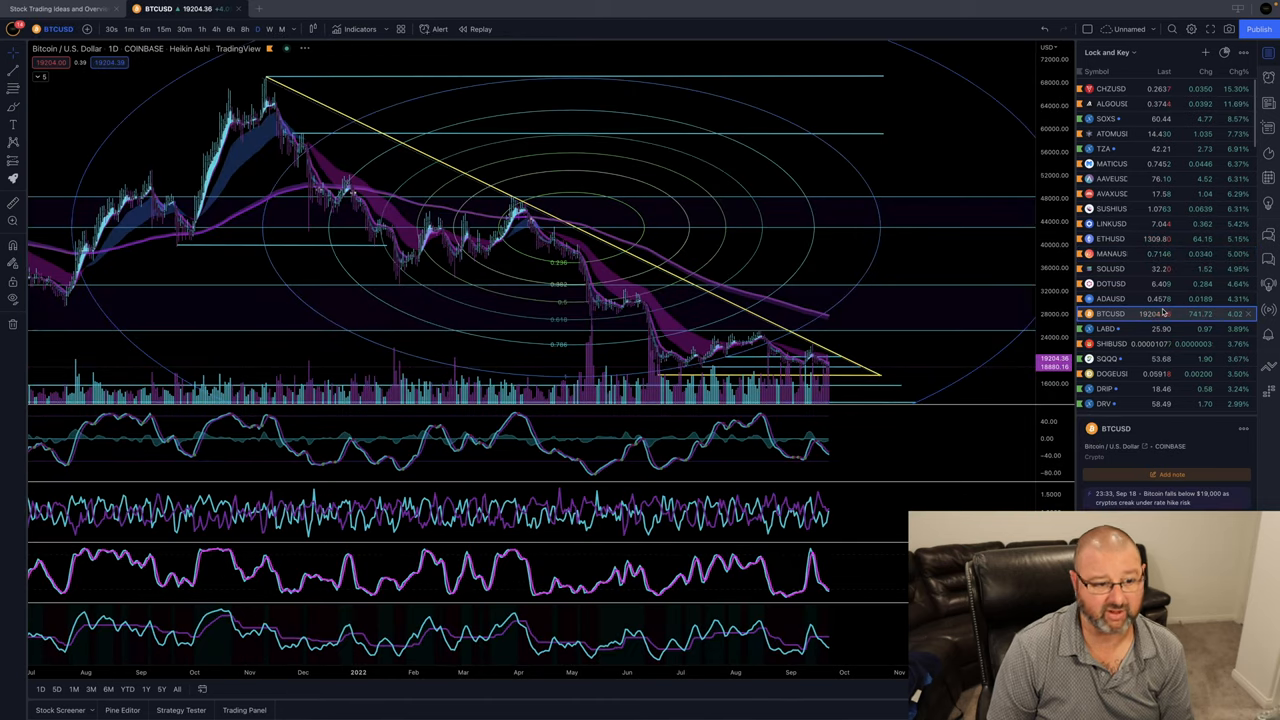
mouse_move(645, 185)
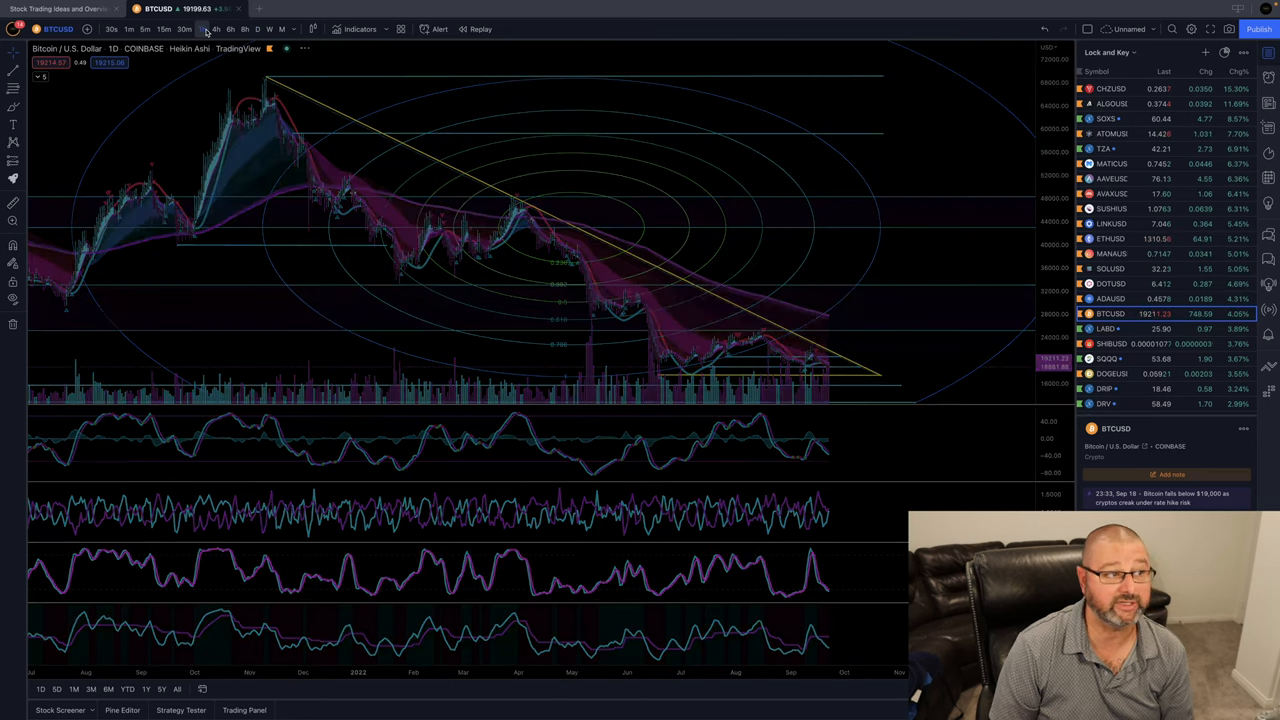
left_click(201, 28)
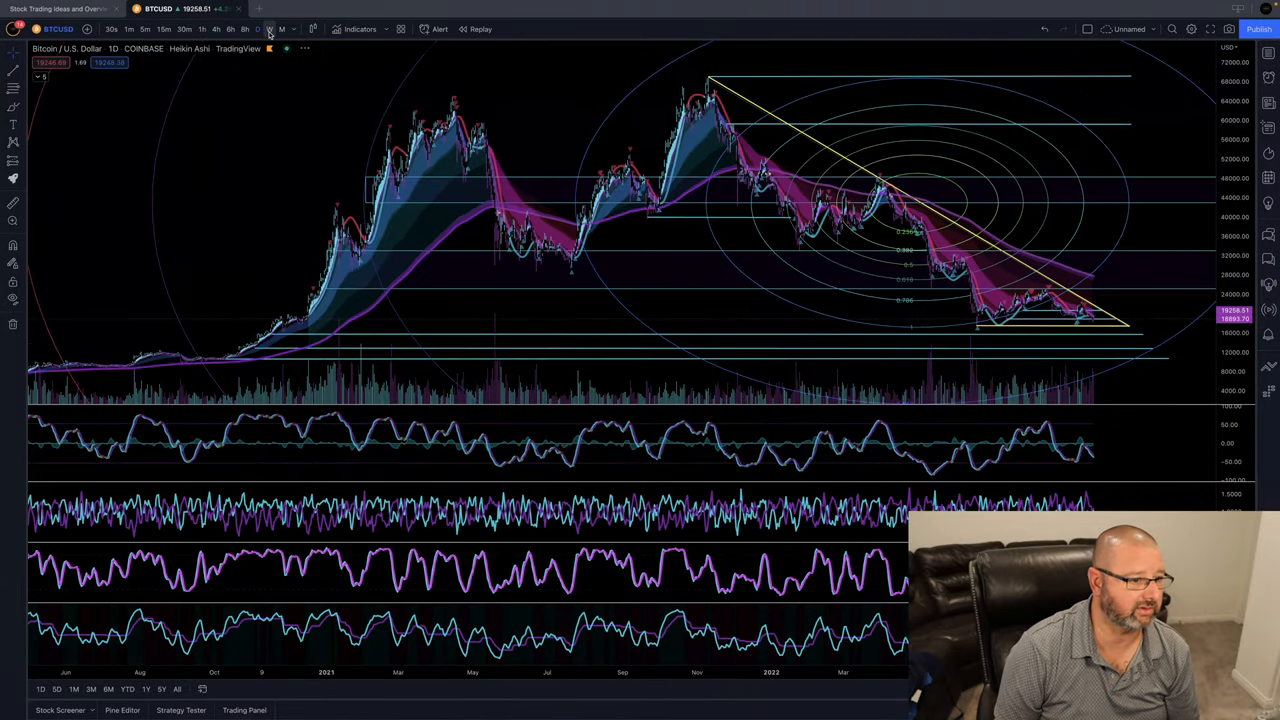
Use a top-toolbar control on the Bitcoin daily chart
left_click(269, 28)
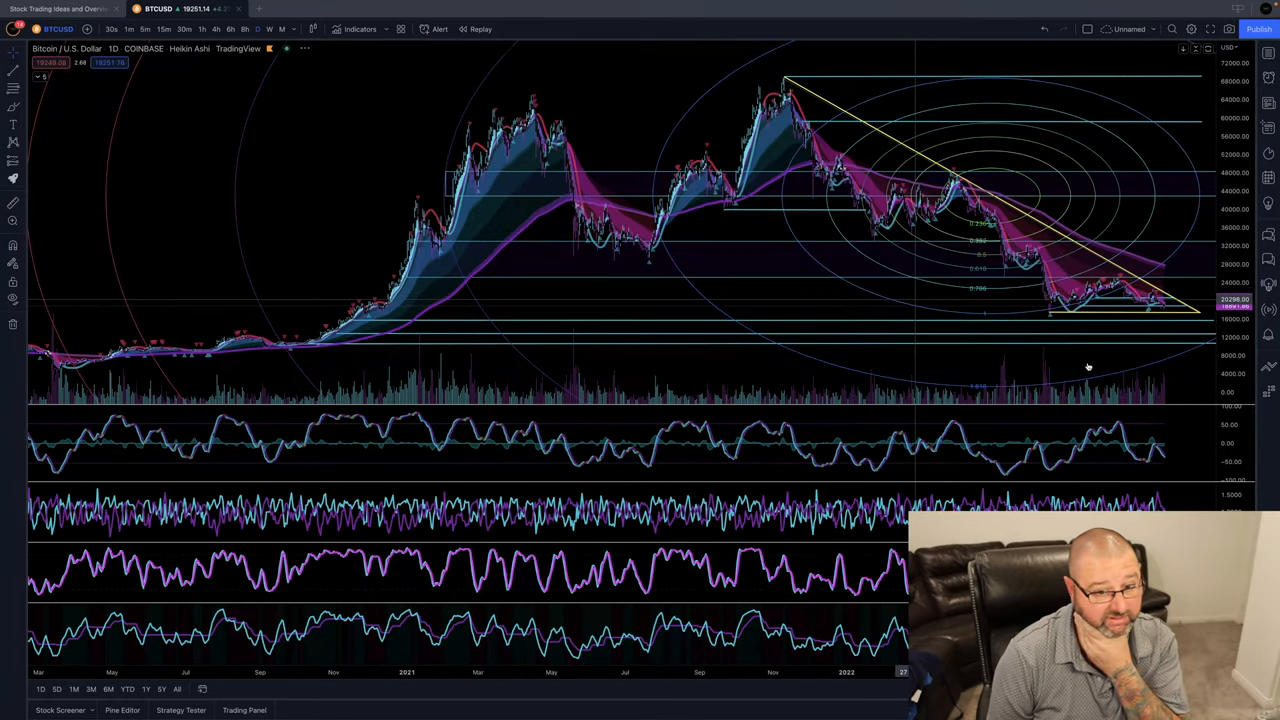
mouse_move(1097, 310)
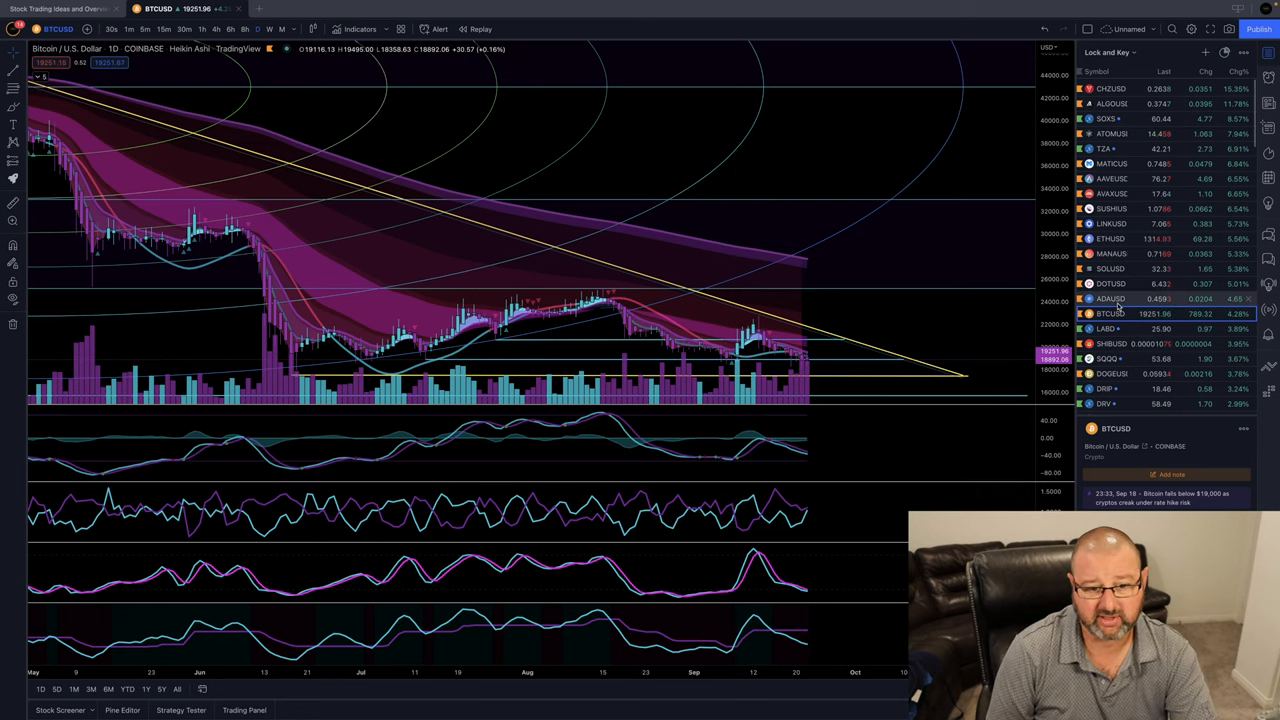
scroll("down", 3)
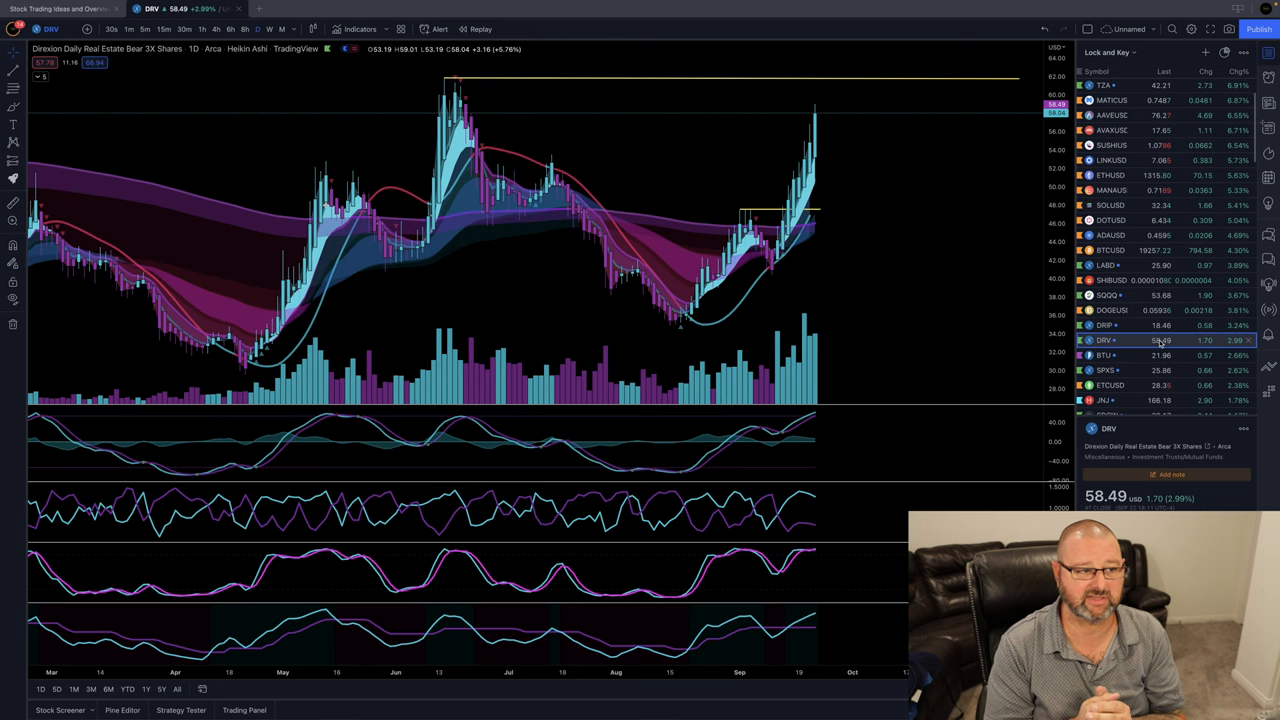
mouse_move(836, 241)
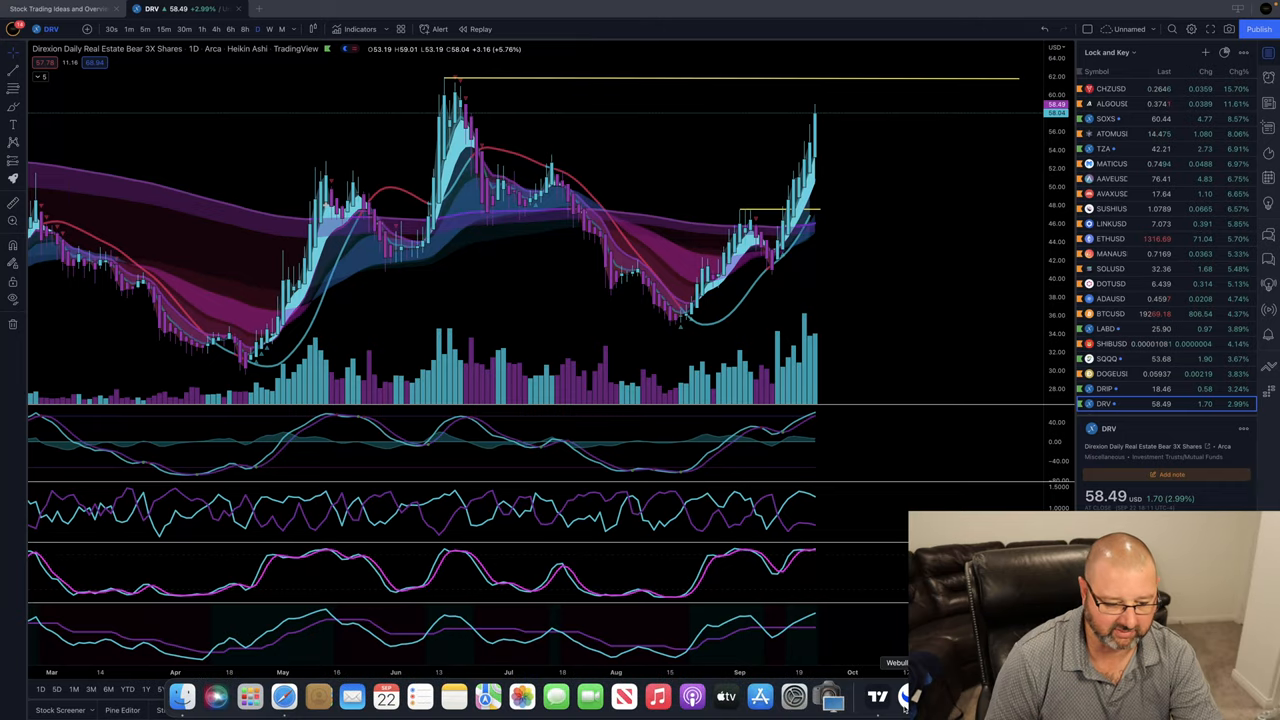
Launch Webull Desktop from the Dock and maximize its window
left_click(877, 695)
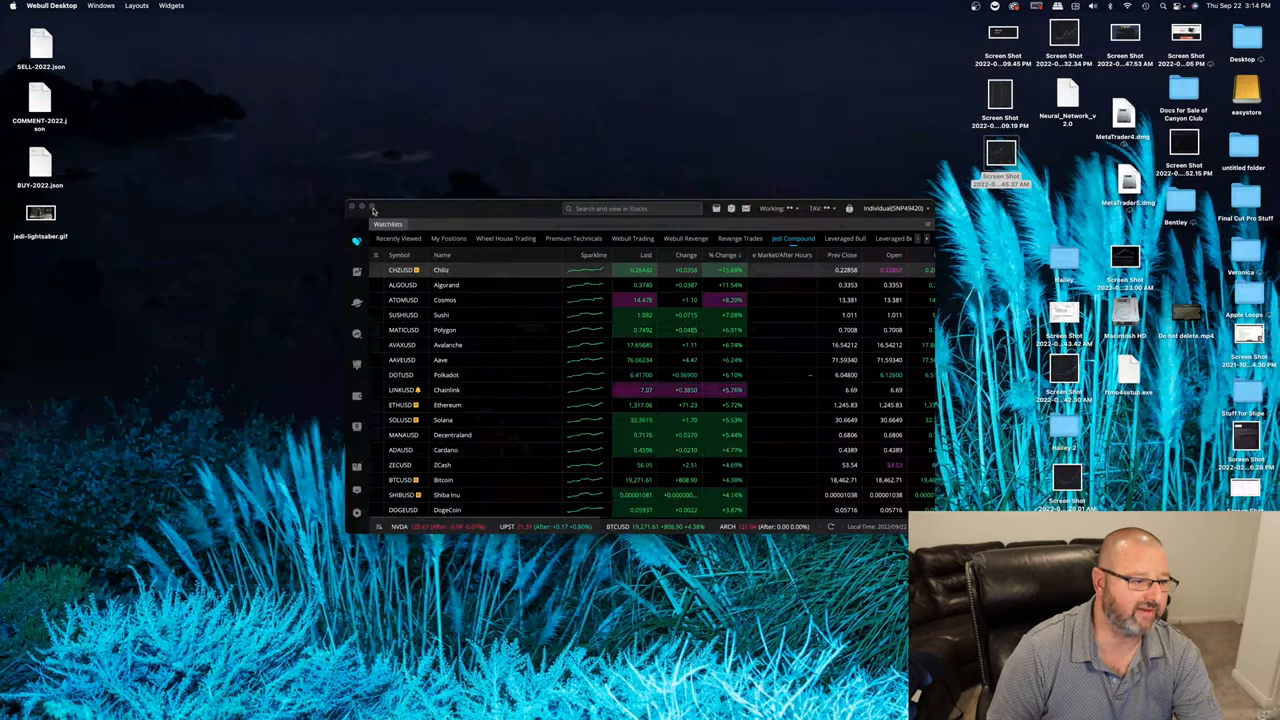
left_click(362, 208)
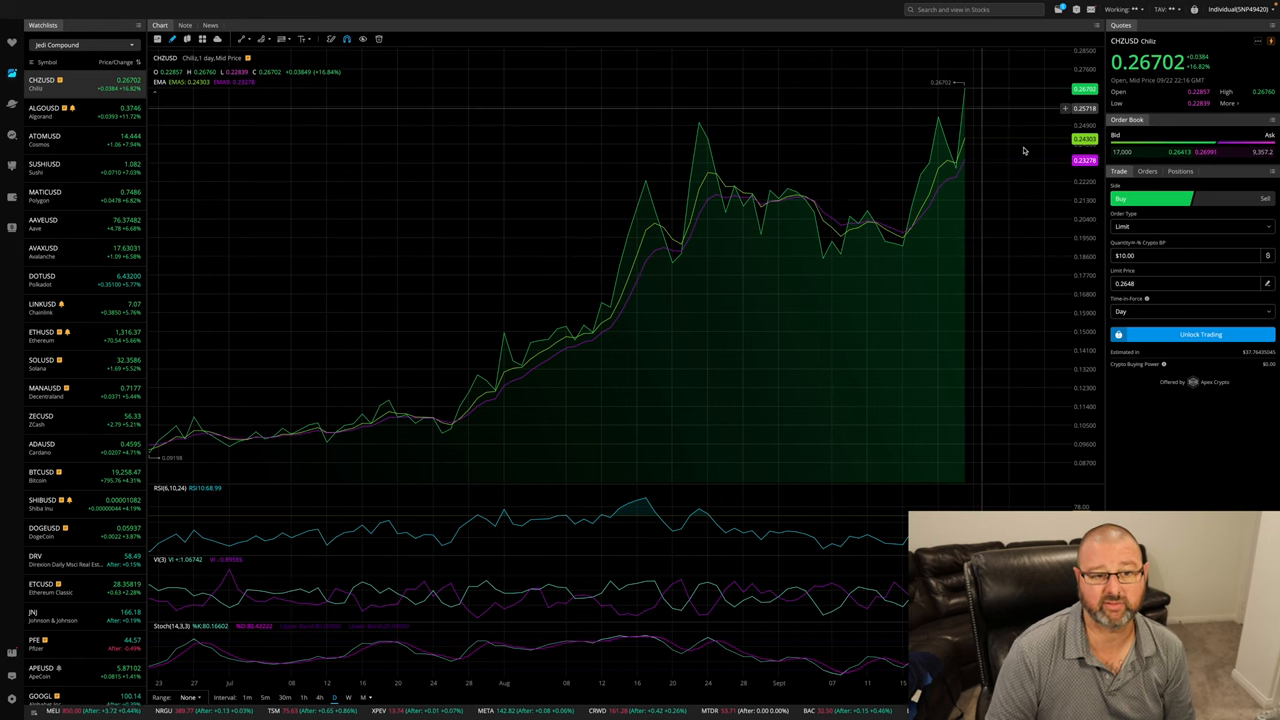
mouse_move(485, 400)
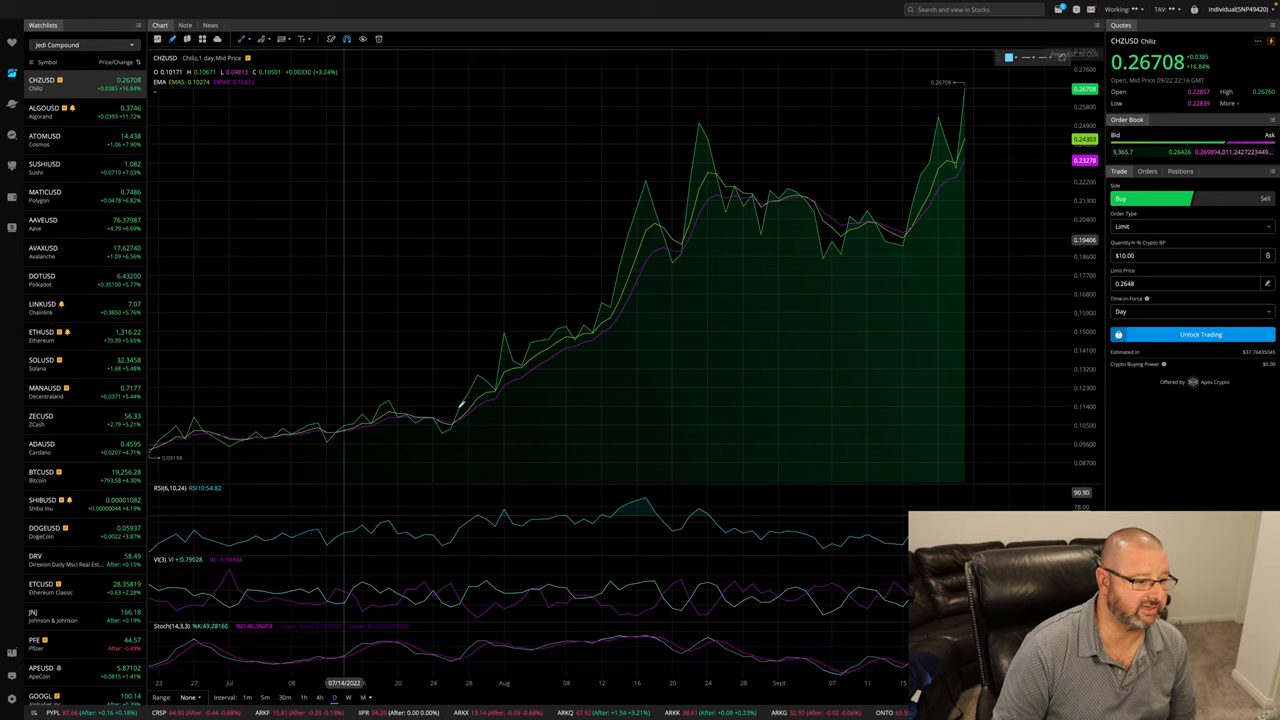
left_click_drag(460, 405, 670, 413)
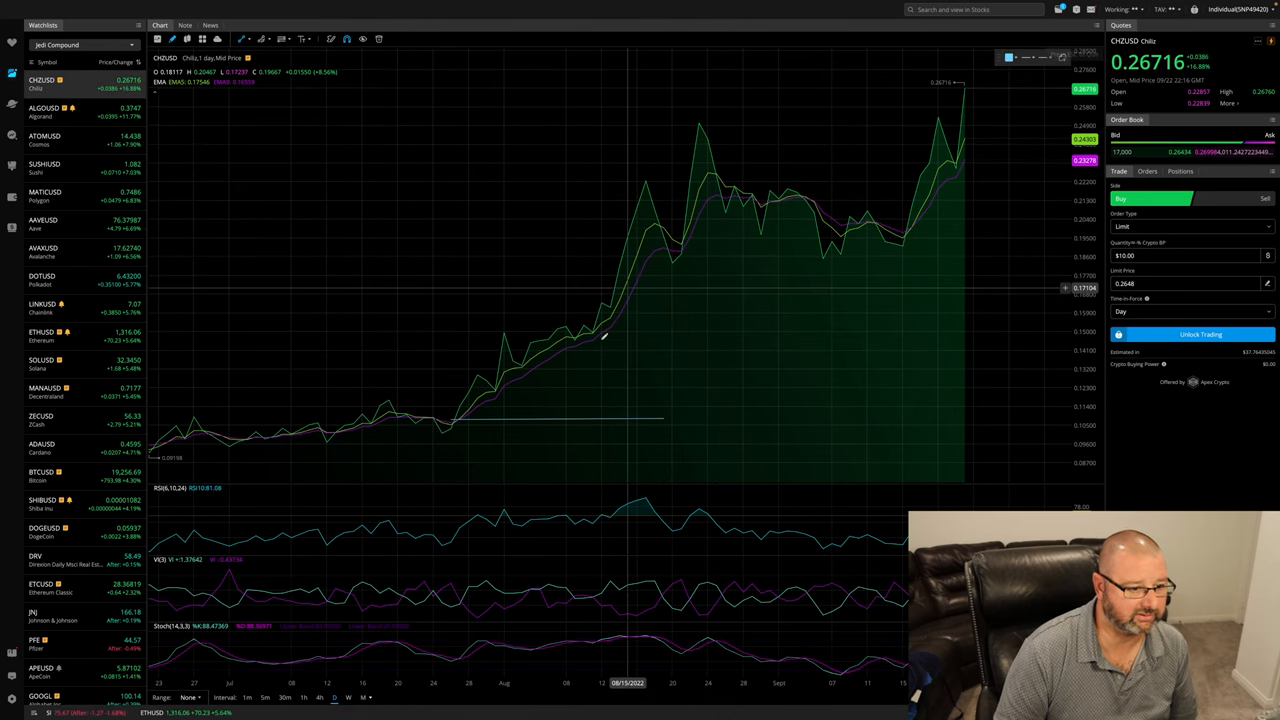
mouse_move(758, 197)
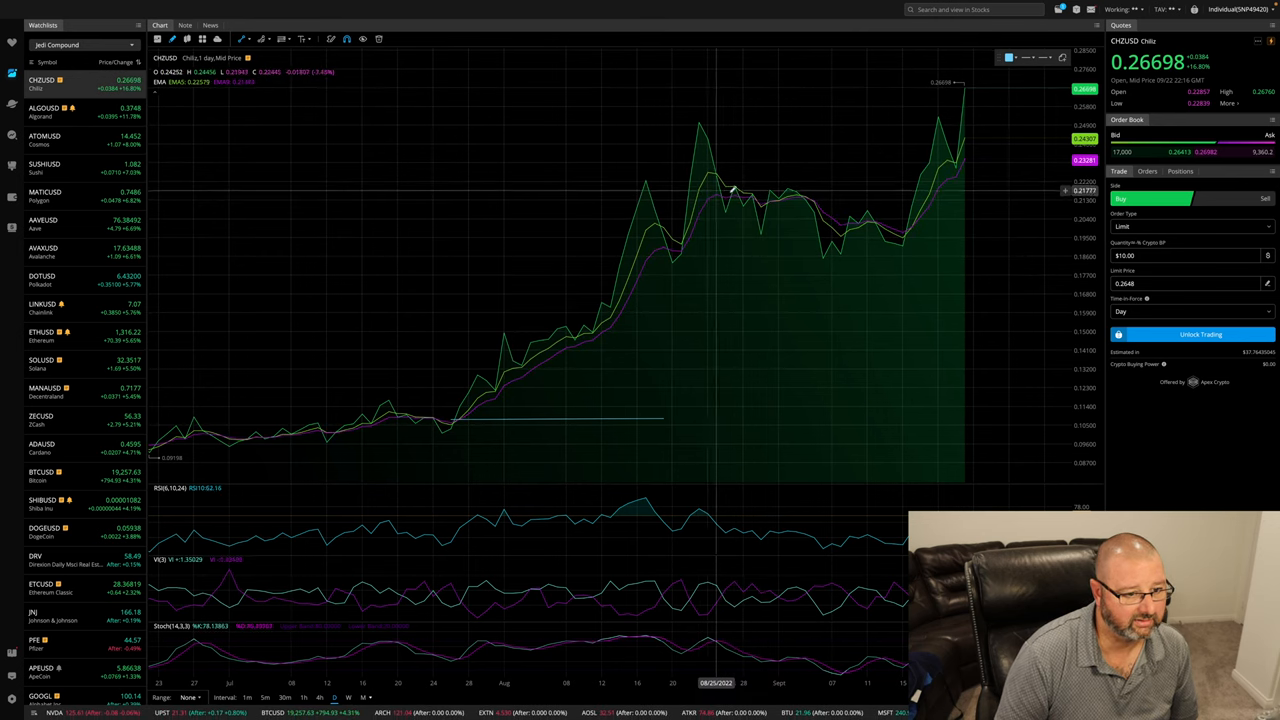
mouse_move(758, 205)
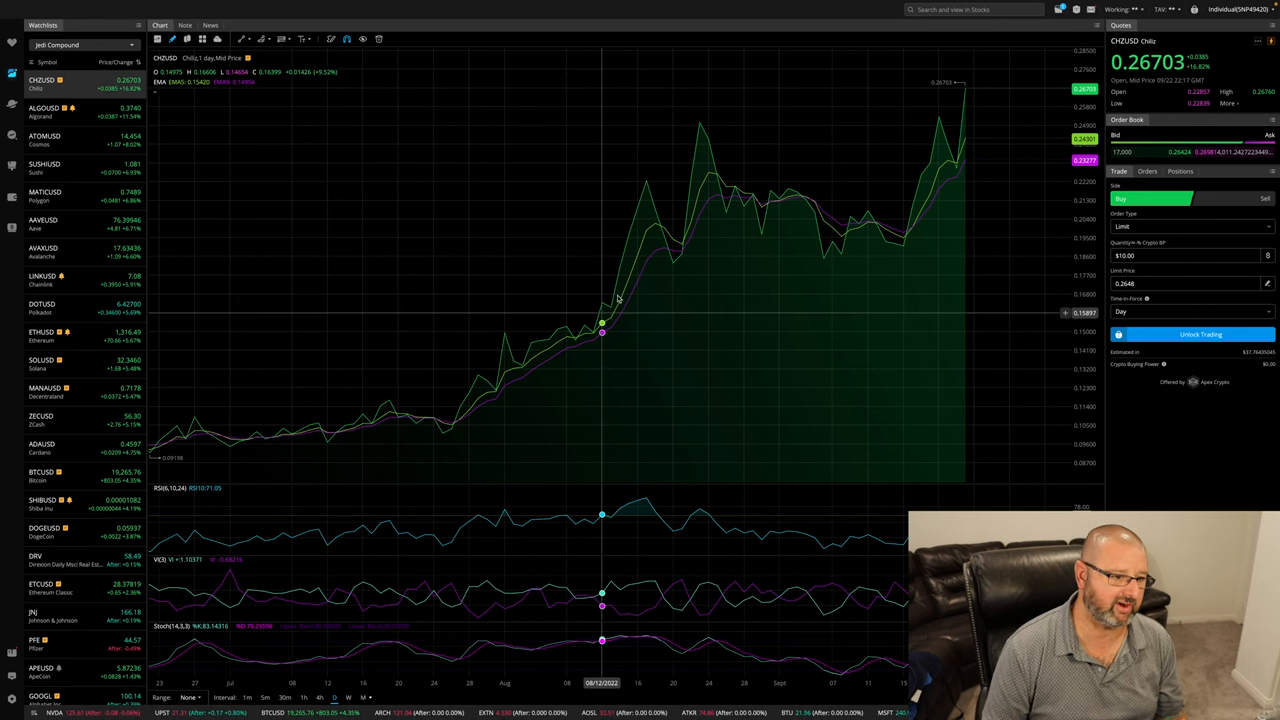
mouse_move(690, 280)
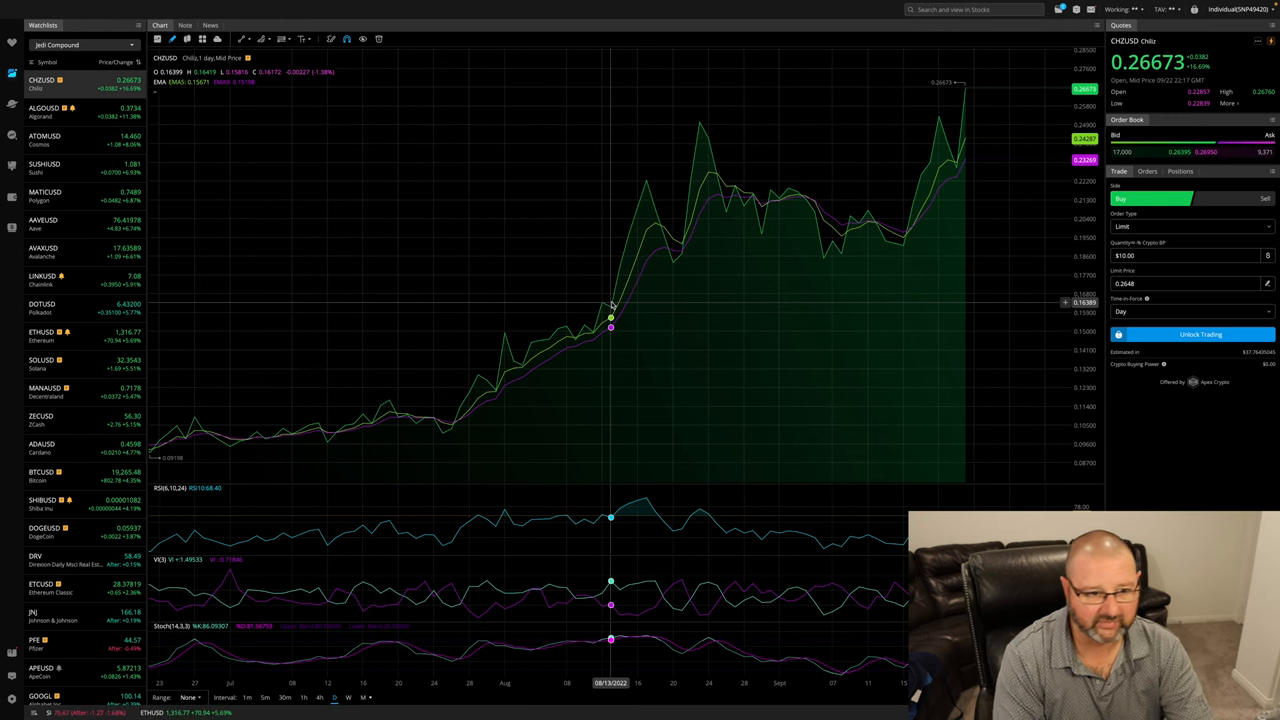
View the Algorand, Cosmos and Sushi charts, ending back on Algorand
left_click(45, 111)
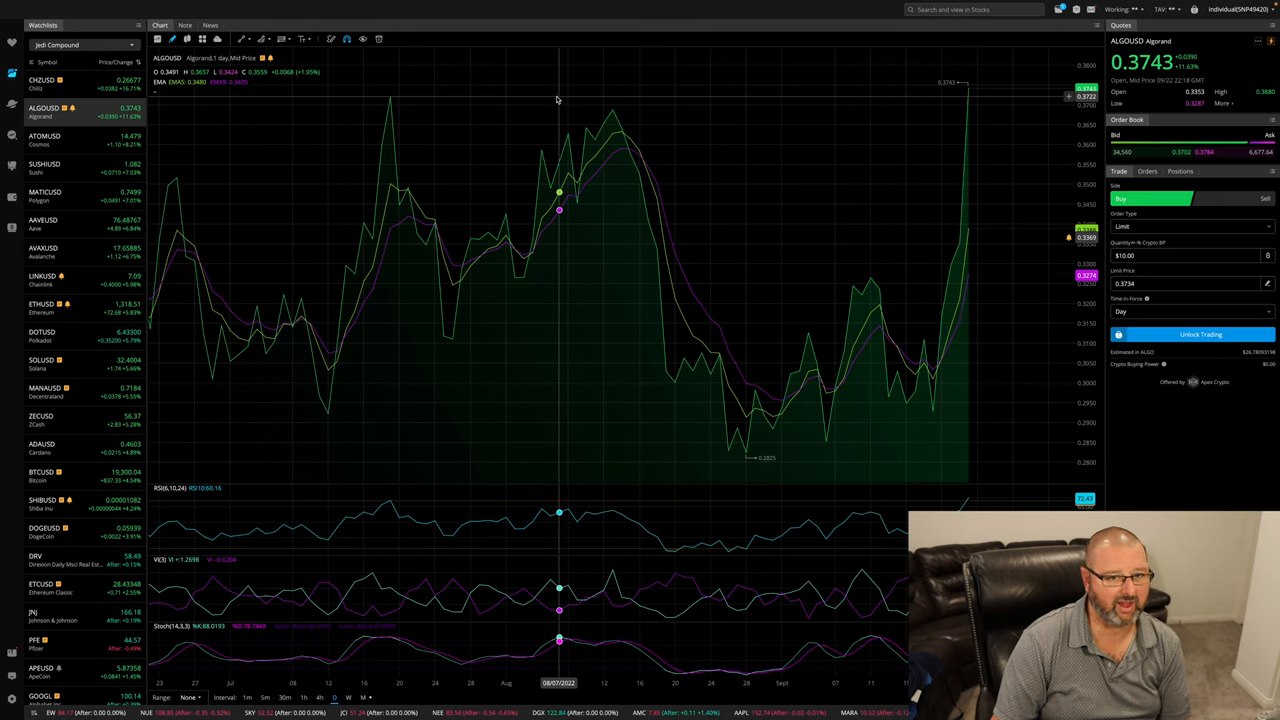
mouse_move(230, 330)
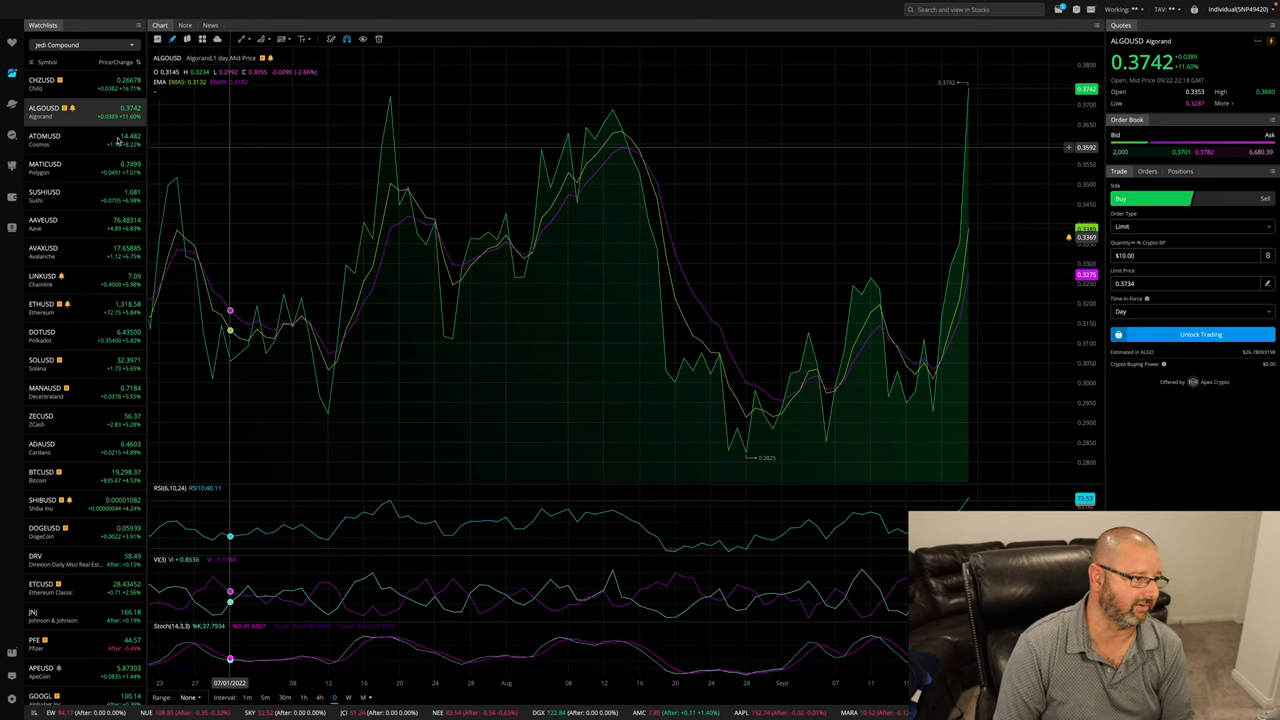
left_click(44, 139)
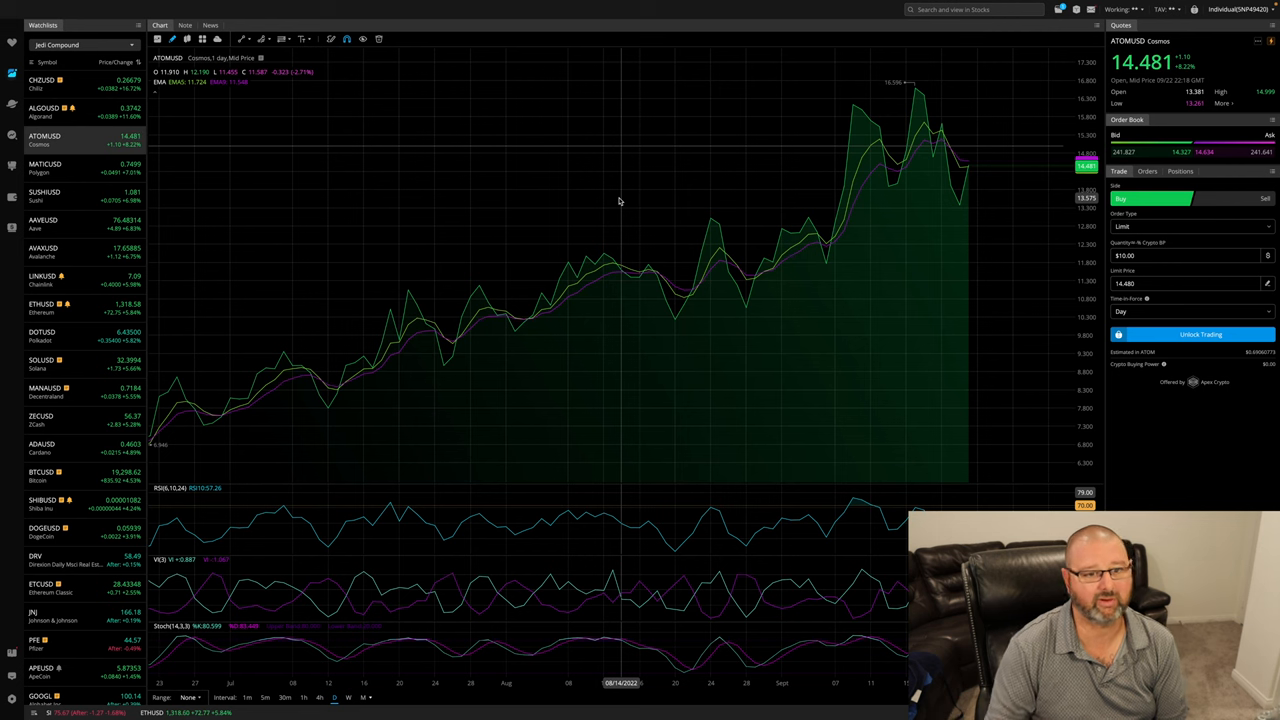
mouse_move(755, 288)
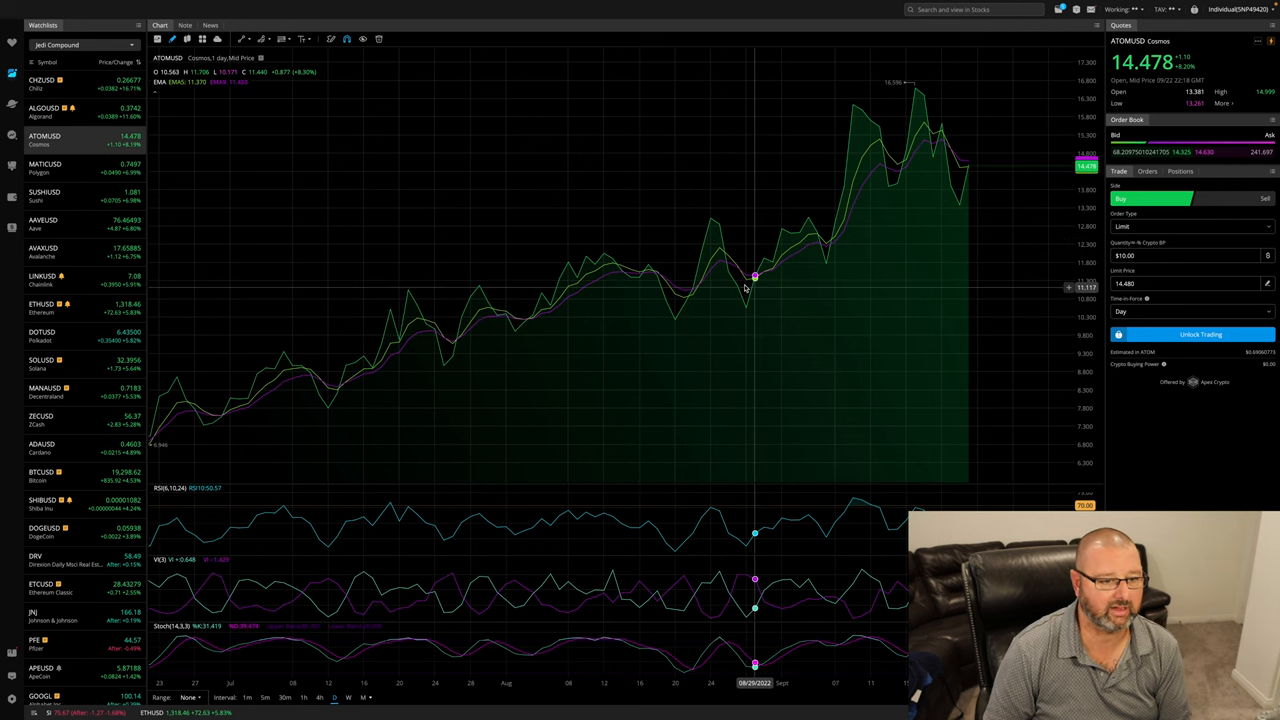
mouse_move(925, 122)
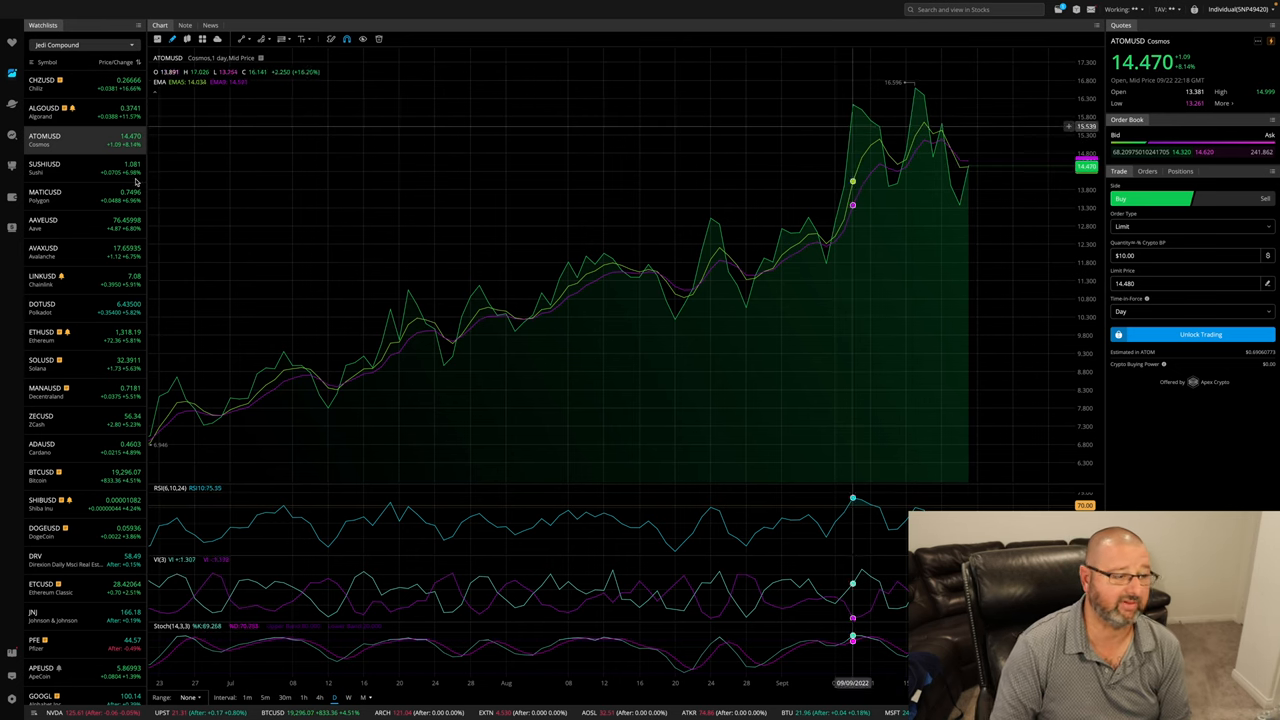
left_click(45, 168)
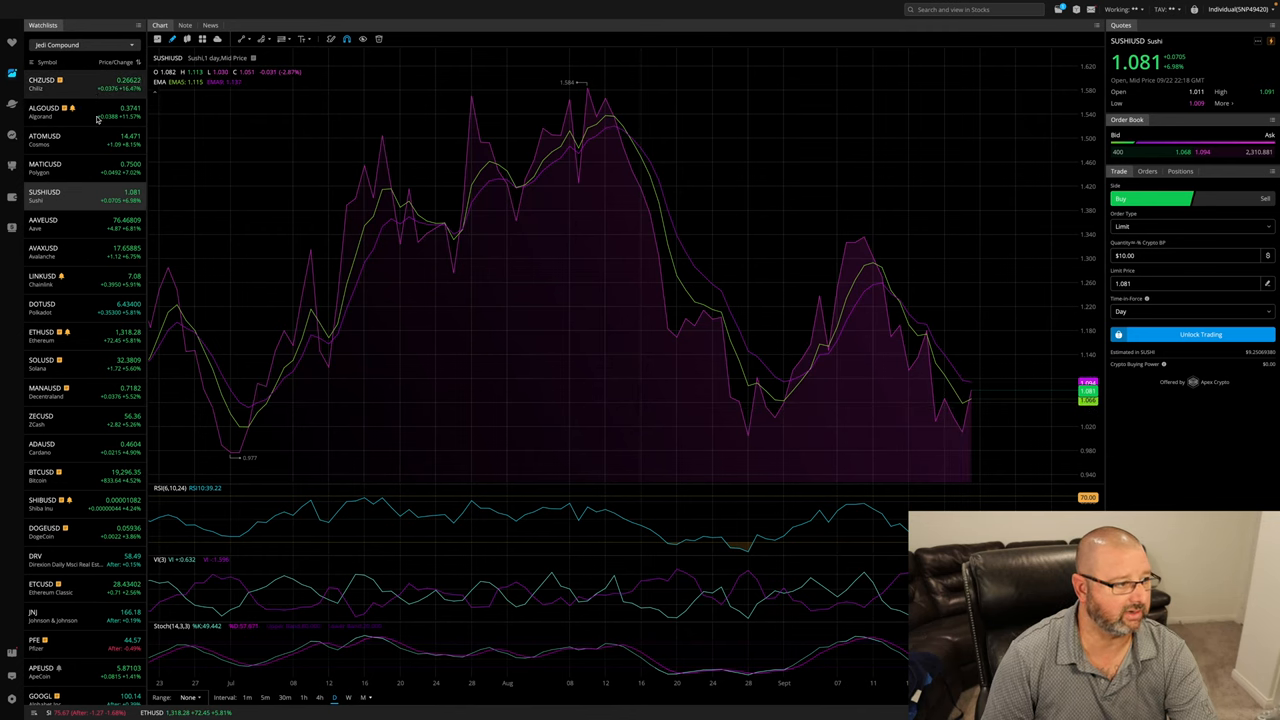
left_click(45, 108)
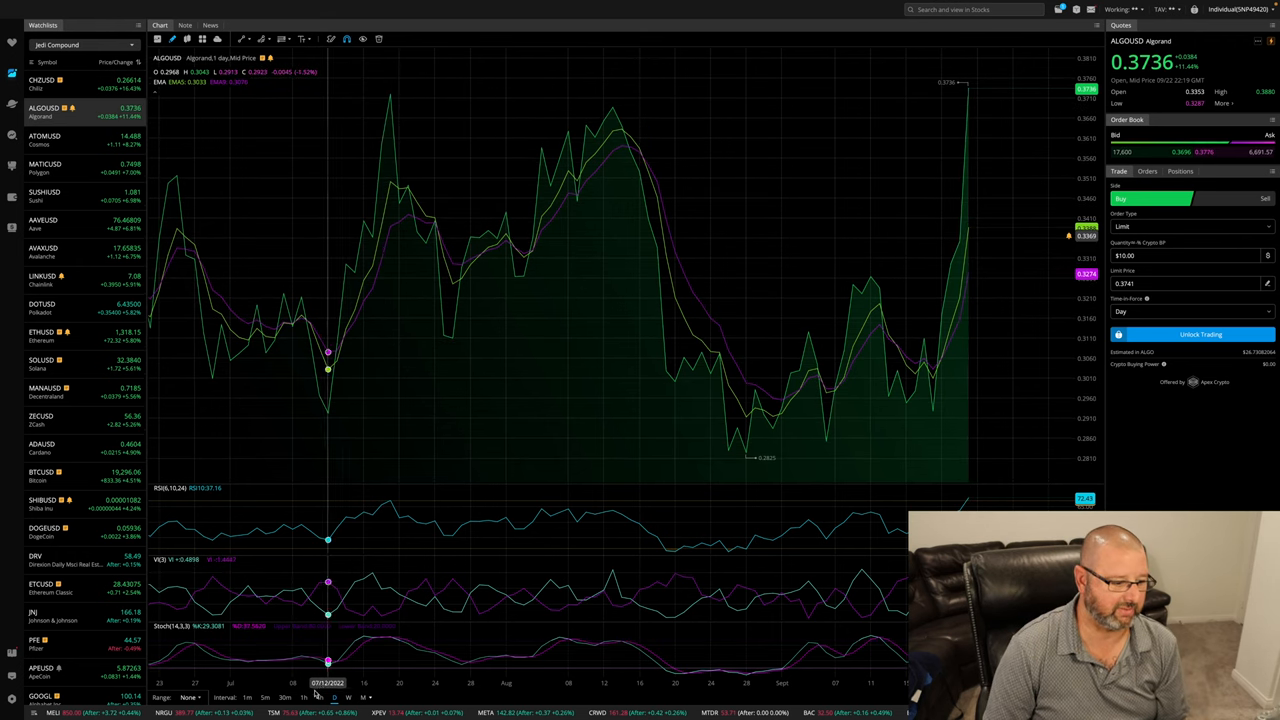
Bring TradingView with the DRV daily chart back to the front
left_click(304, 697)
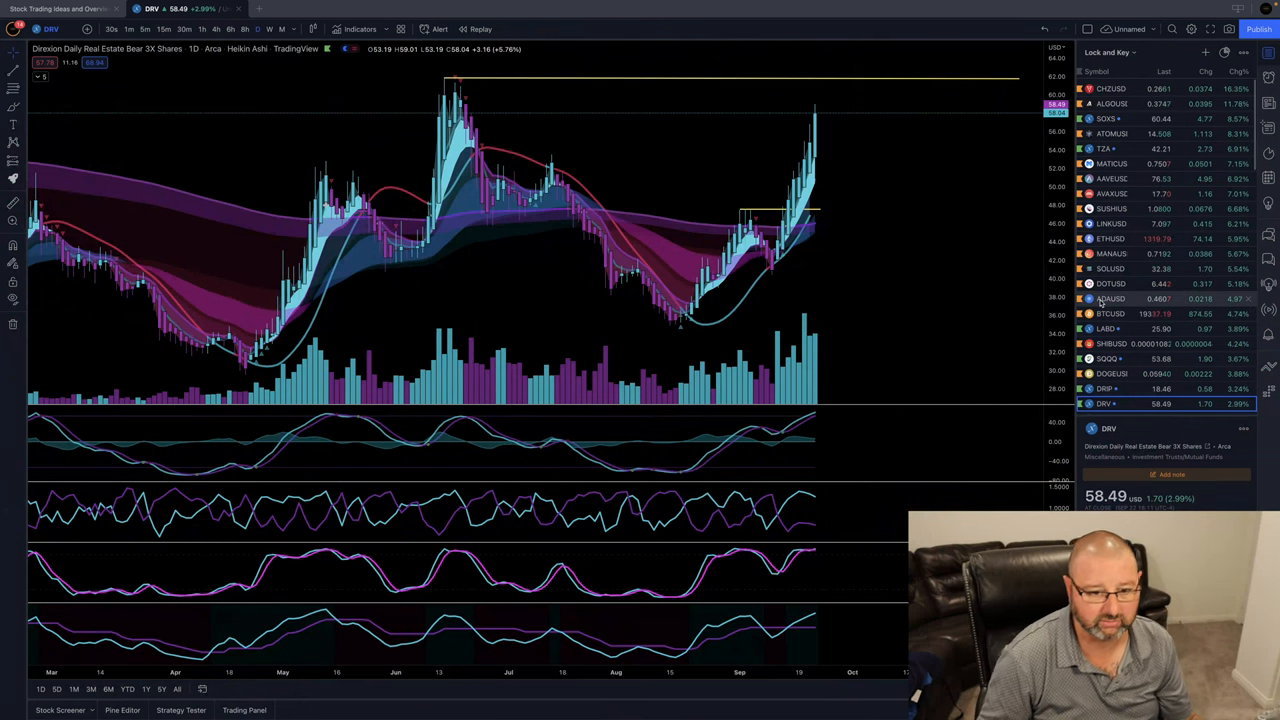
Show BTCUSD from the Lock and Key watchlist on 1-hour candles
left_click(1110, 313)
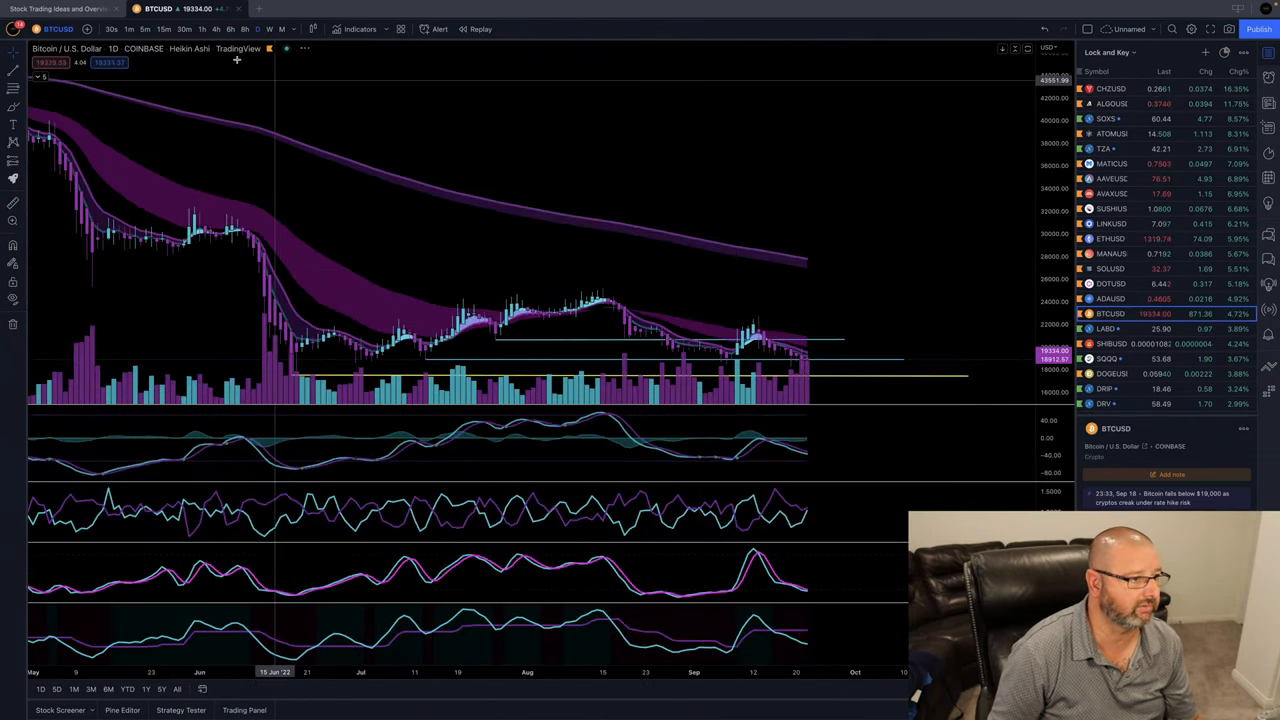
left_click(128, 28)
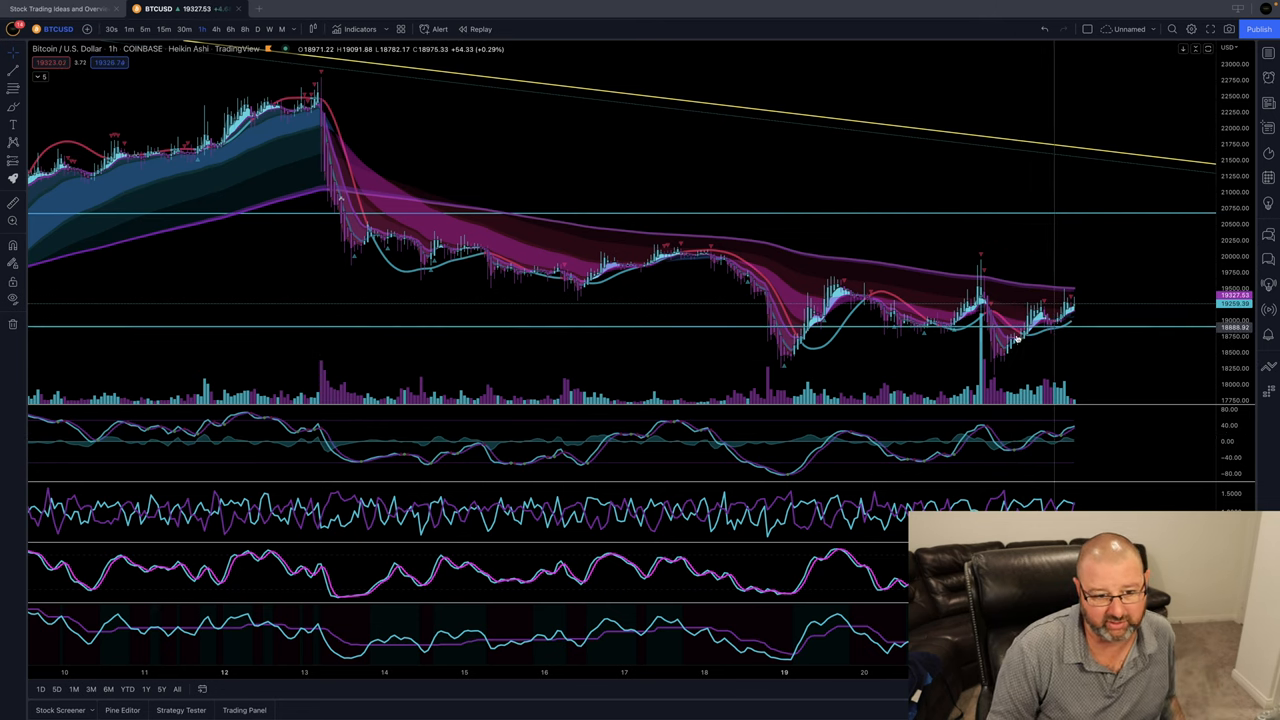
mouse_move(1038, 330)
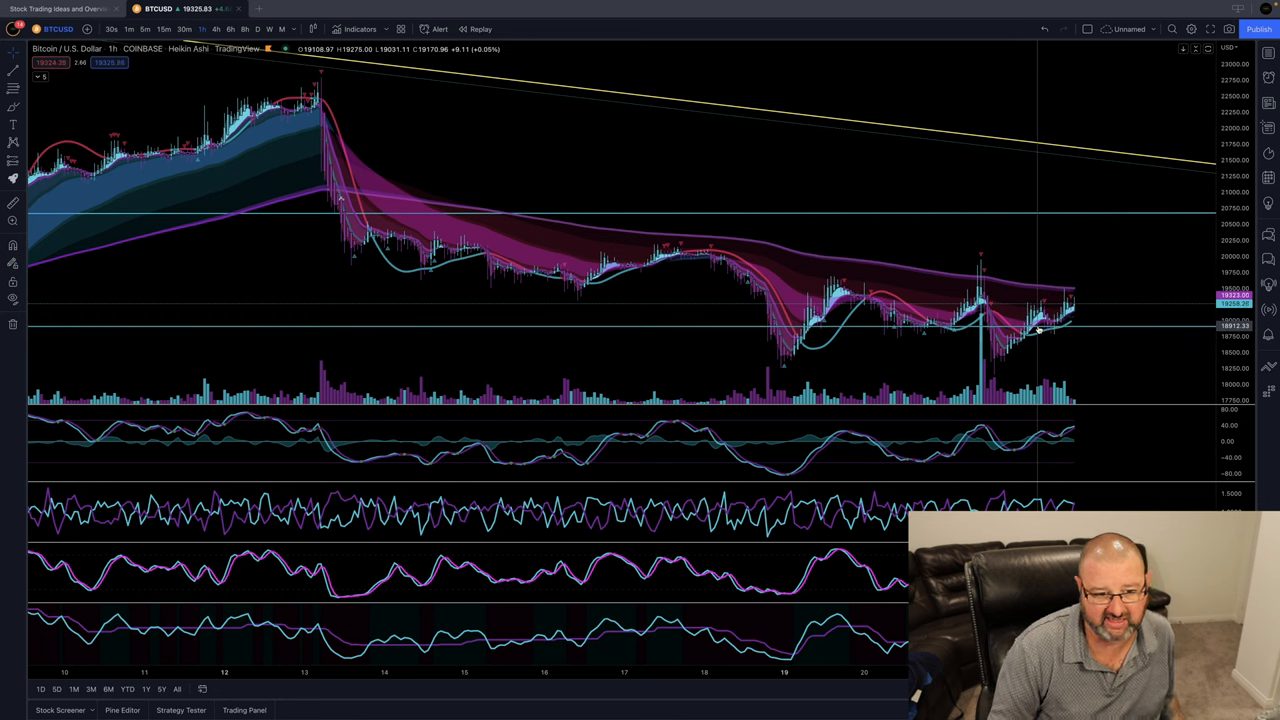